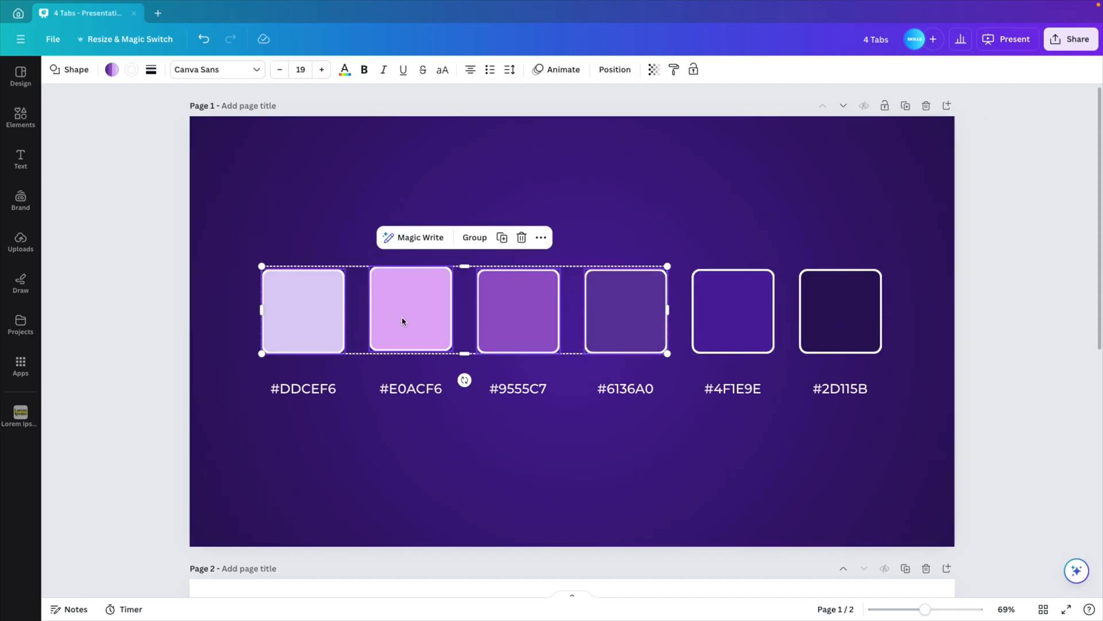
Step: Check the #4F1E9E purple swatch, deselect it, and scroll down to blank page 2
click(732, 311)
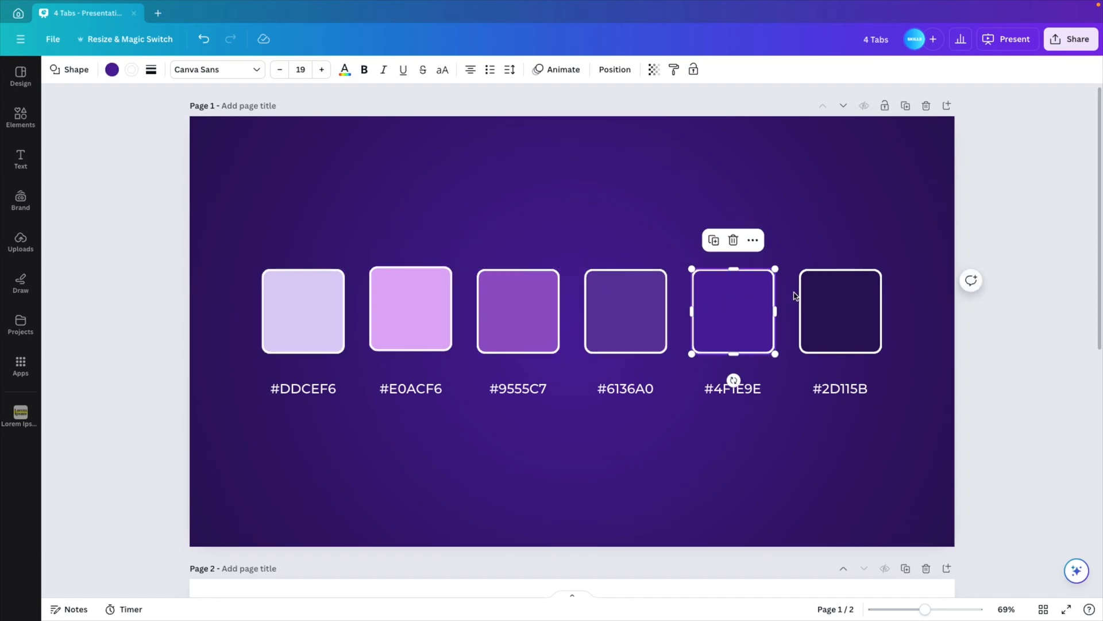
click(666, 257)
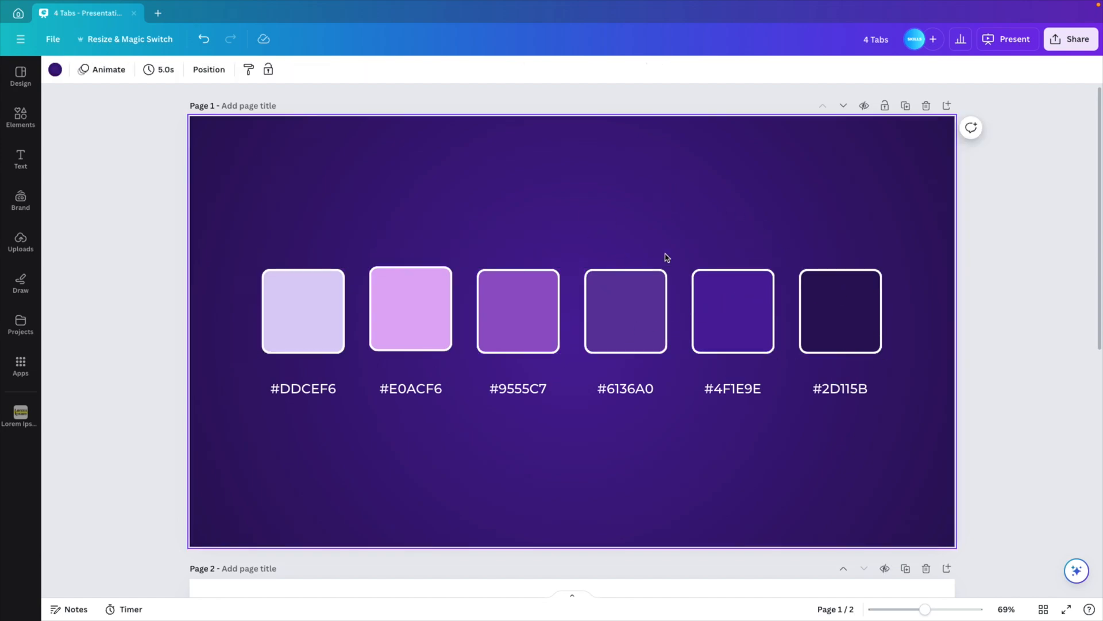
mouse_move(275, 404)
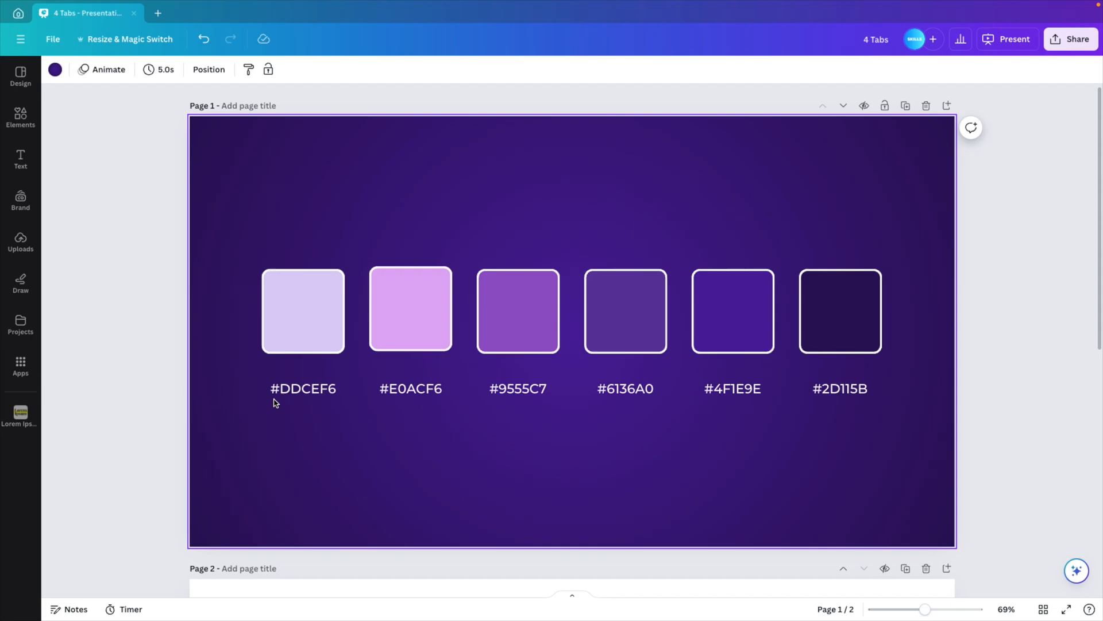
mouse_move(860, 411)
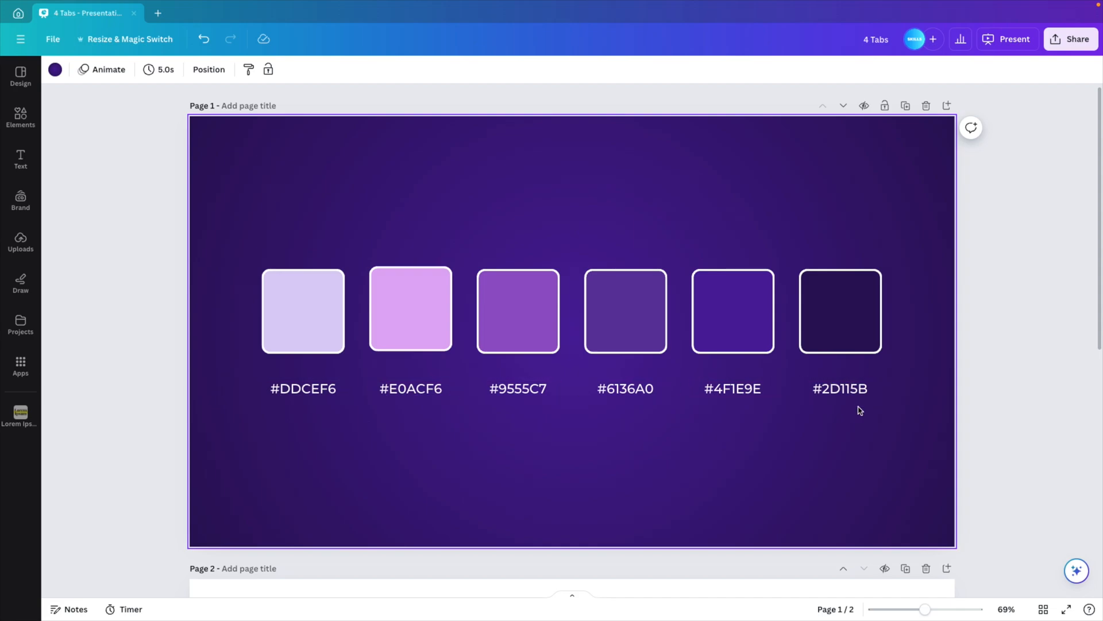
mouse_move(850, 415)
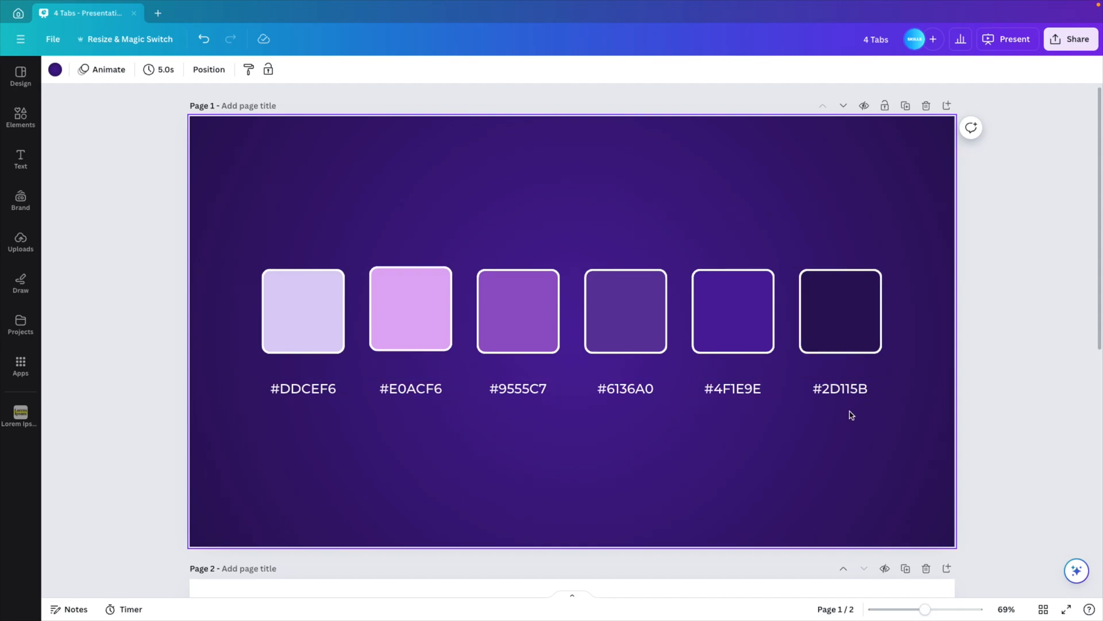
scroll(down, 3)
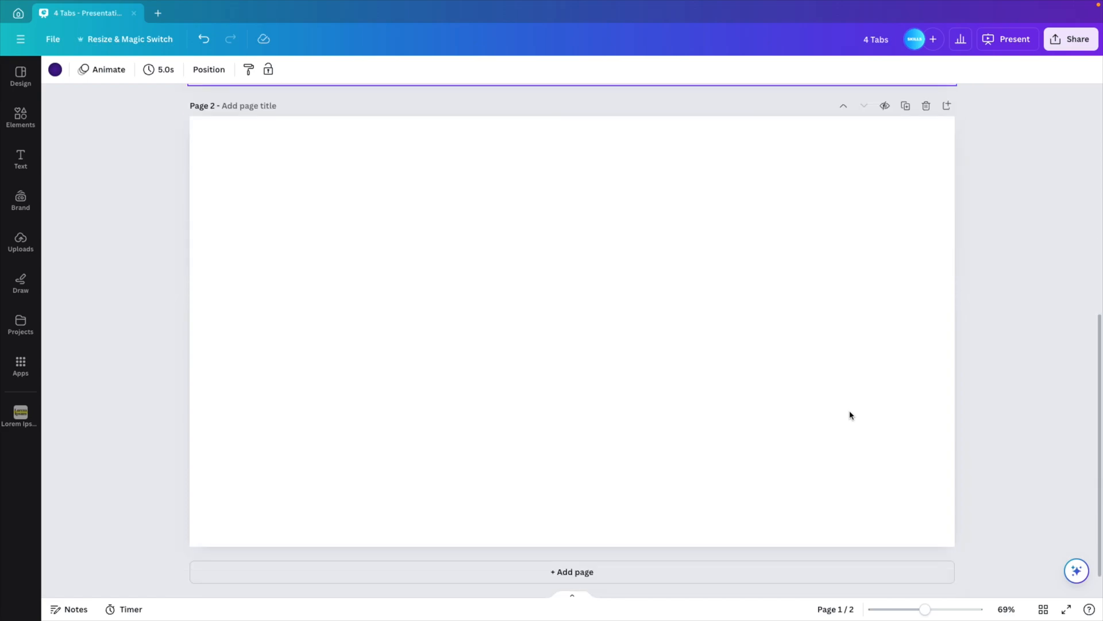
Step: Apply a circular gradient to page 2's background, setting its colours to the document's purples
click(626, 328)
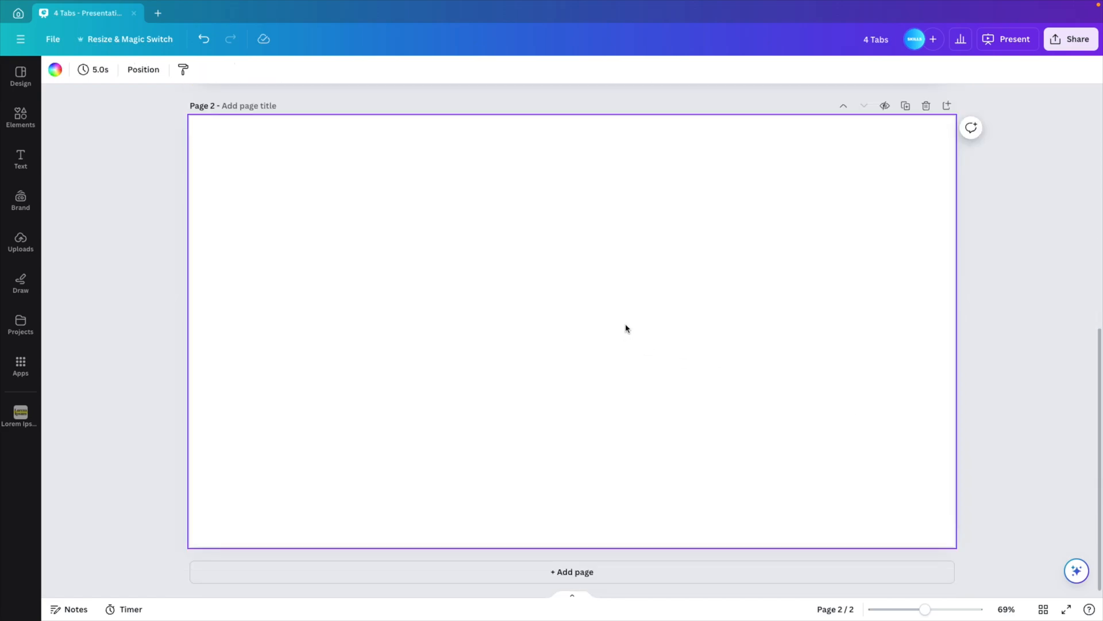
mouse_move(87, 86)
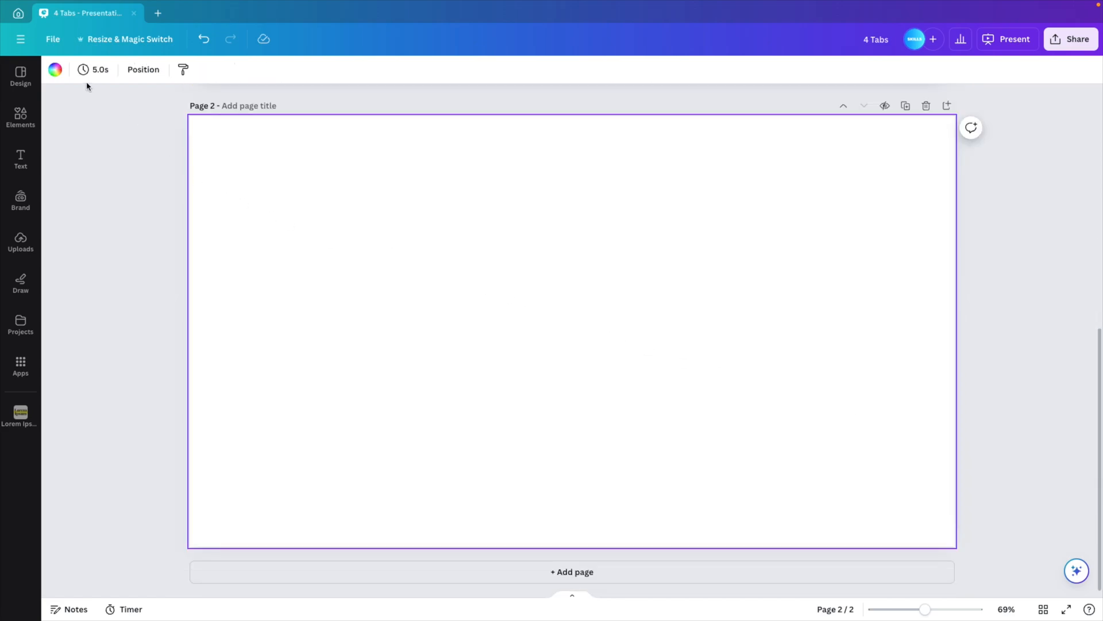
click(54, 69)
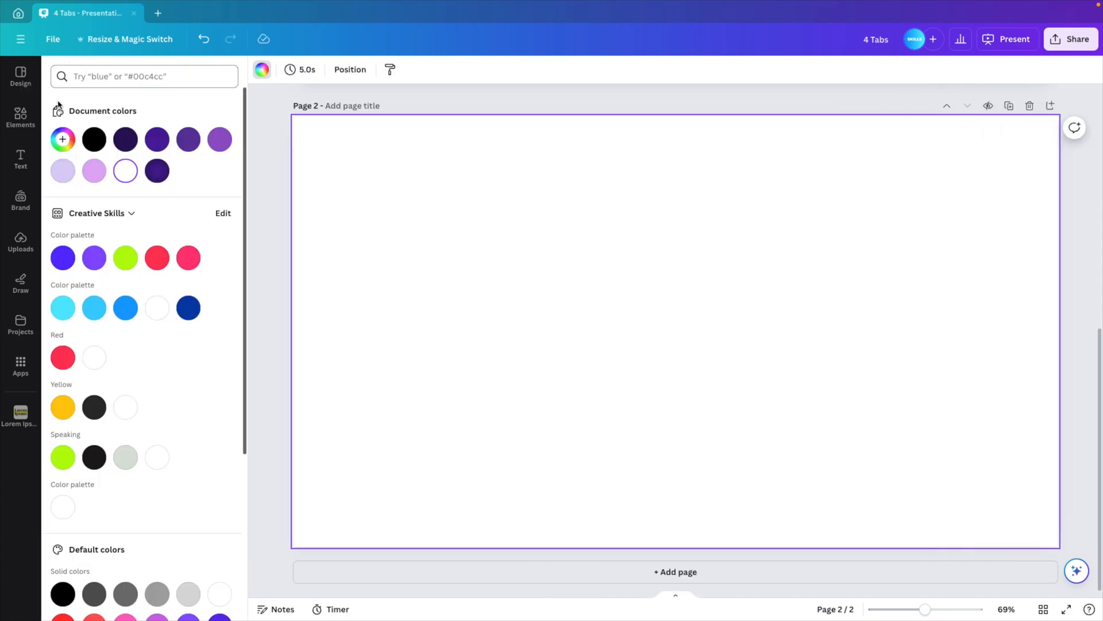
scroll(down, 3)
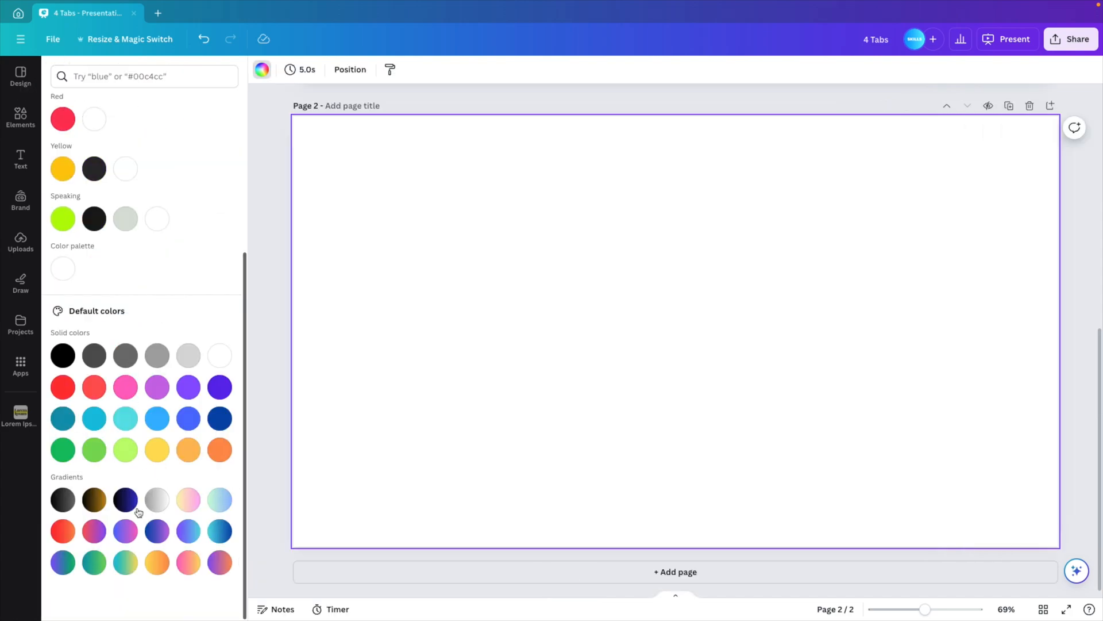
click(124, 530)
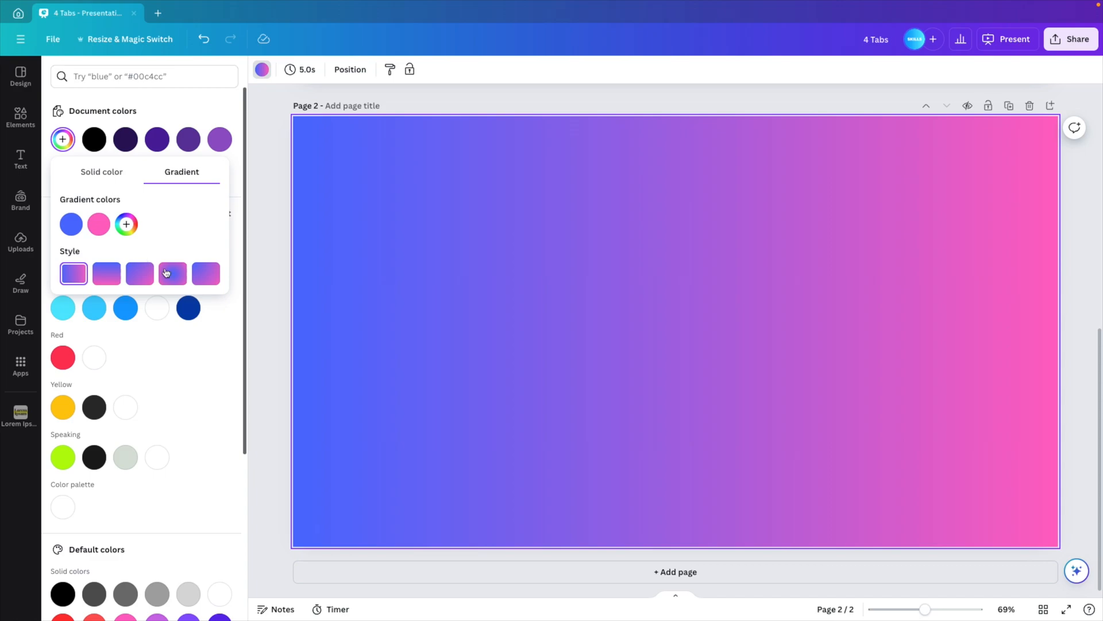
mouse_move(172, 273)
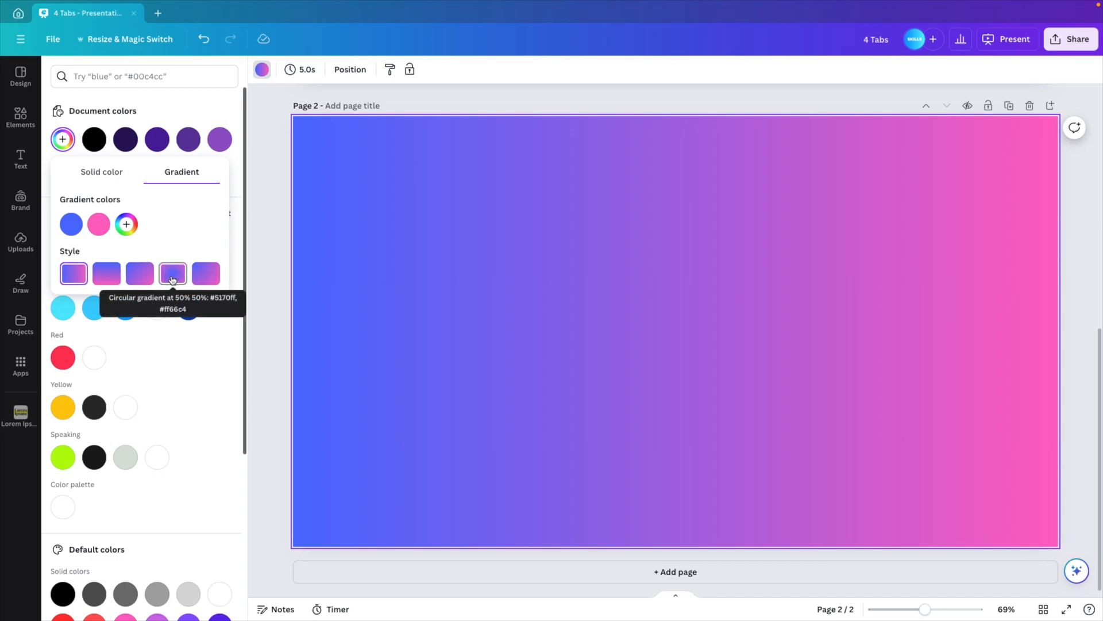
click(172, 272)
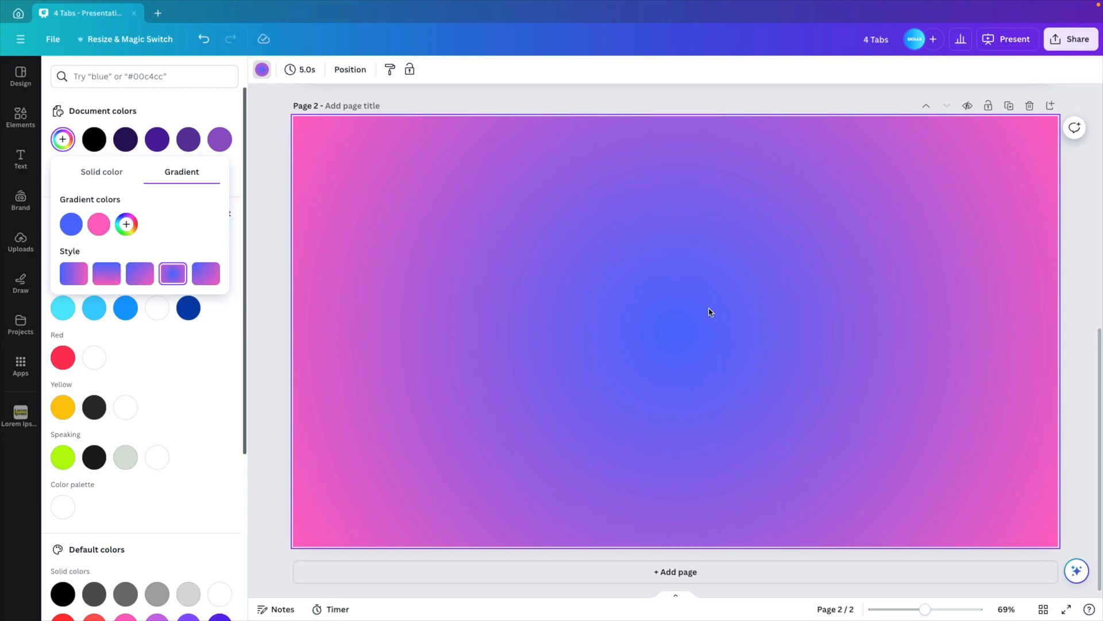
click(70, 224)
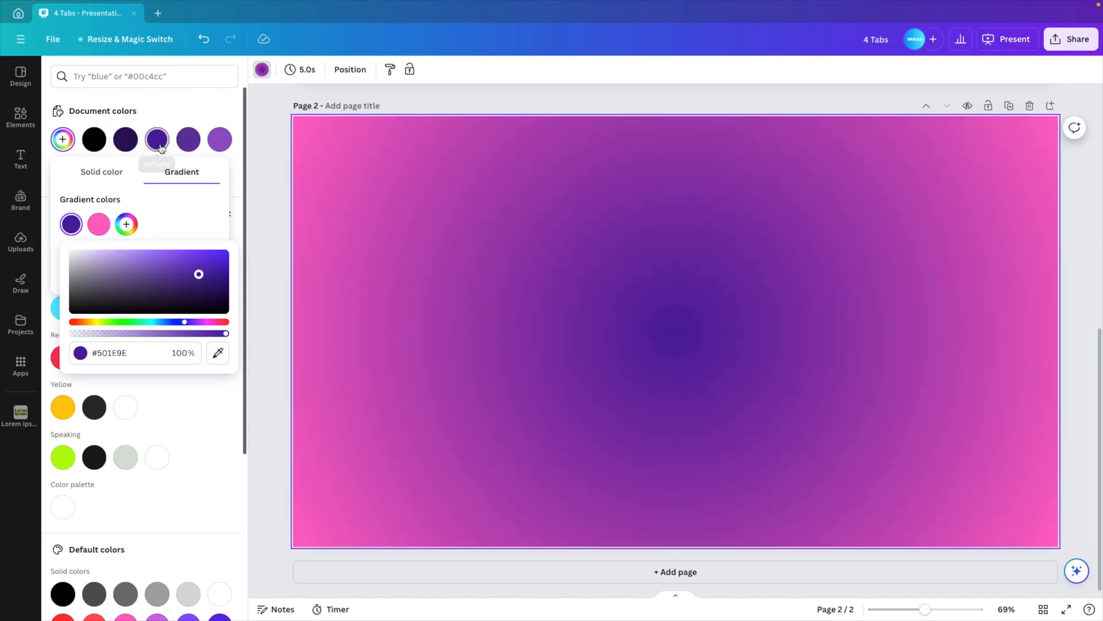
click(98, 224)
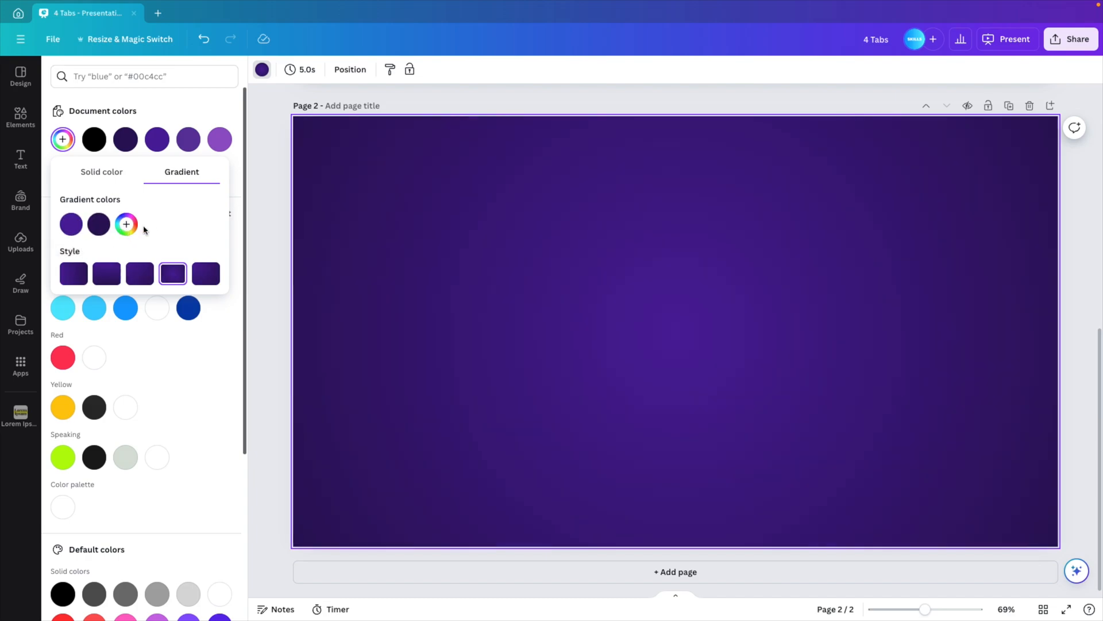
mouse_move(539, 322)
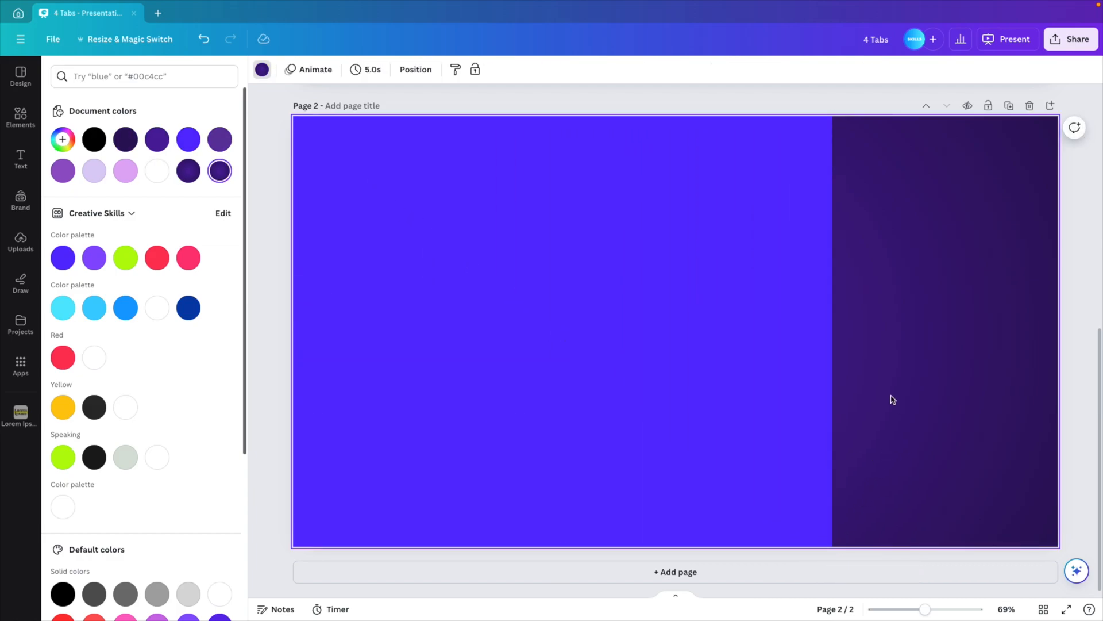
Step: Add a dark square beside the violet panel and set its corner rounding to about 44
click(846, 249)
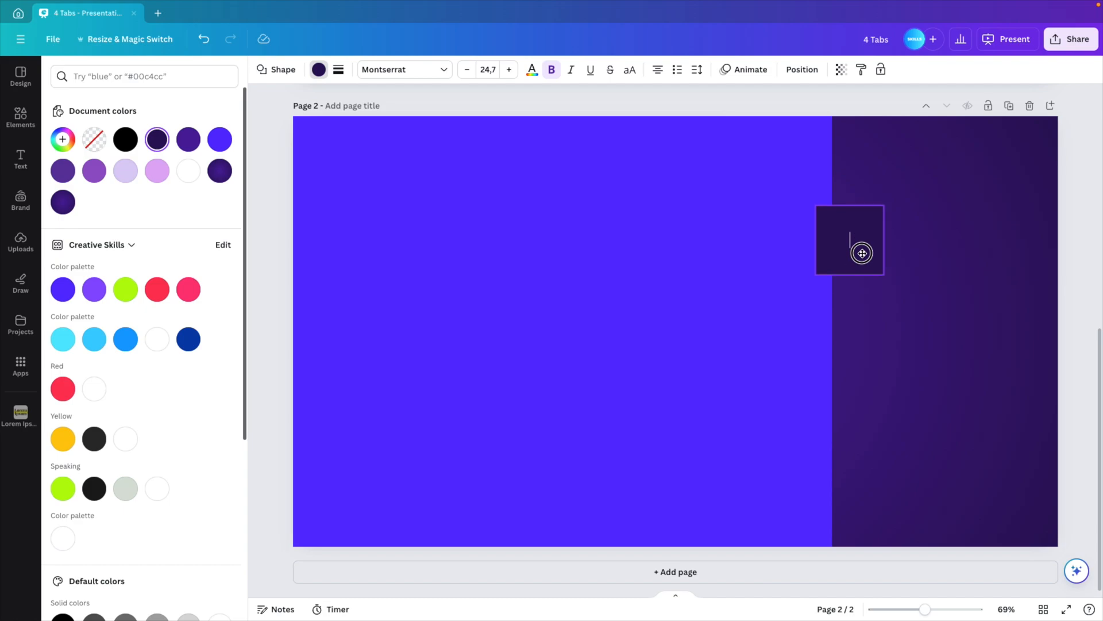
click(338, 69)
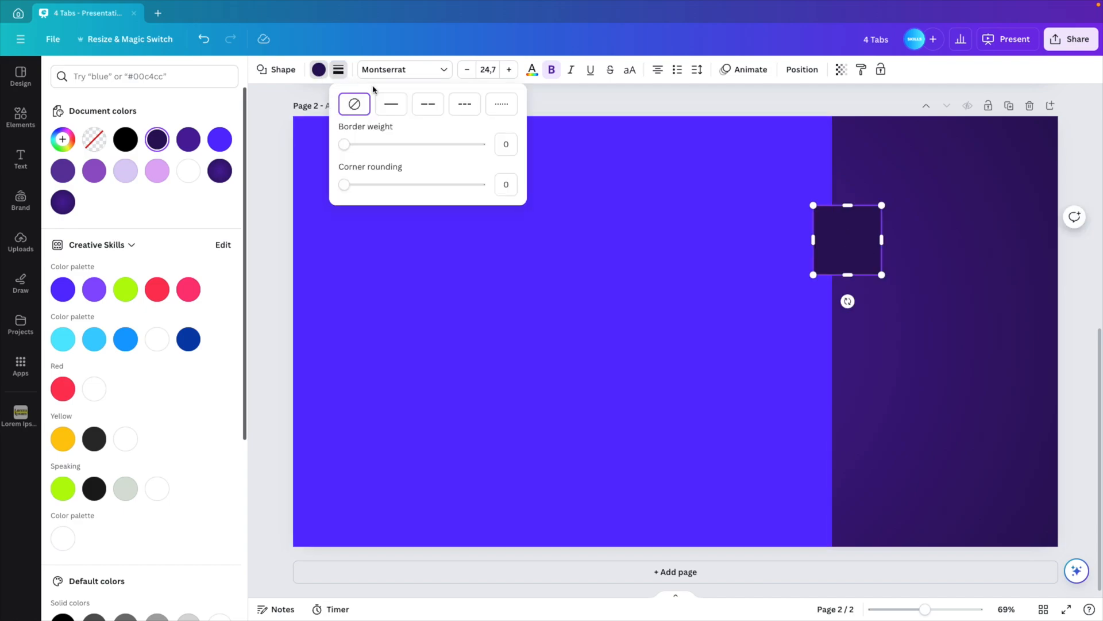
drag(344, 184, 378, 184)
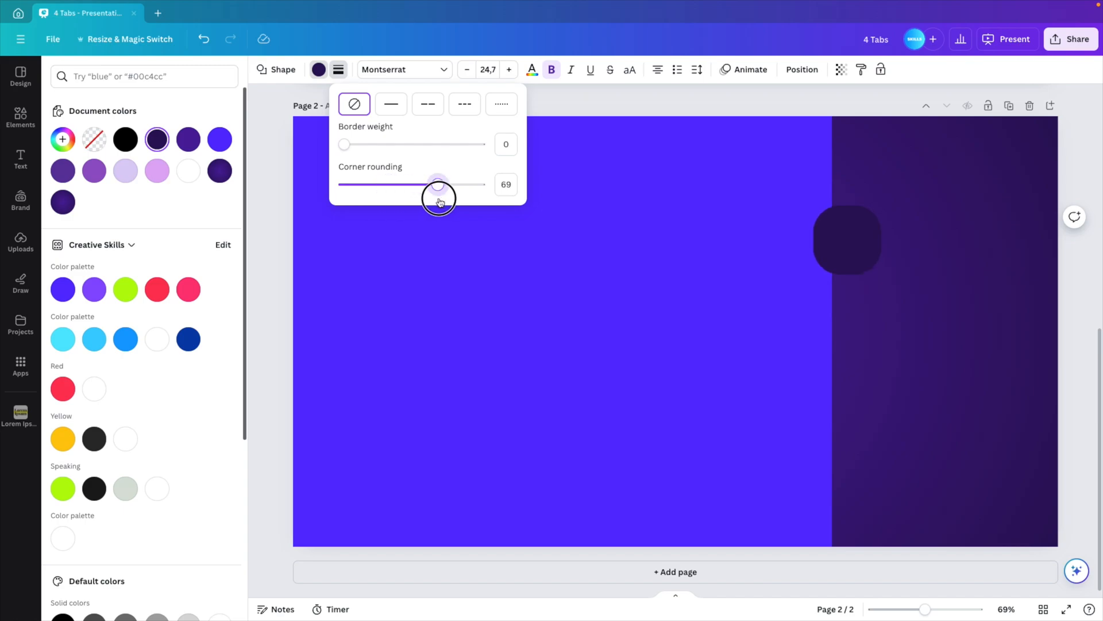
drag(439, 184, 410, 184)
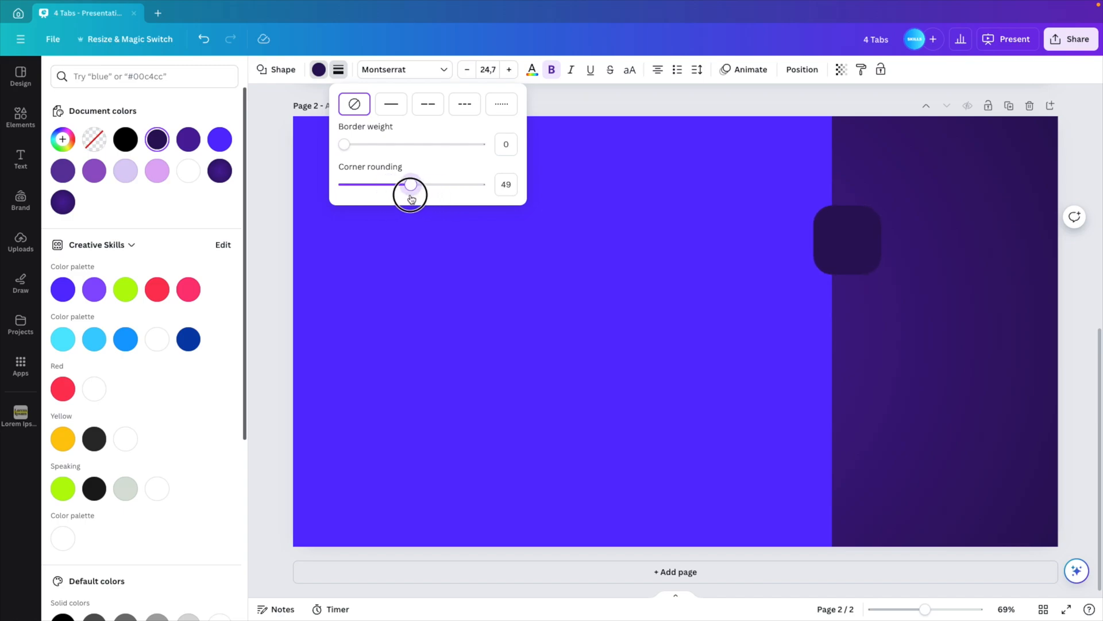
drag(410, 188, 404, 189)
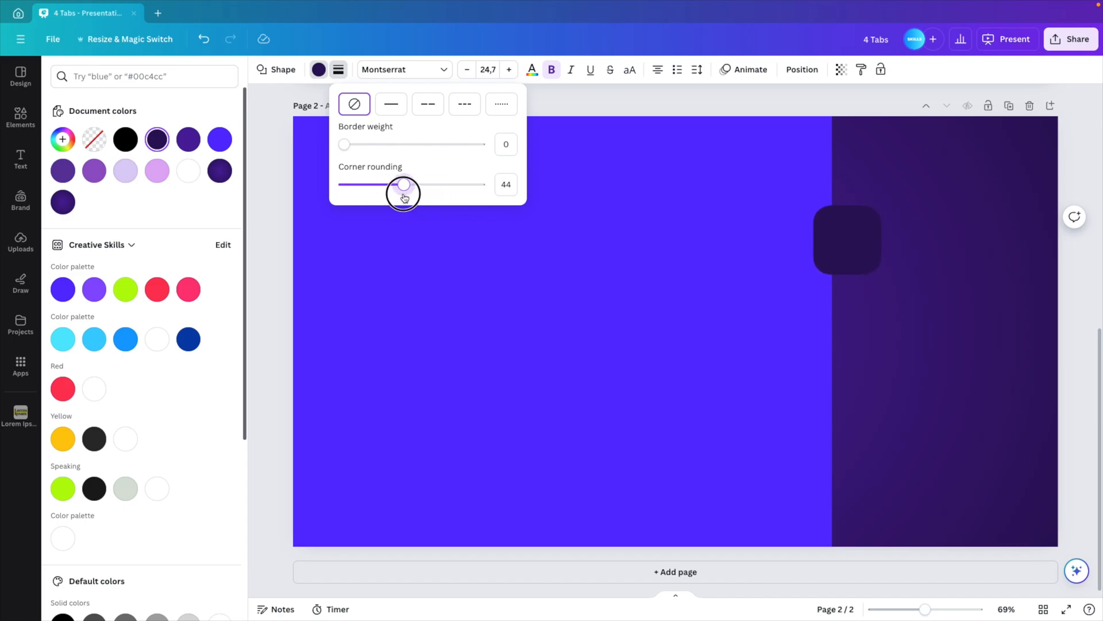
drag(403, 185, 397, 184)
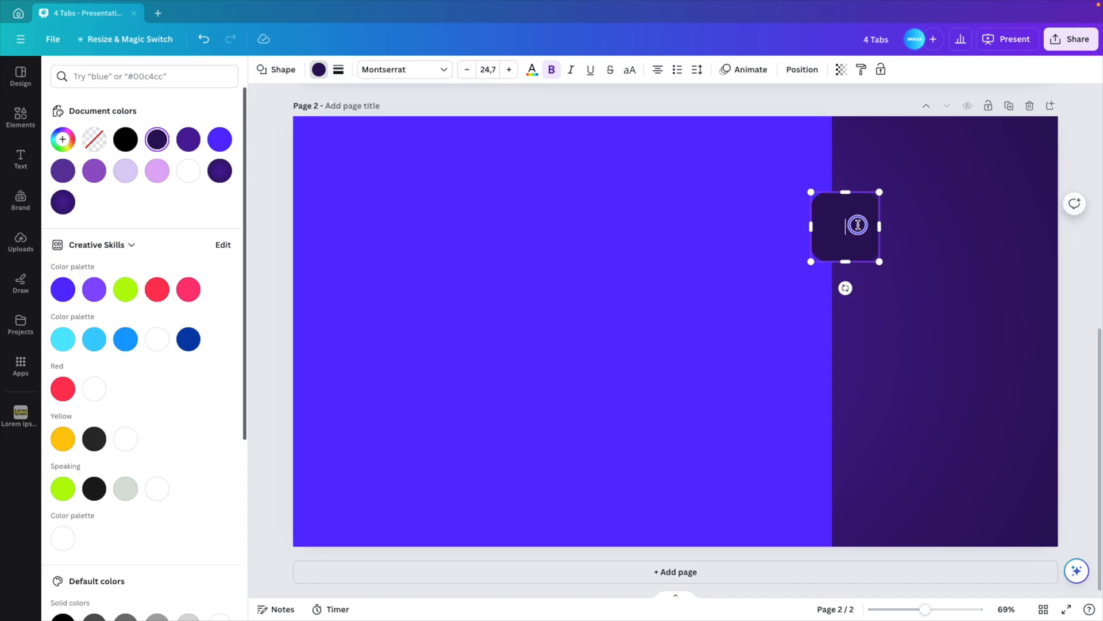
Step: Stack the duplicated rounded tabs along the panel edge and select the violet panel
click(845, 225)
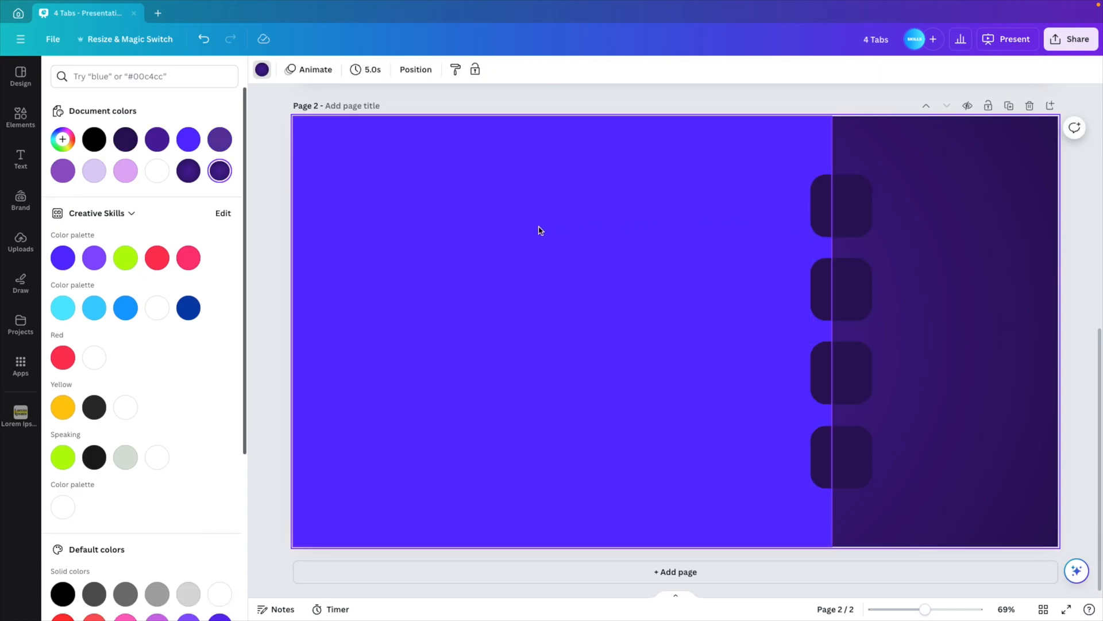
click(840, 289)
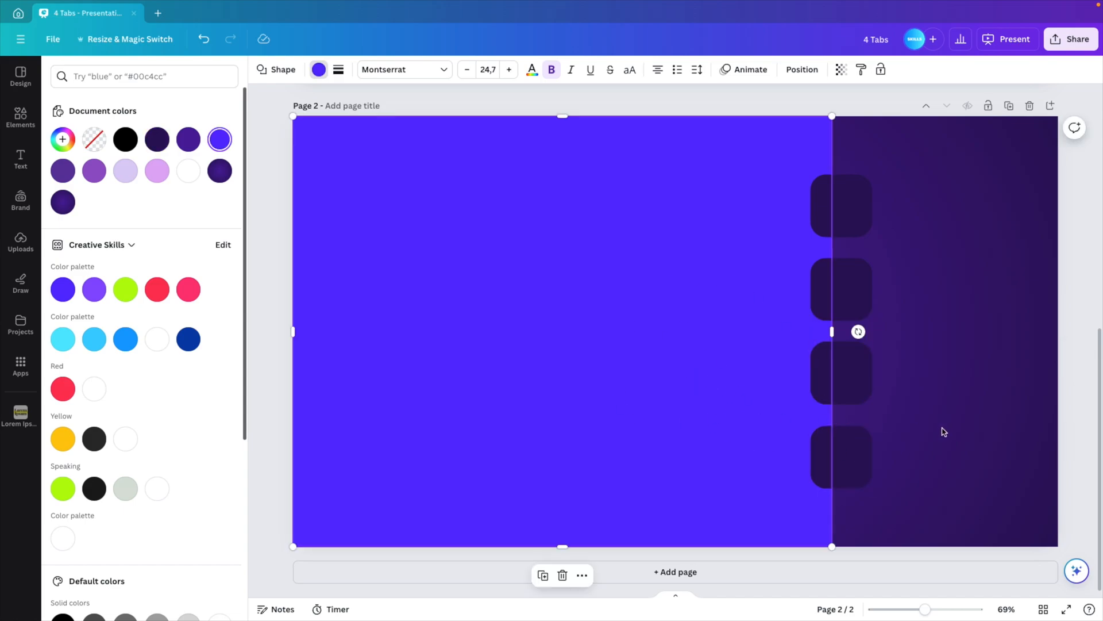
mouse_move(723, 594)
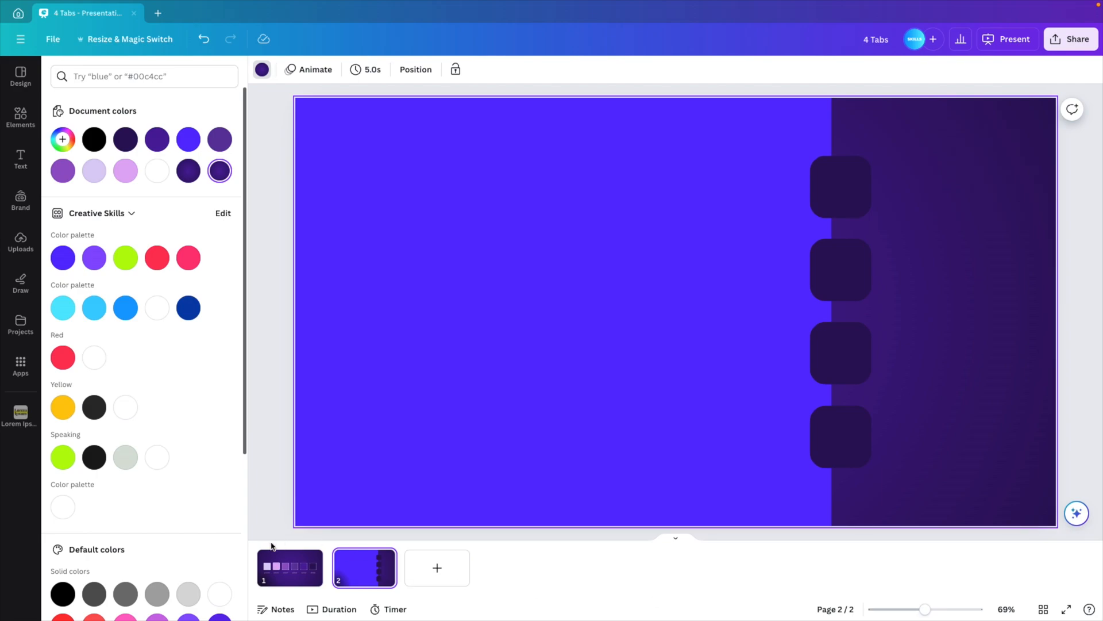
mouse_move(373, 582)
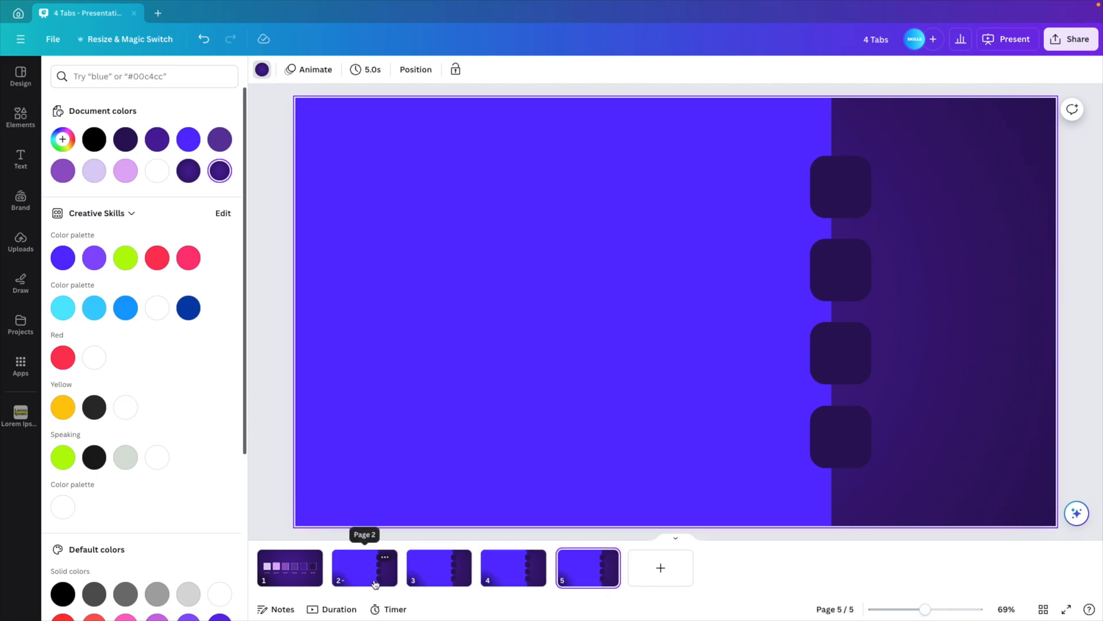
Step: Delete the extra tabs on slides 2, 3 and 5, leaving one tab per slide
click(364, 567)
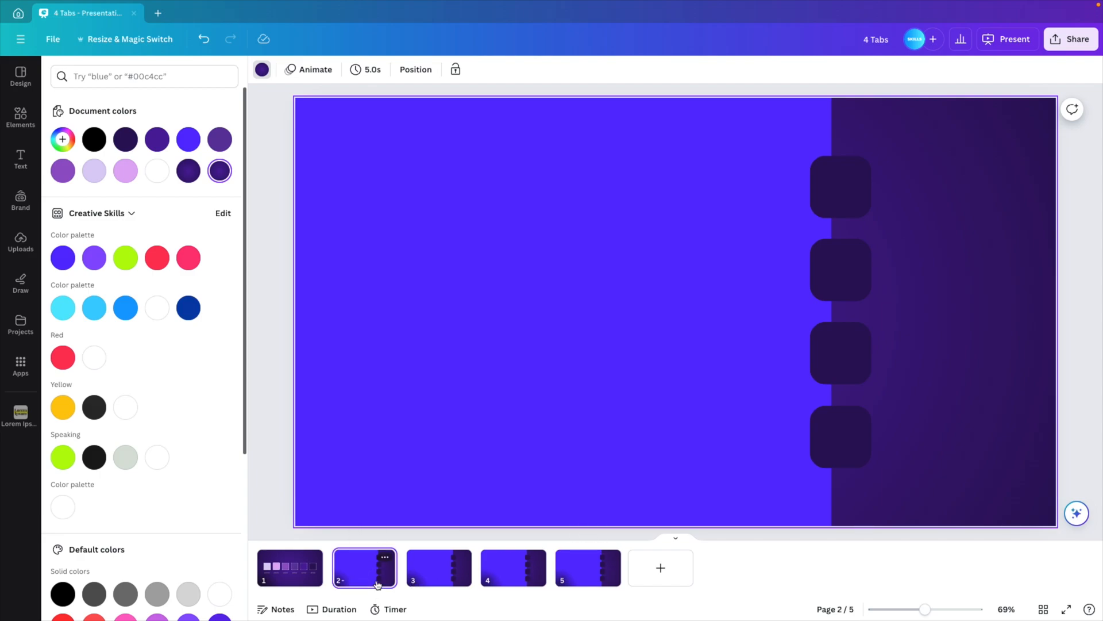
click(840, 187)
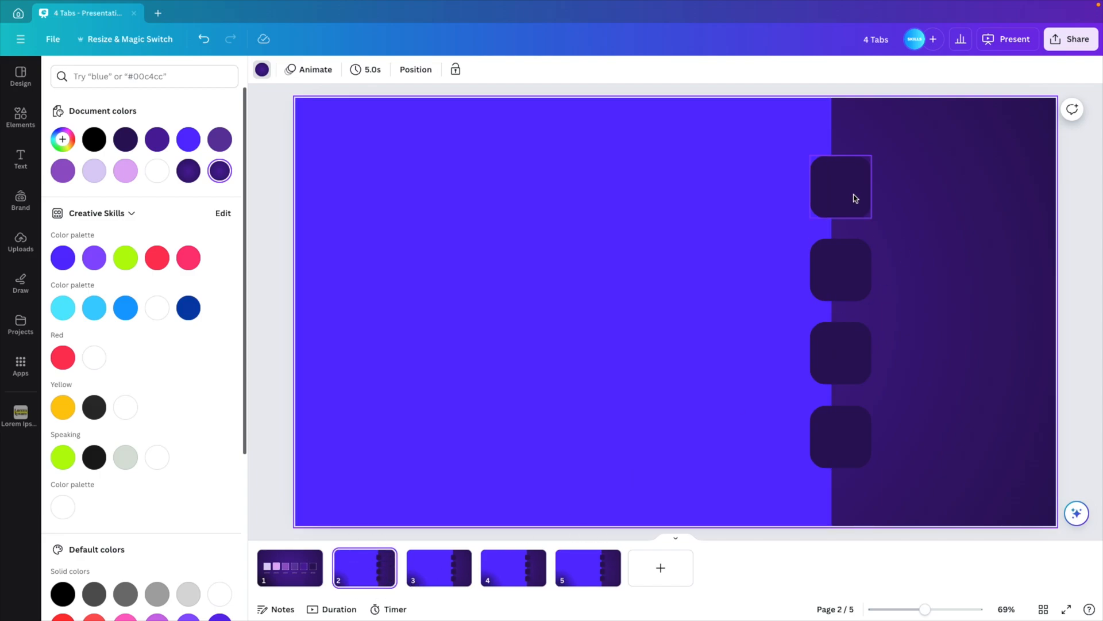
click(840, 185)
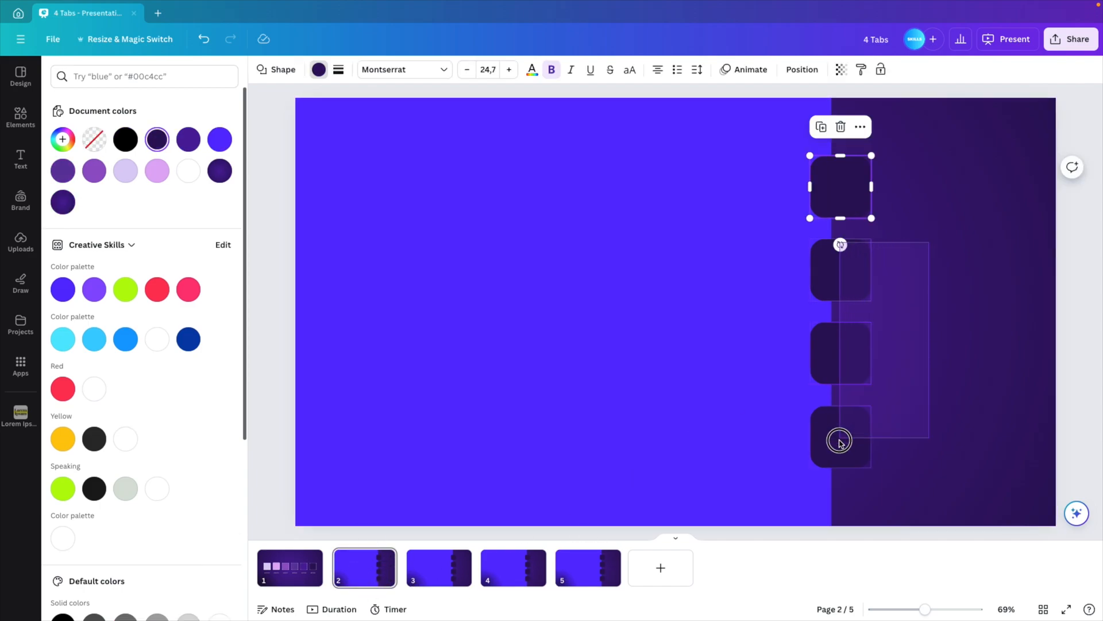
click(438, 567)
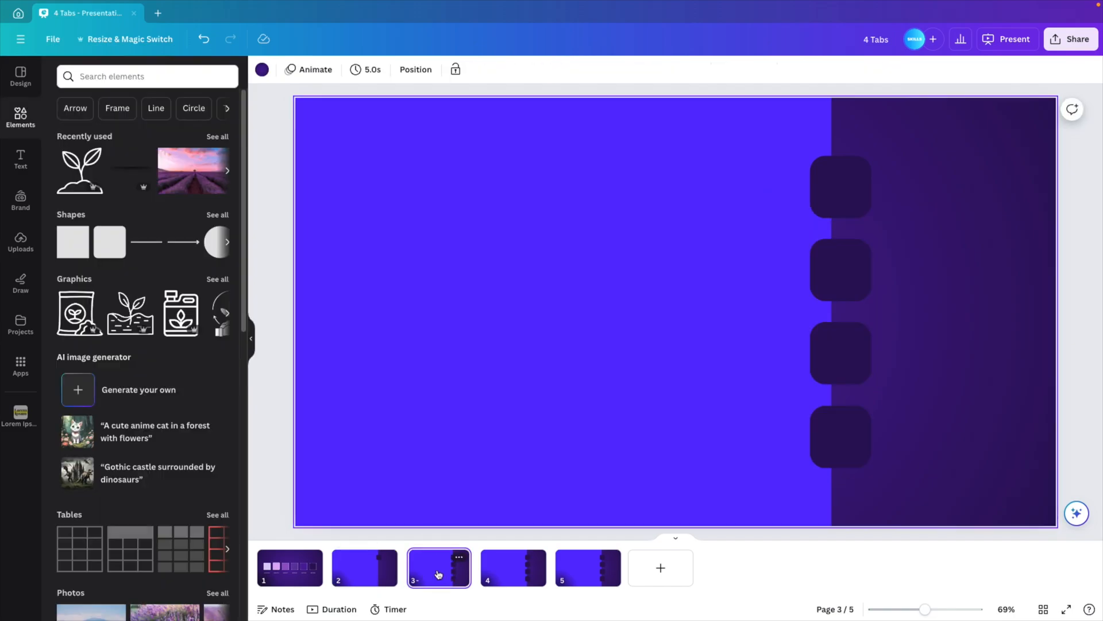
click(840, 186)
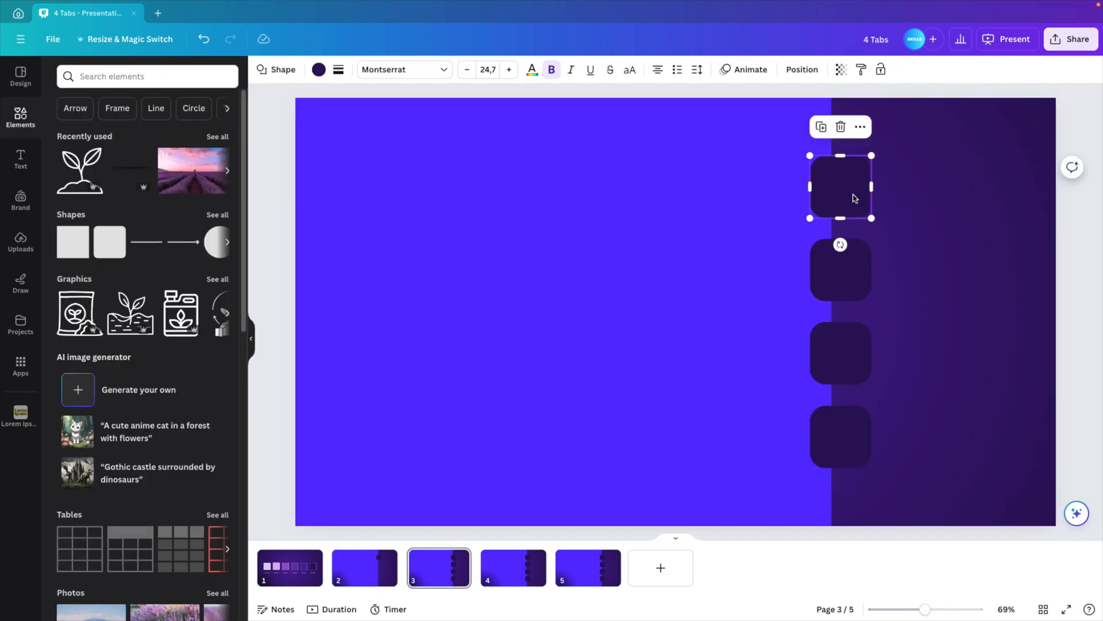
click(513, 567)
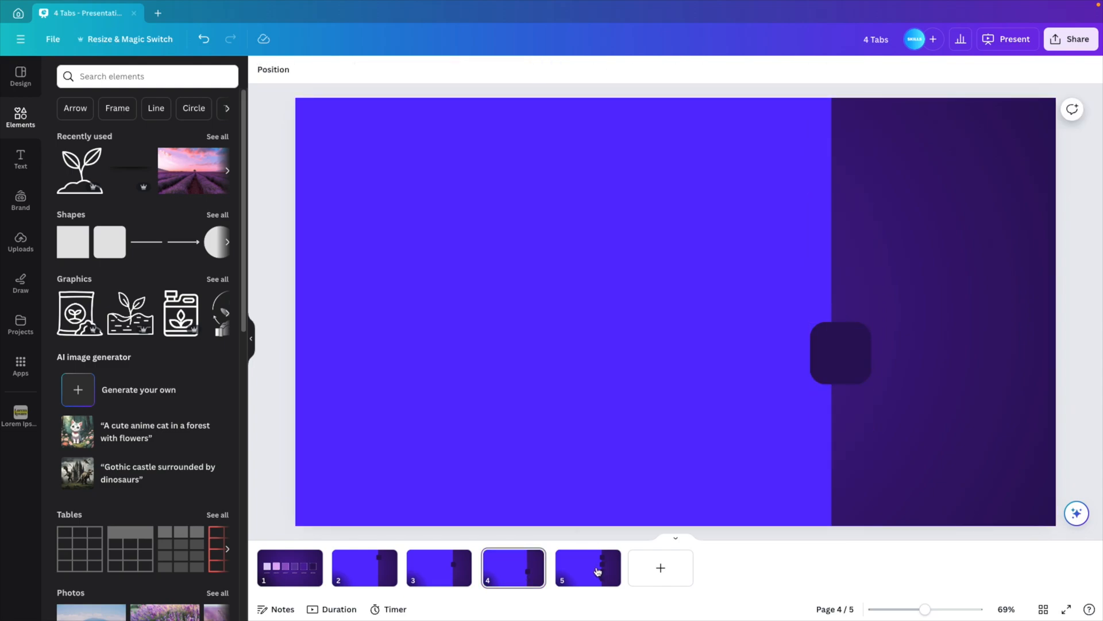
click(587, 567)
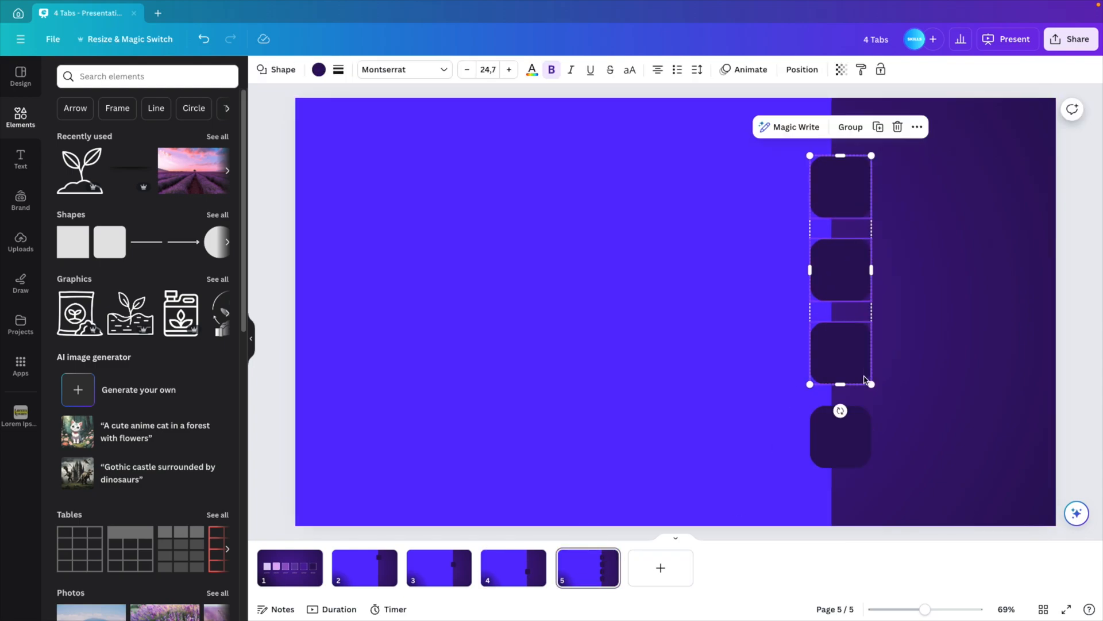
click(801, 69)
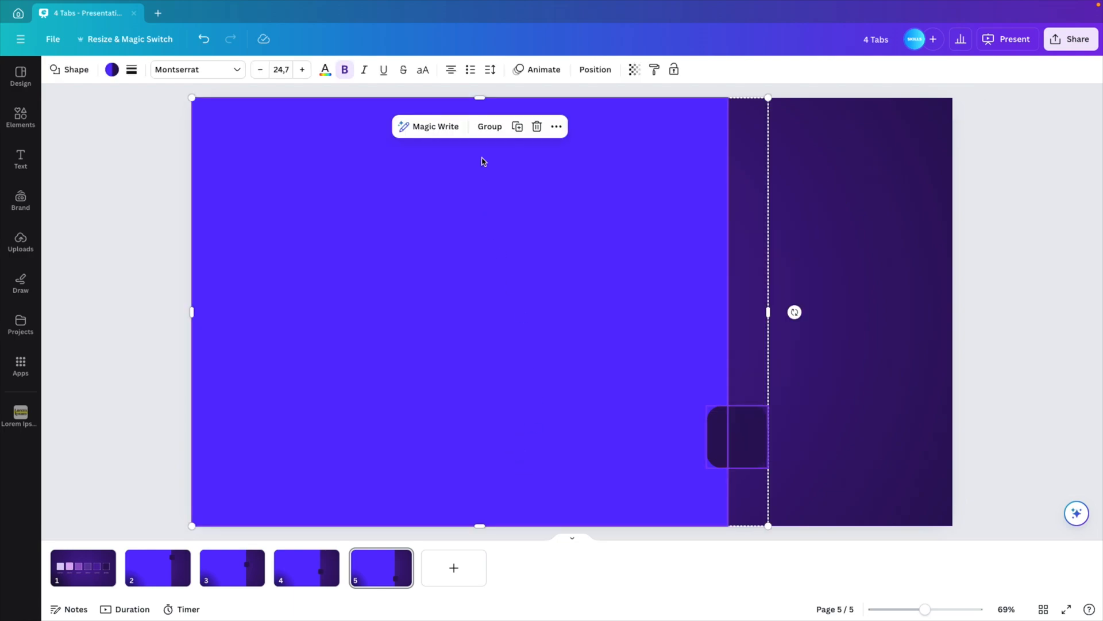
Step: Group slide 5's tab with its panel and recolour both a document purple
click(489, 126)
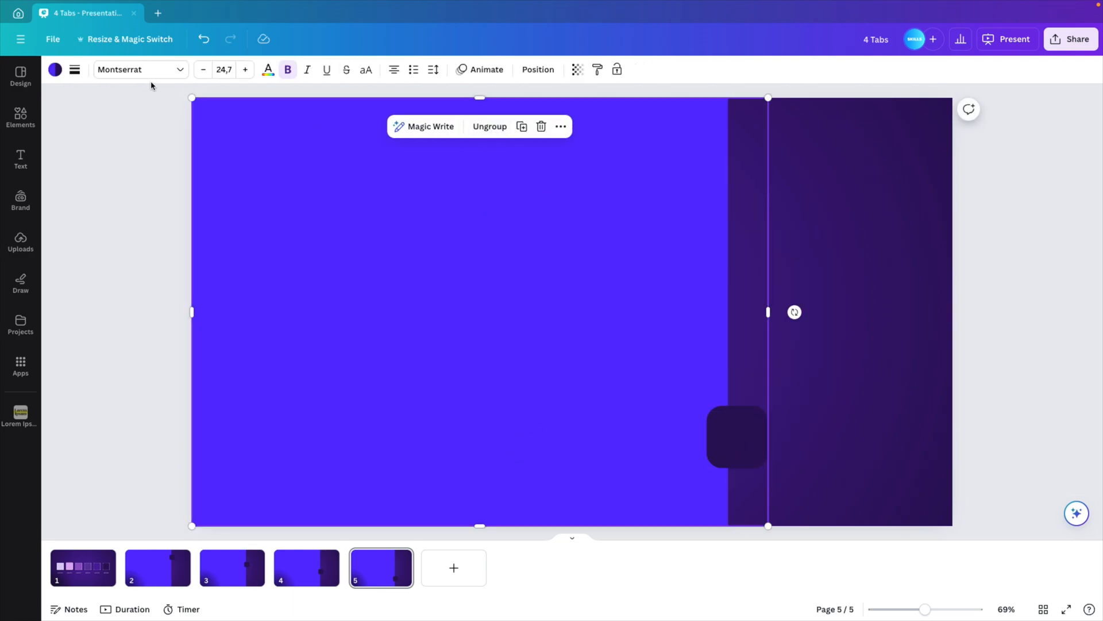
click(55, 69)
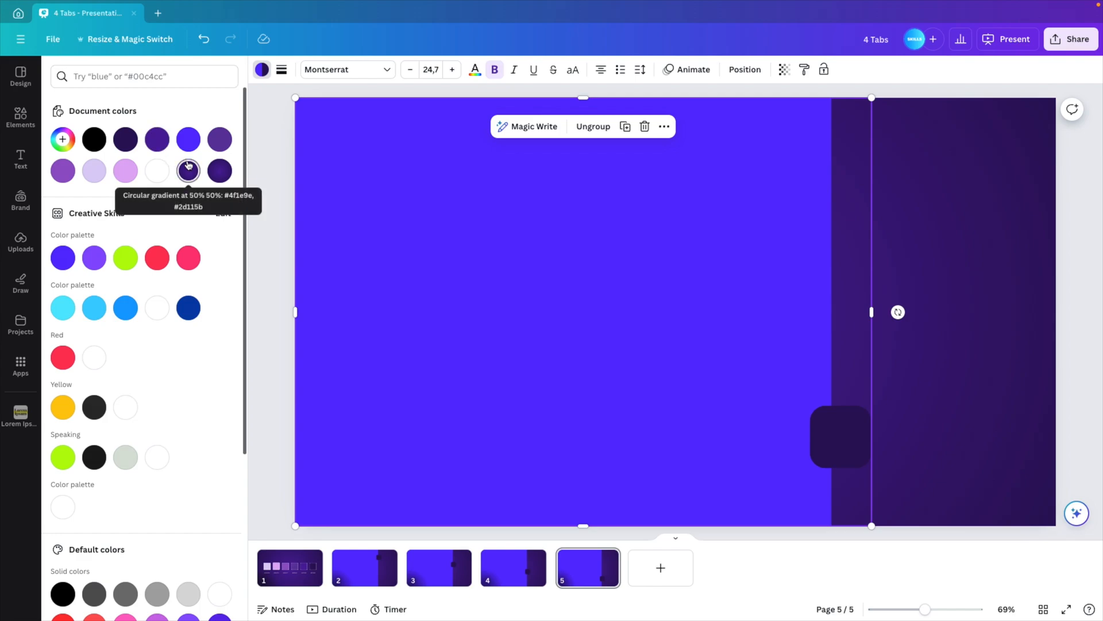
mouse_move(208, 140)
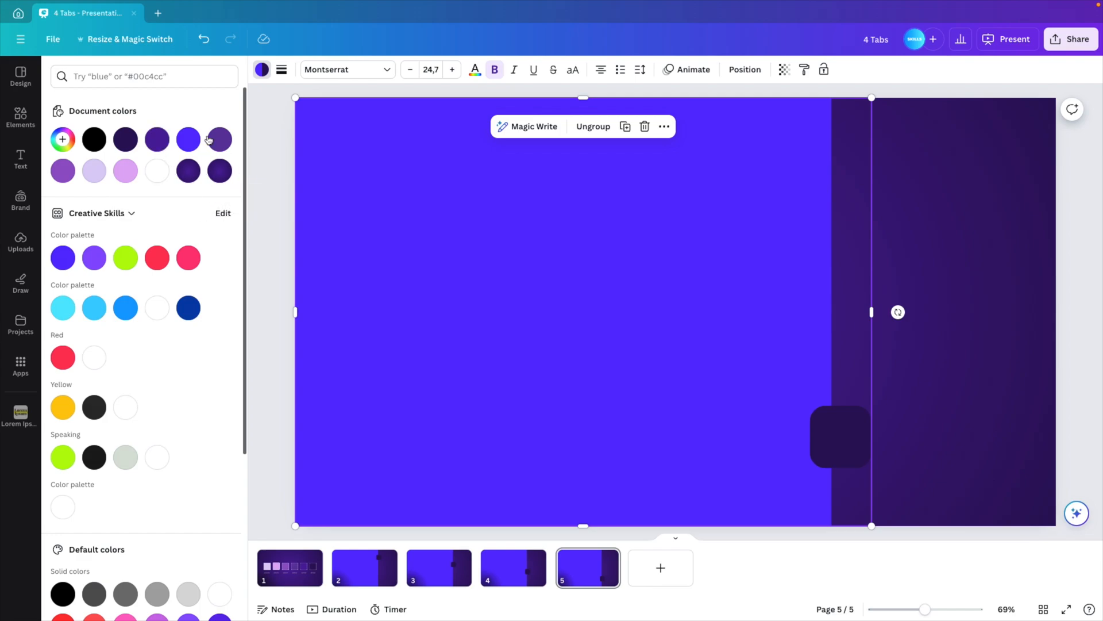
click(219, 138)
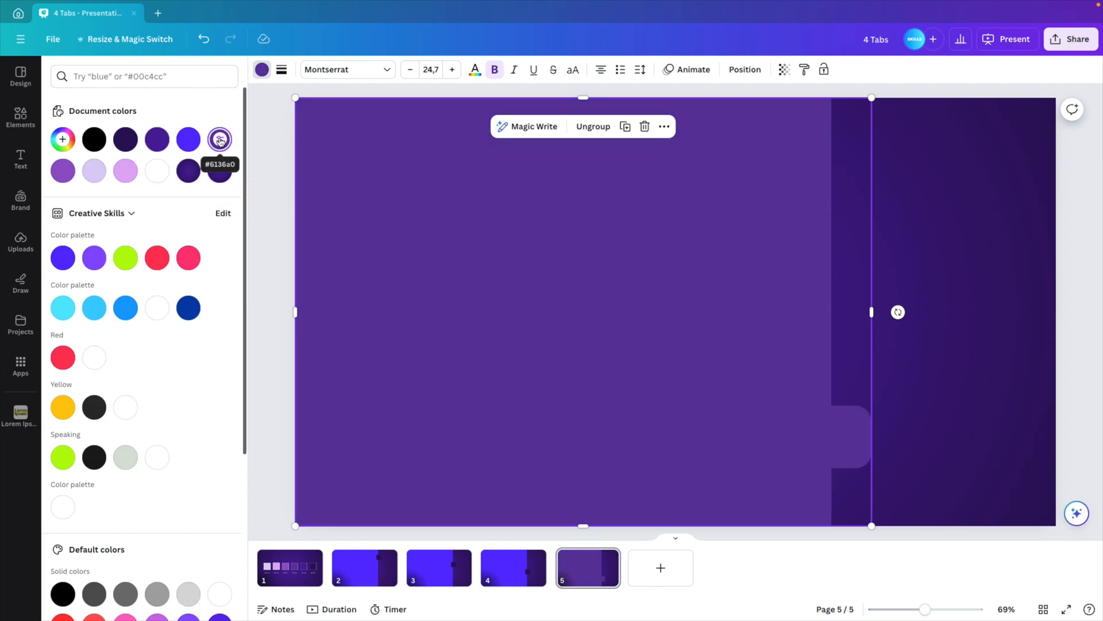
mouse_move(814, 465)
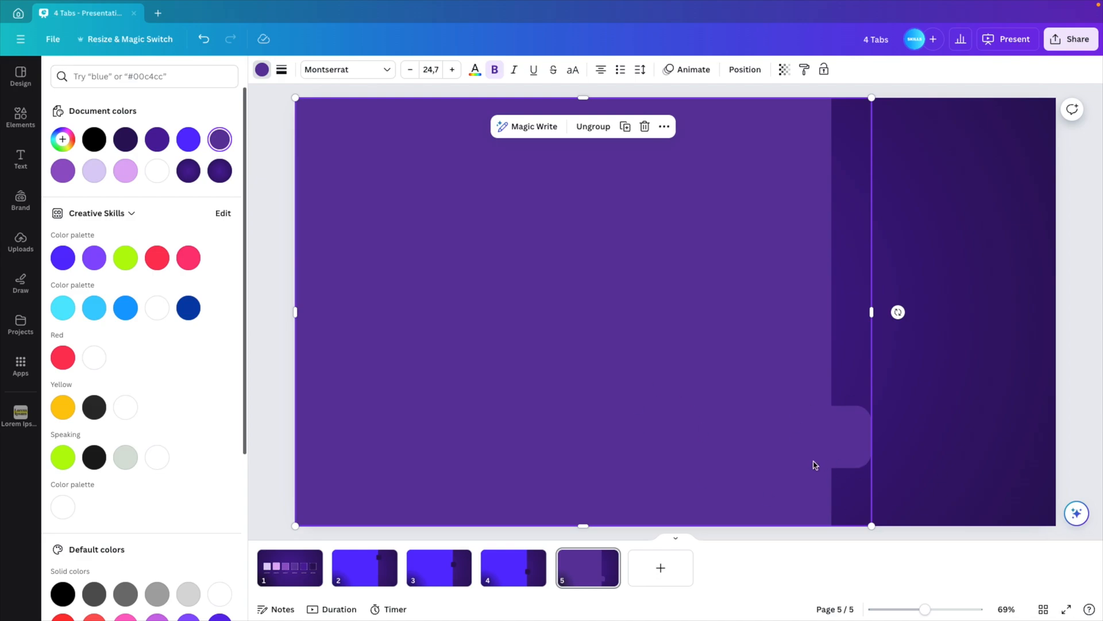
Step: Group slide 4's tab with its panel and recolour them a different purple
click(513, 568)
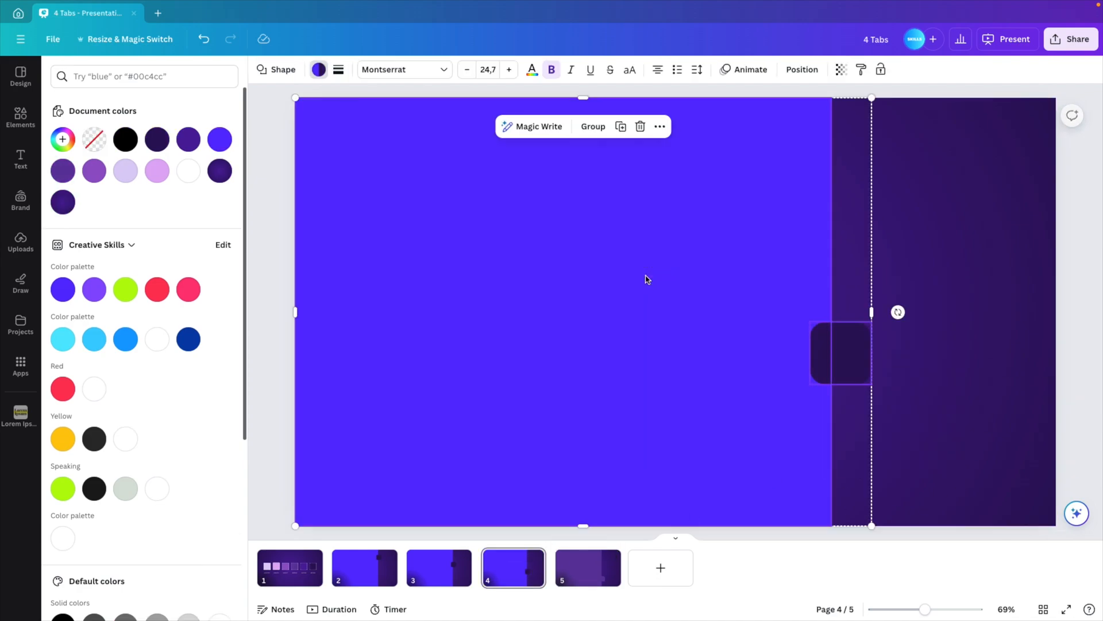
click(592, 126)
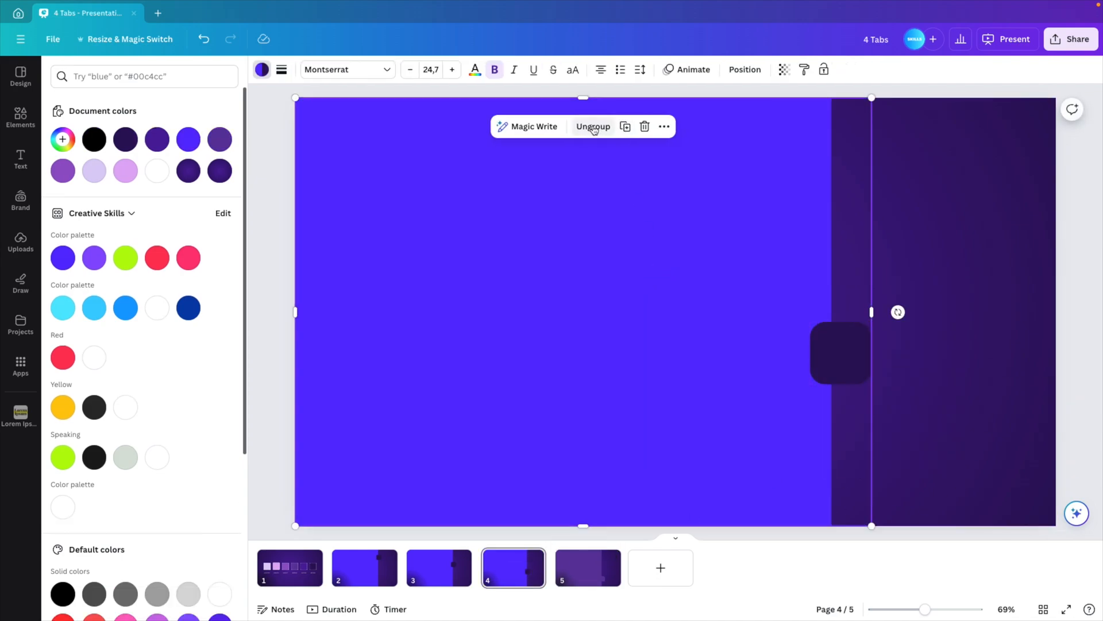
mouse_move(62, 171)
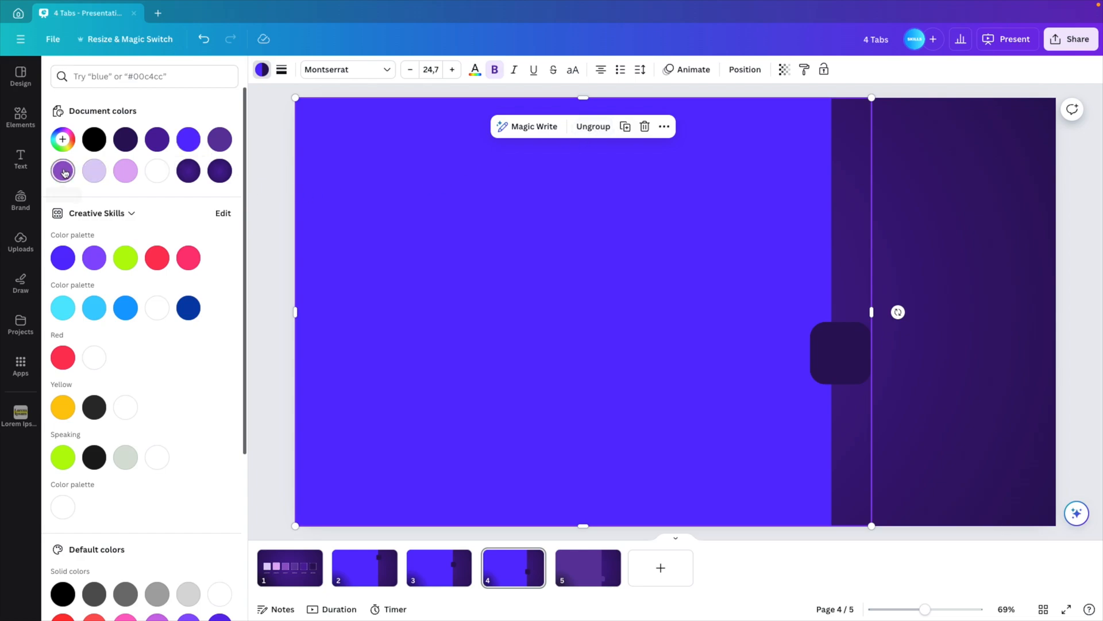
mouse_move(93, 172)
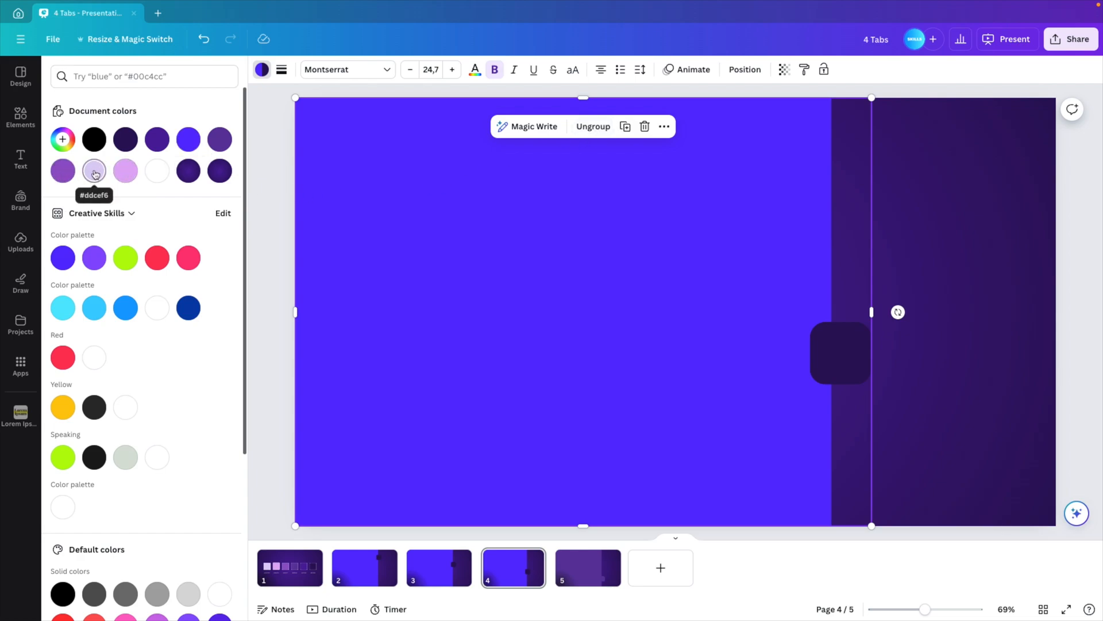
mouse_move(220, 139)
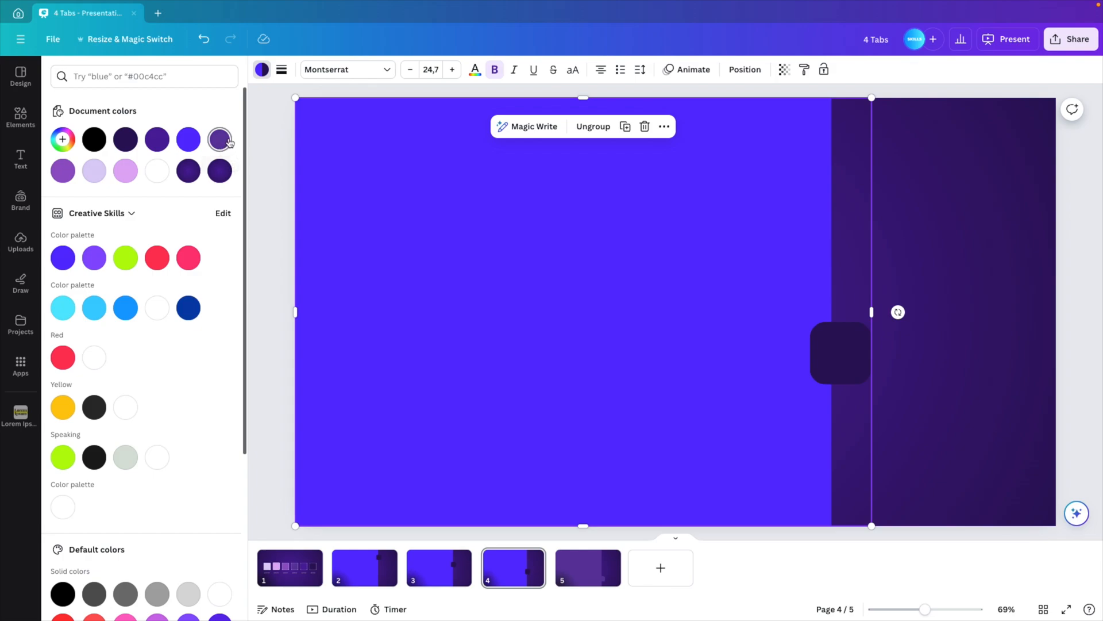
click(439, 567)
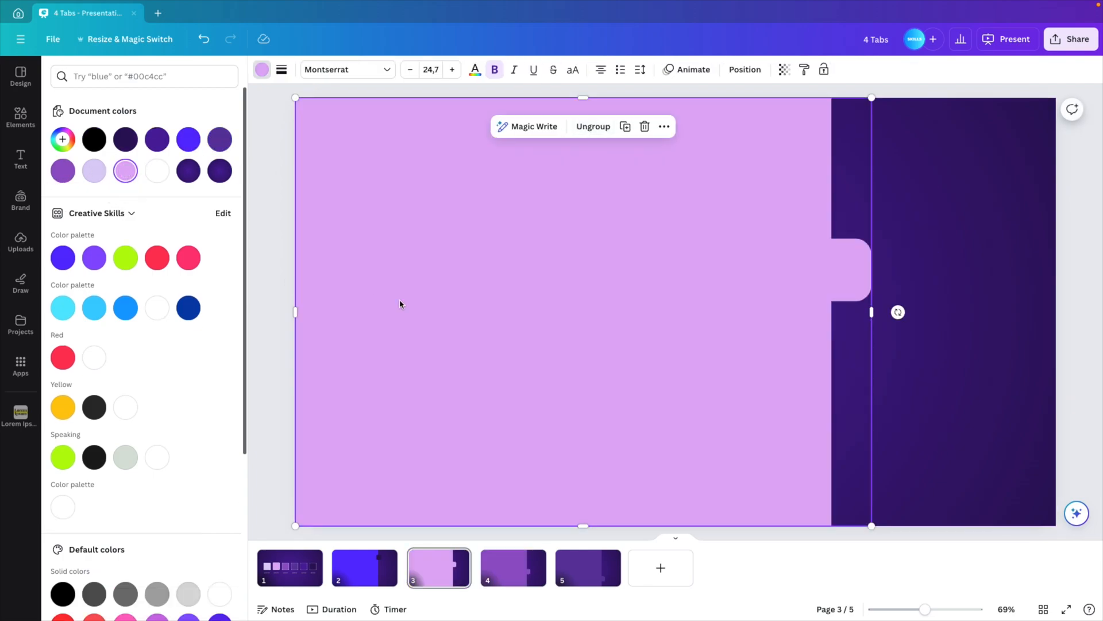
click(364, 567)
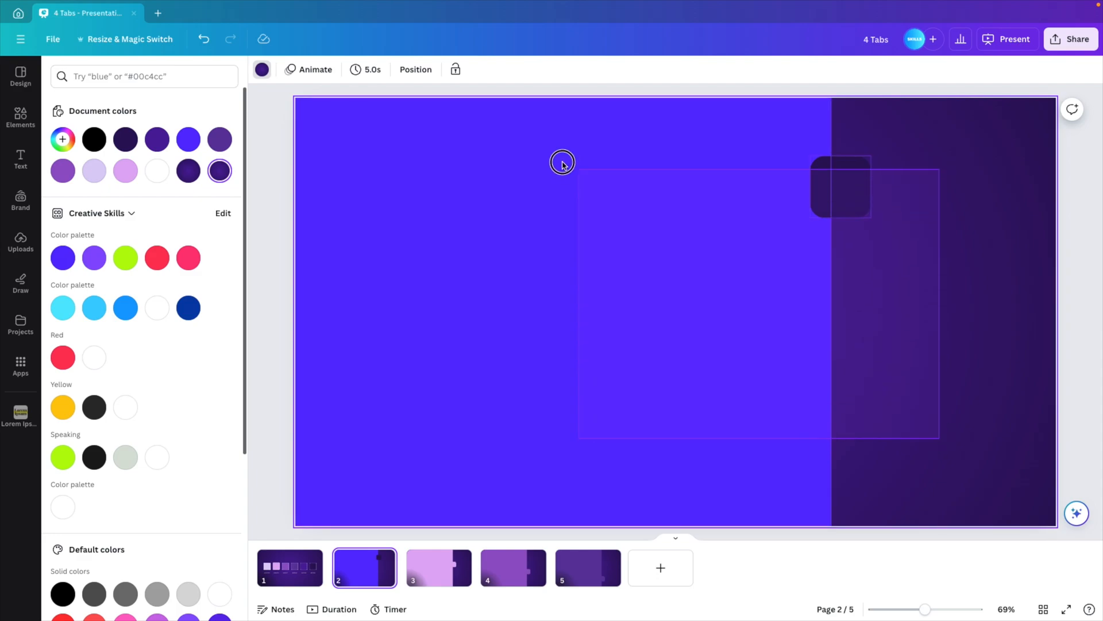
Step: Recolour slide 2's grouped panel and tab pale lavender, then return to slide 5
click(126, 171)
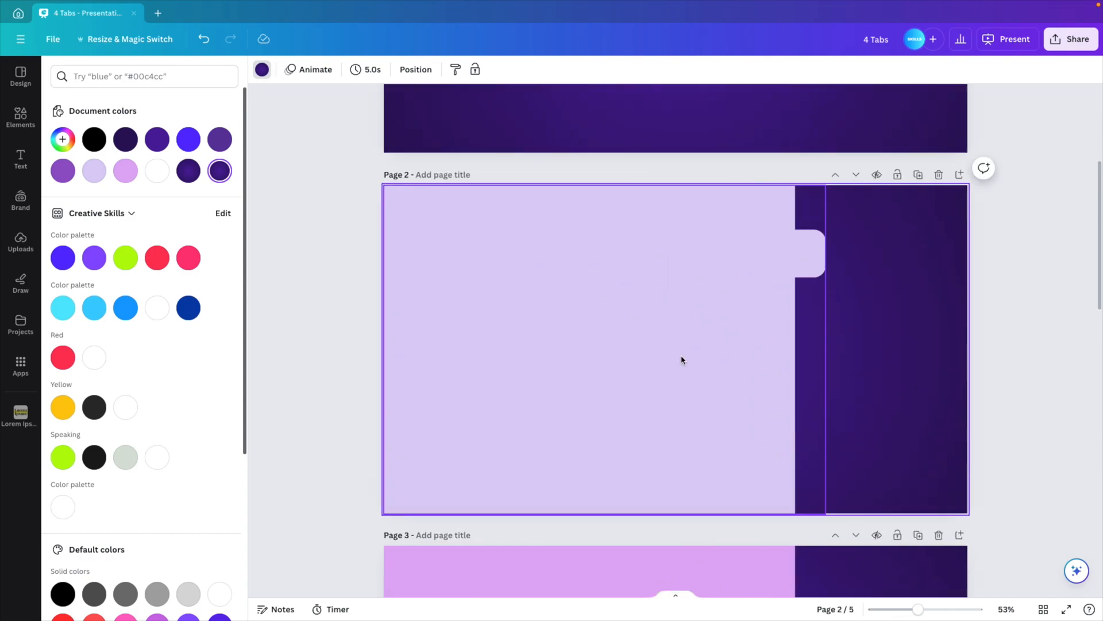
scroll(down, 3)
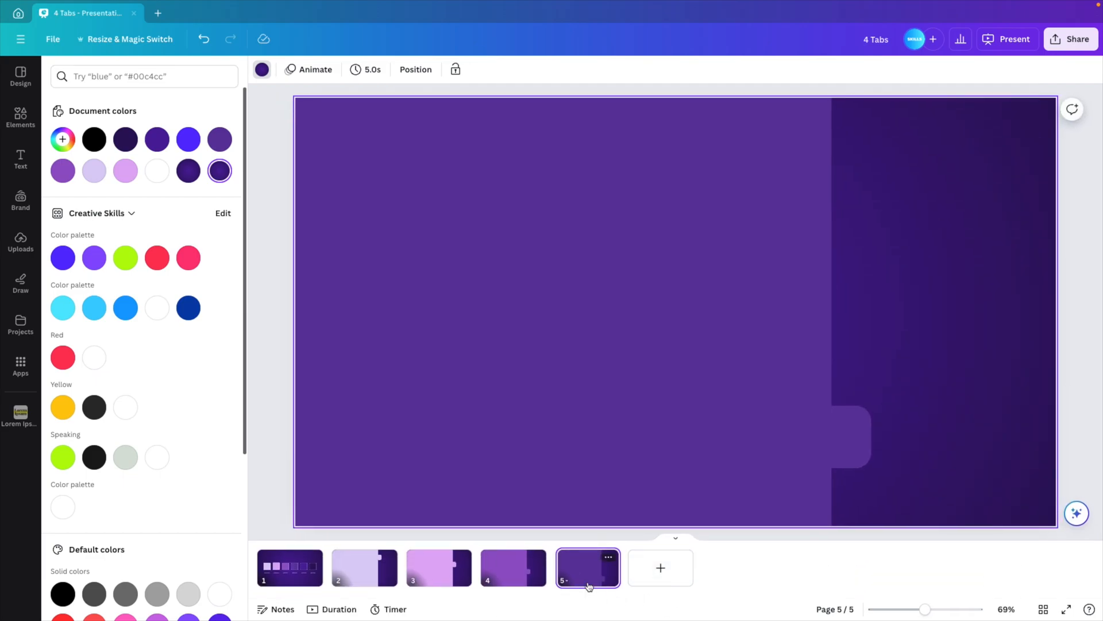
Step: Add a large '04' numeral in Montserrat Black at about 16 transparency near the panel top
click(21, 117)
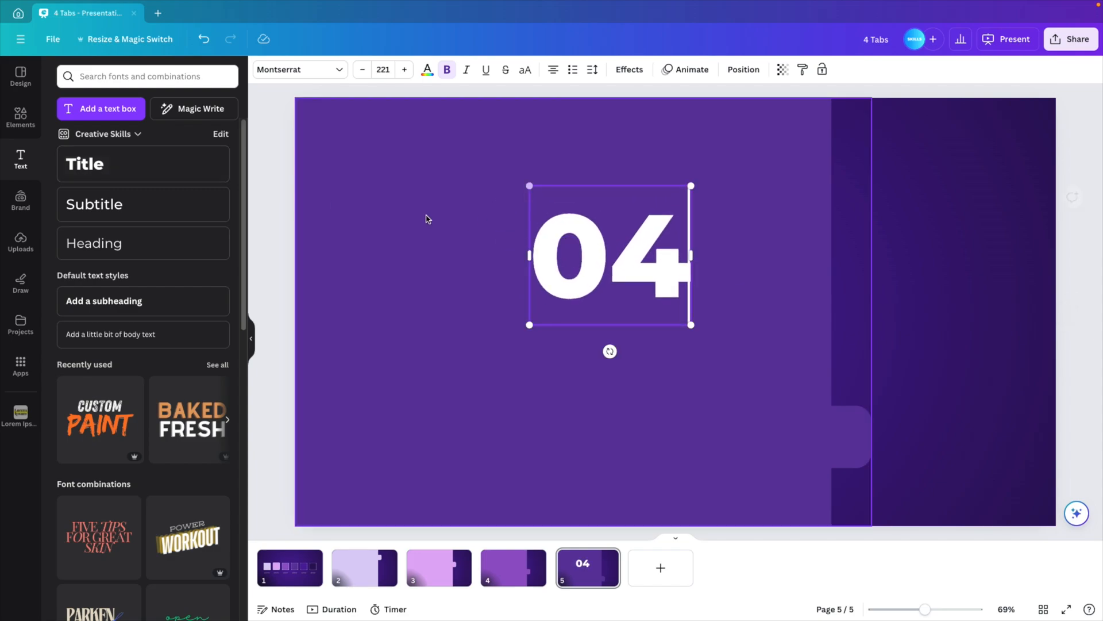
click(296, 69)
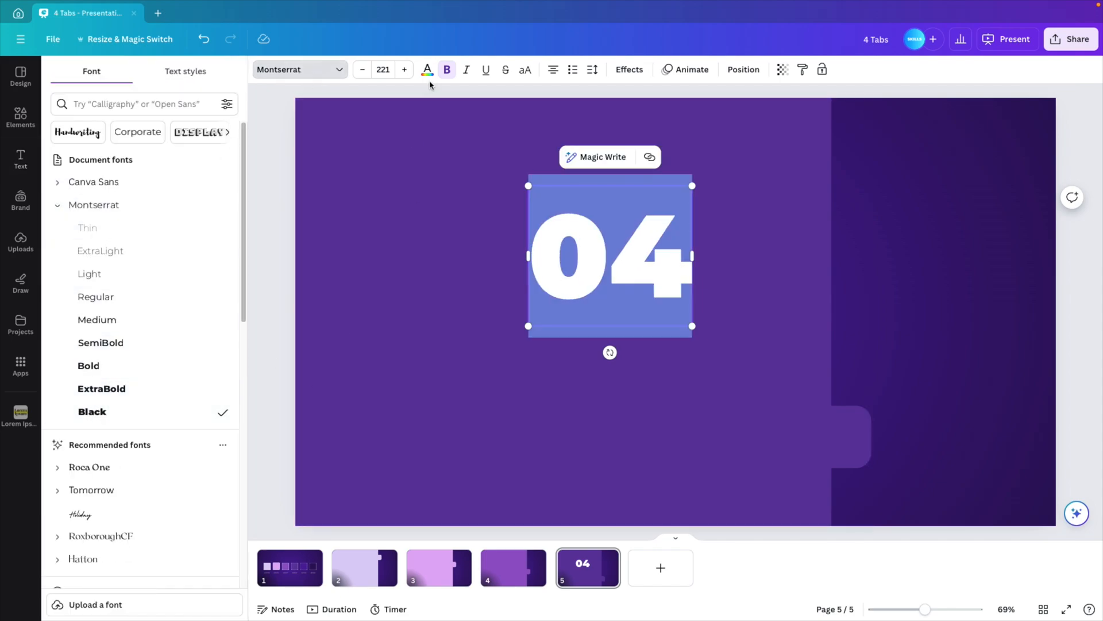
click(781, 69)
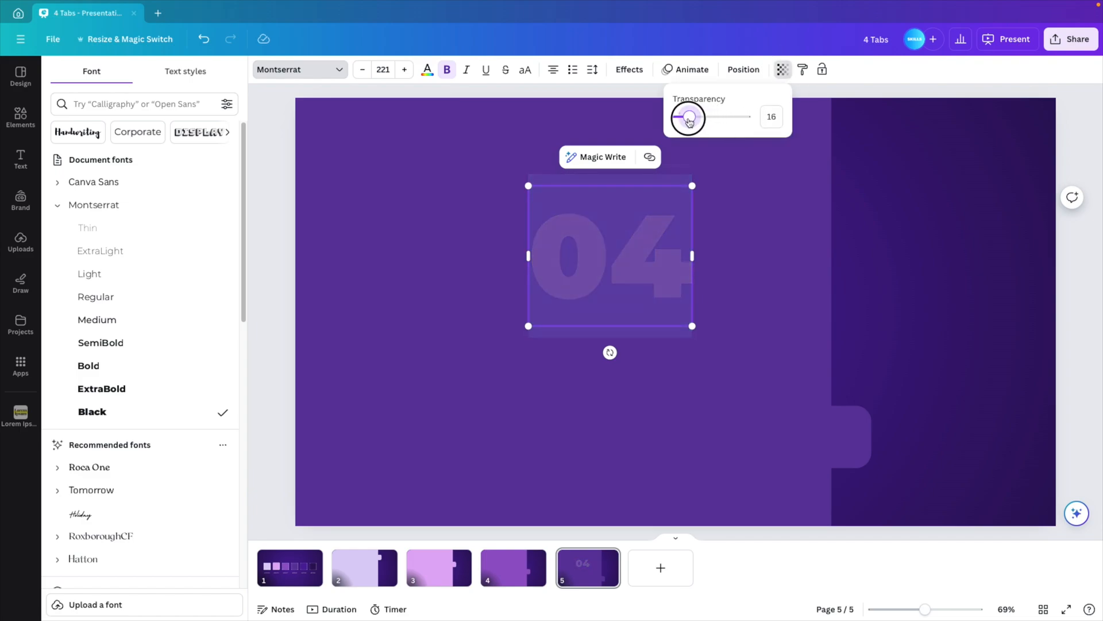
click(21, 159)
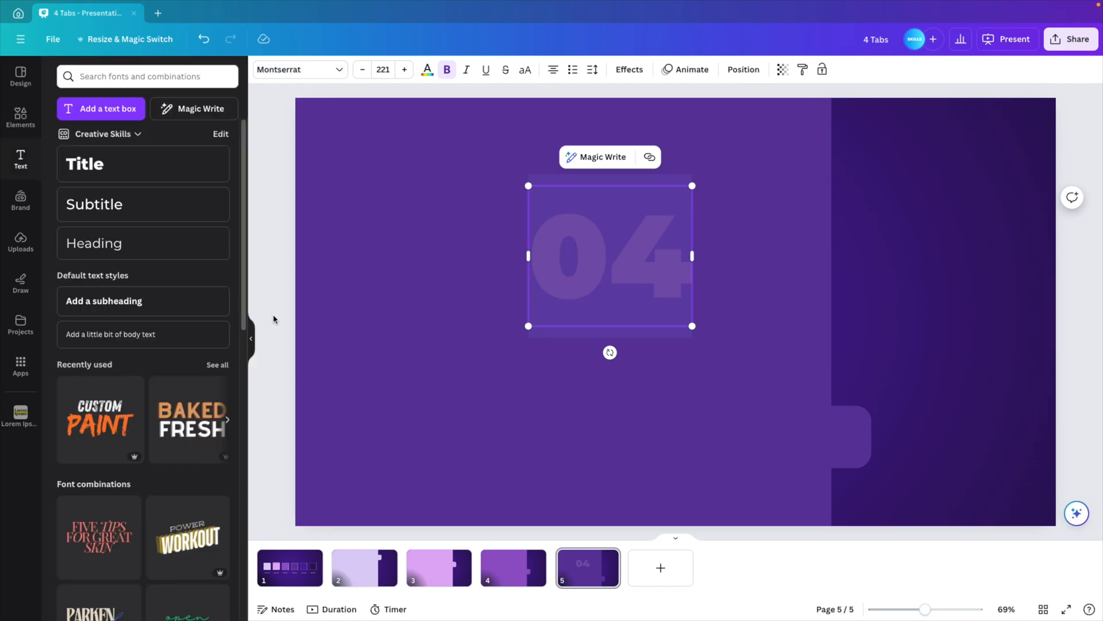
click(422, 422)
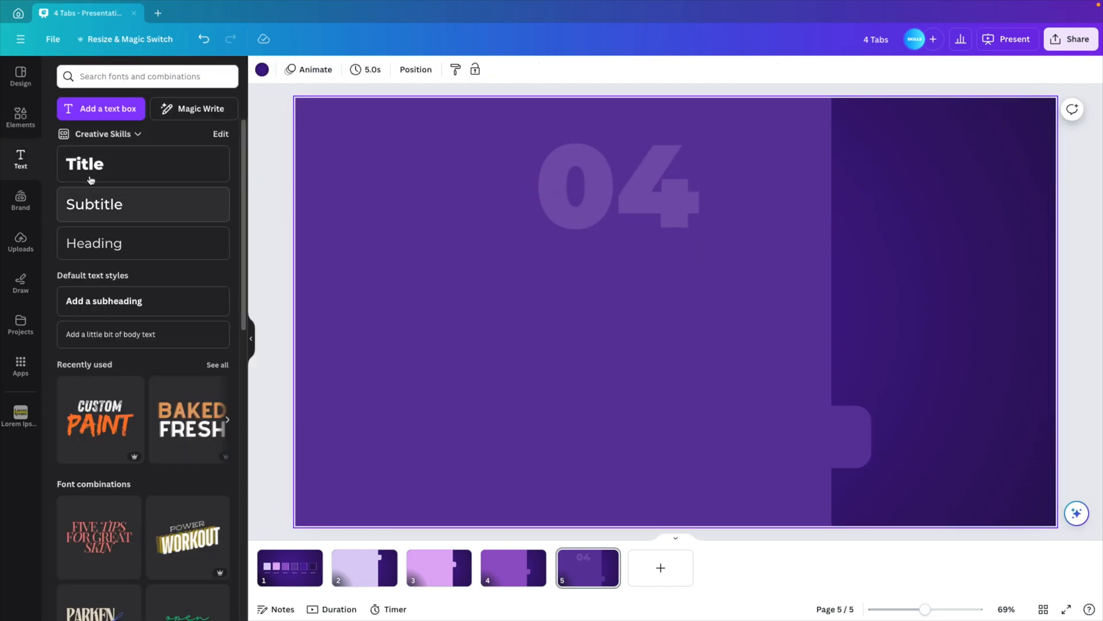
Step: Add a 'LOREM IPSUM DOLOR' heading at font size 31.6 beneath the 04 numeral
click(143, 163)
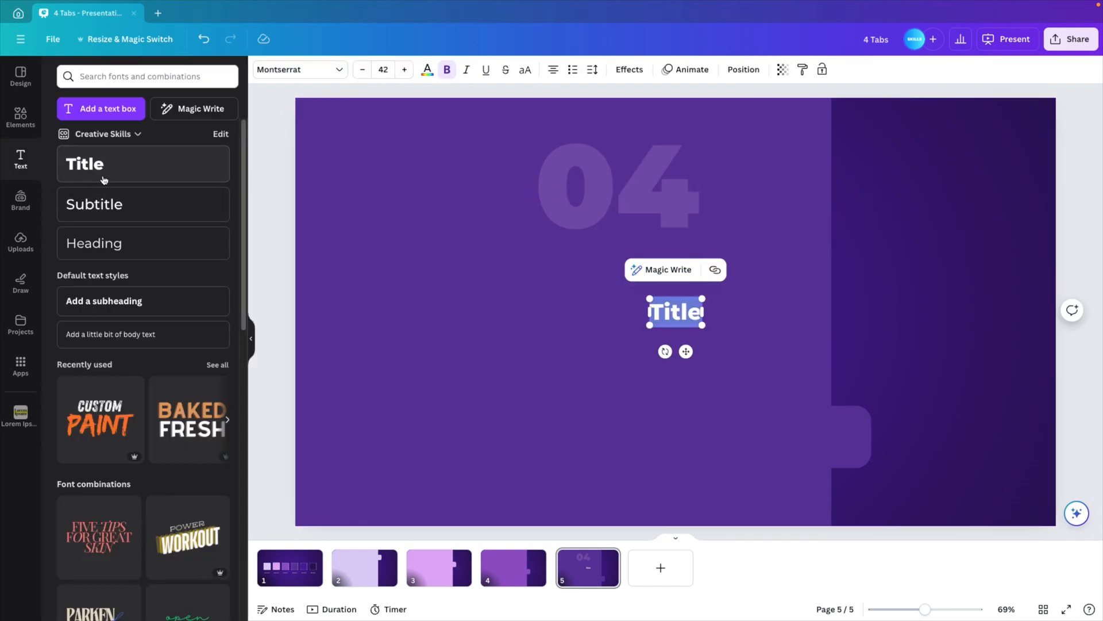
text(LOREM IPSUM DOLOR)
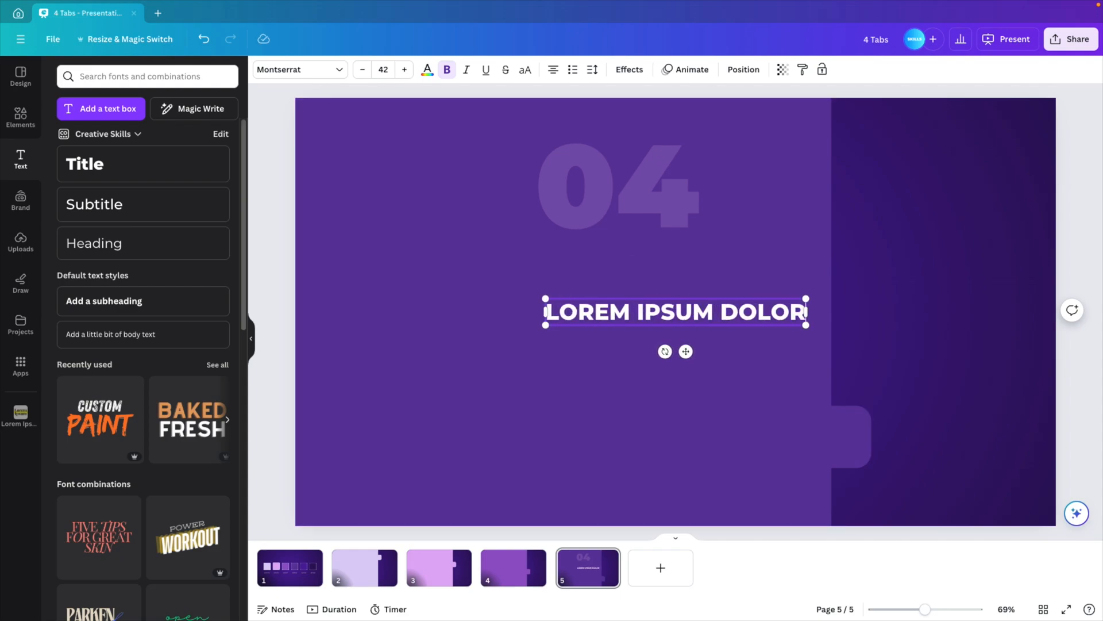
click(643, 322)
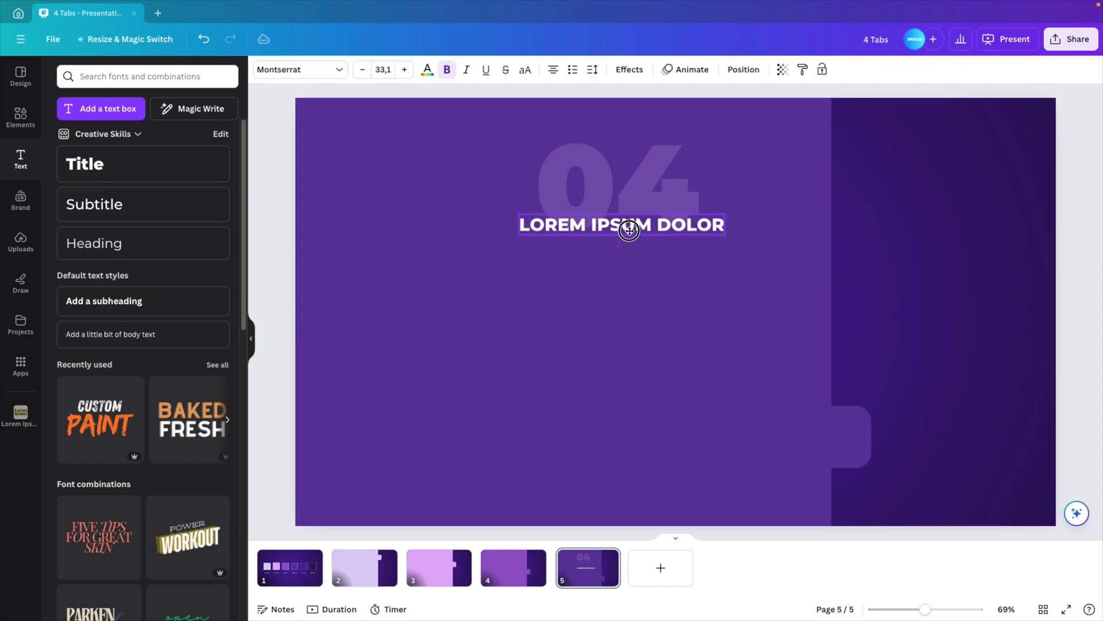
click(621, 226)
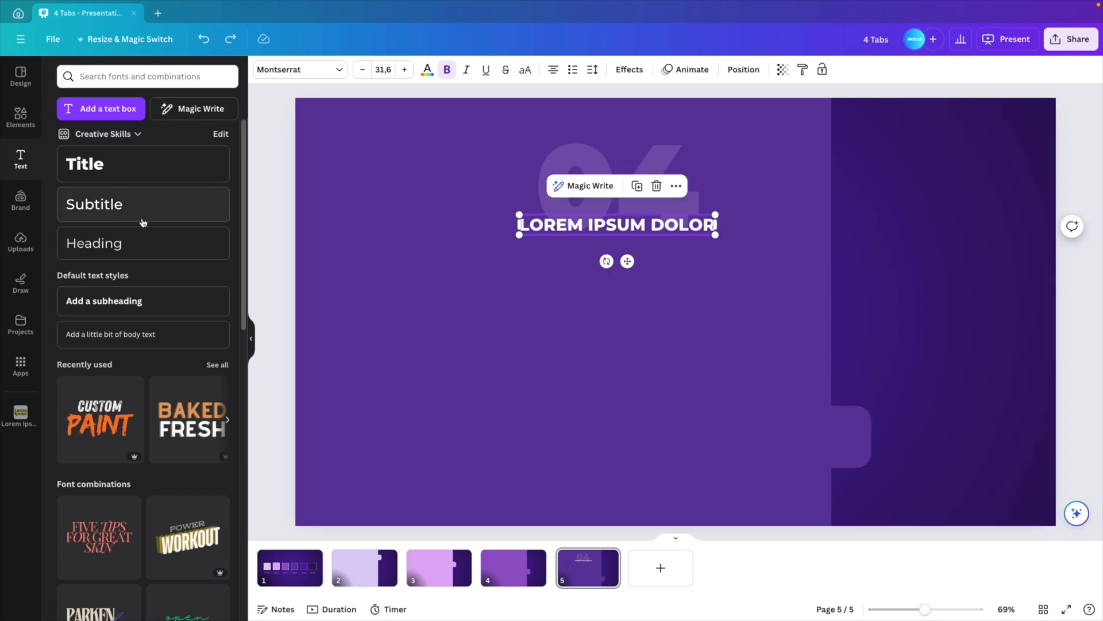
mouse_move(103, 347)
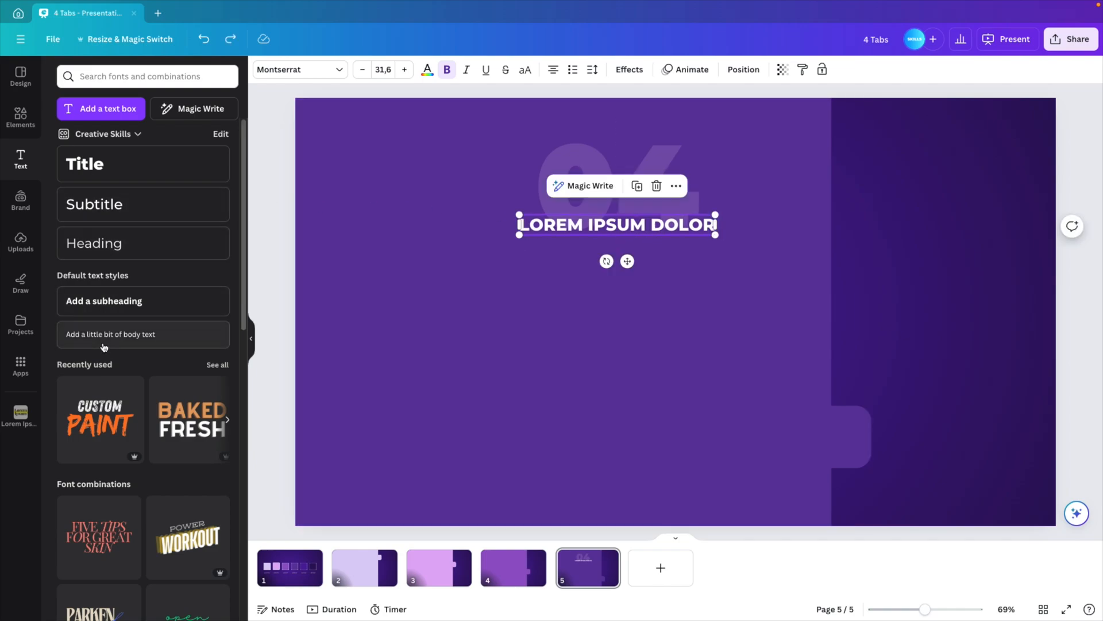
Step: Add a body text box reading 'ex amet ut fugiat non cillum…' and resize it
click(142, 334)
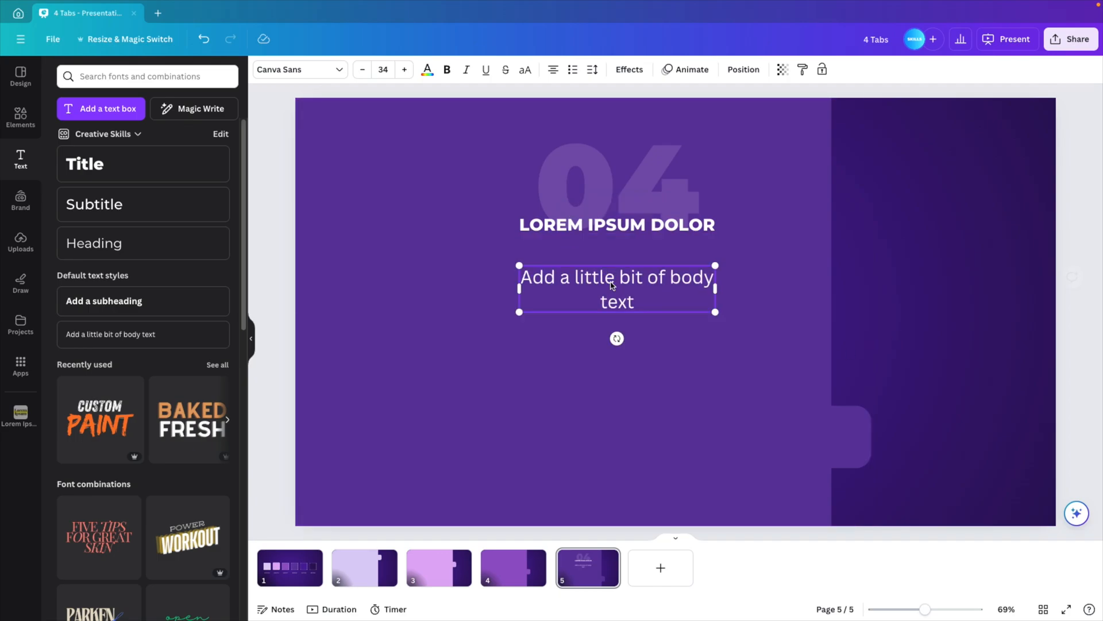
double_click(615, 276)
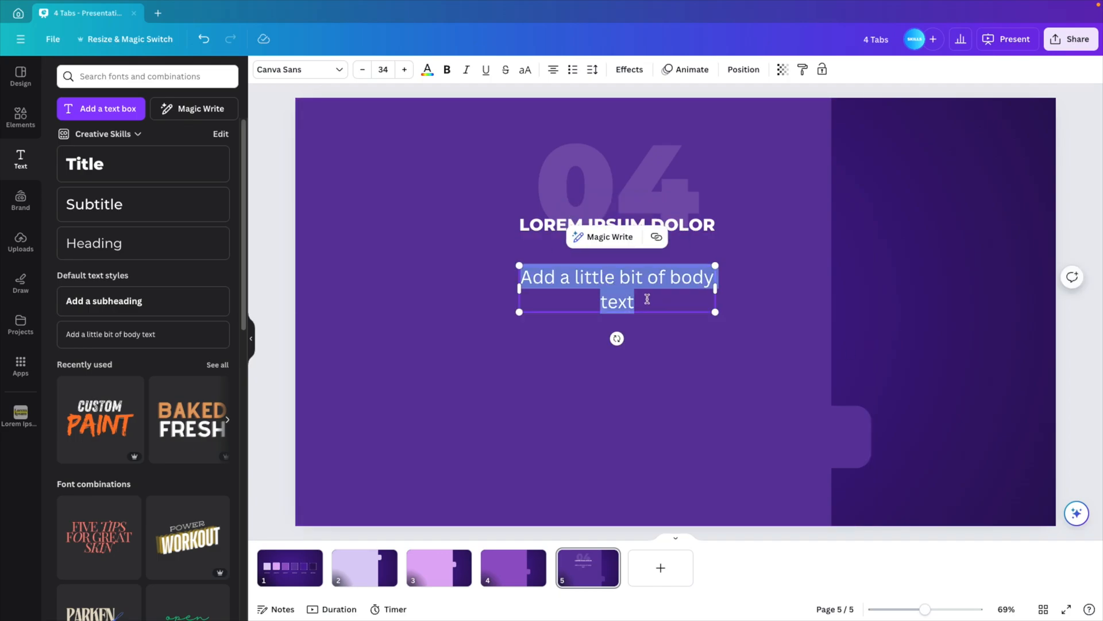
text(ex amet ut fugiat non cillum incididunt pariatur officia aliquip officia est dolore laboris nulla est aute aute amet do sunt qui excepteur ex in laborum aliqua commodo Lorem aliquip.)
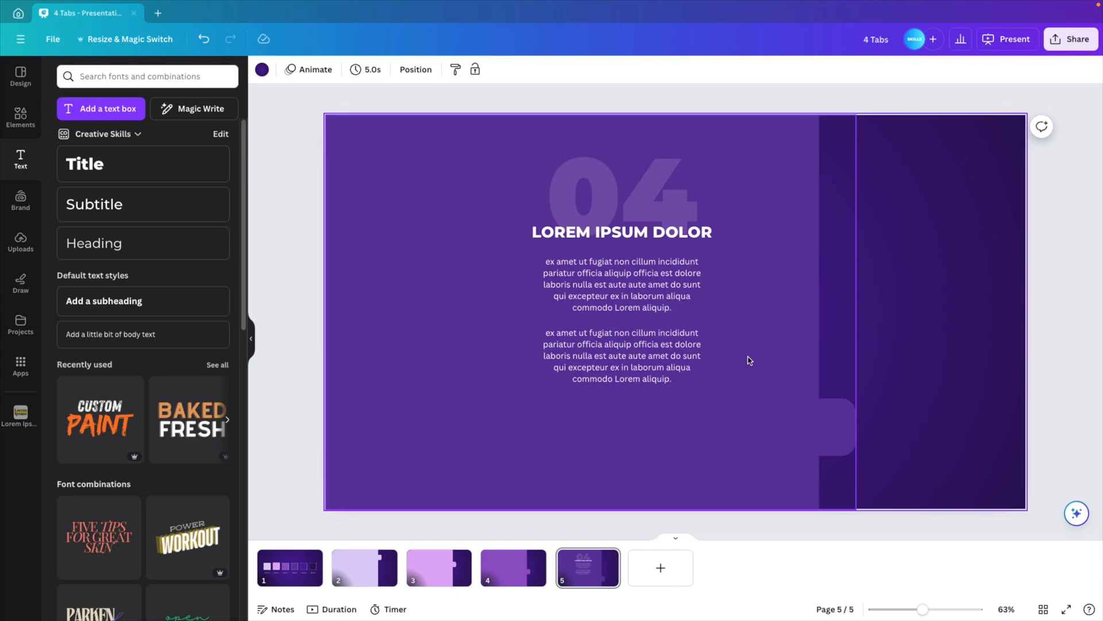
click(621, 284)
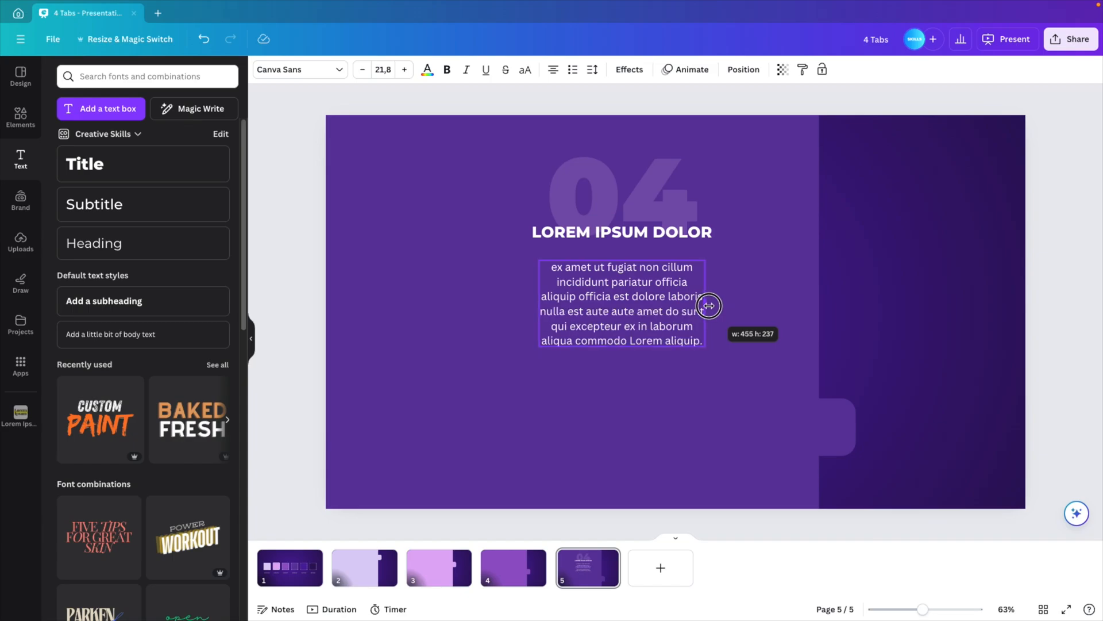
click(936, 301)
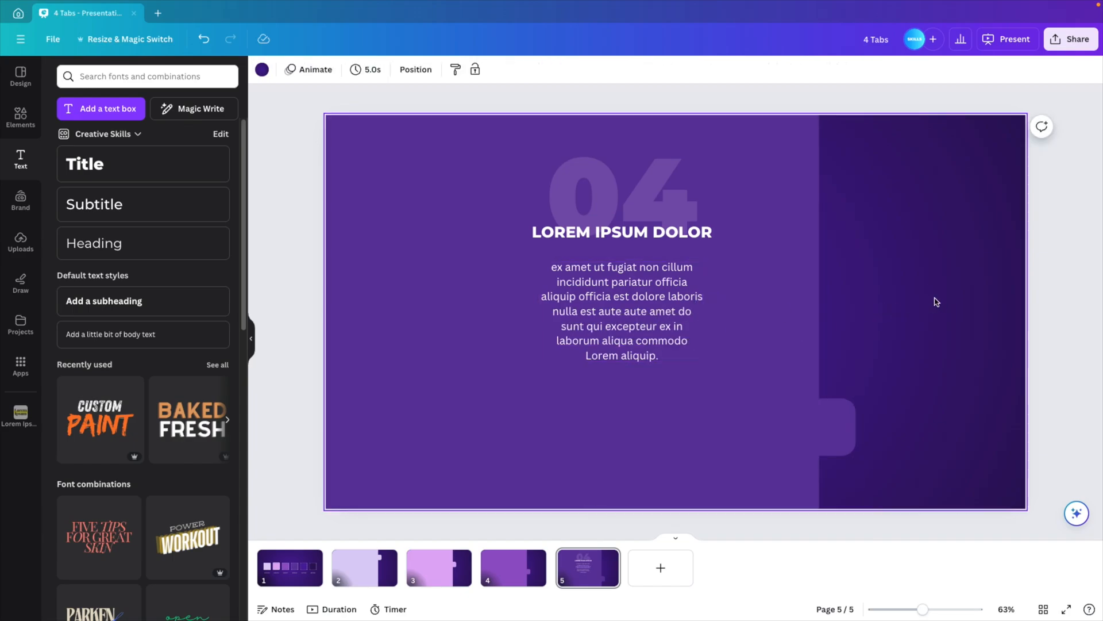
Step: Search Elements for plant icons and add an outline plant graphic to slide 5
click(21, 117)
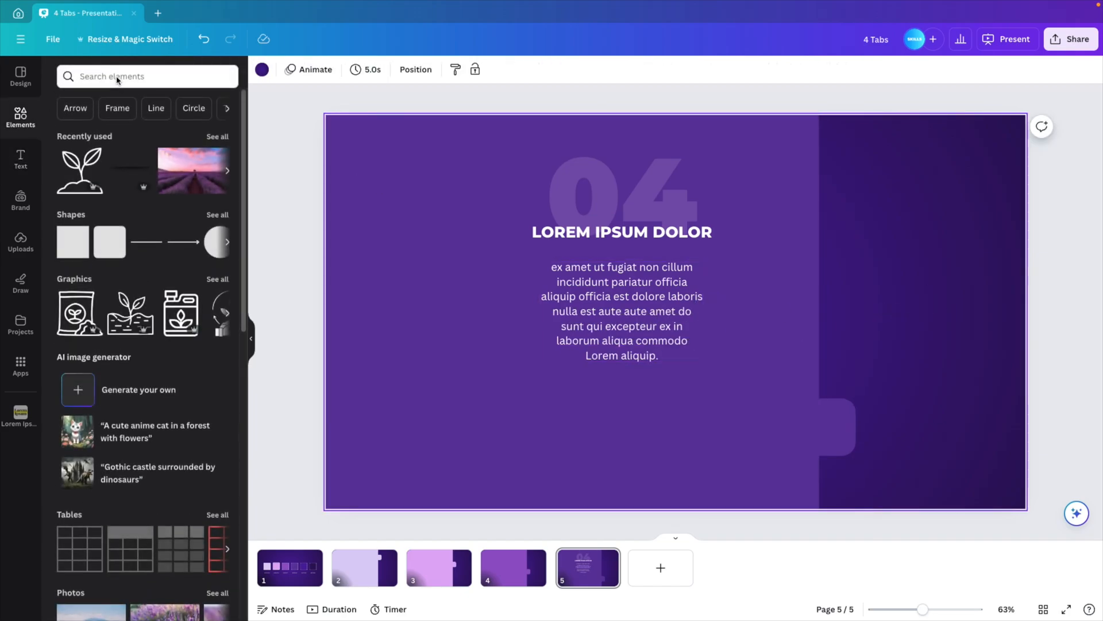
text(icon)
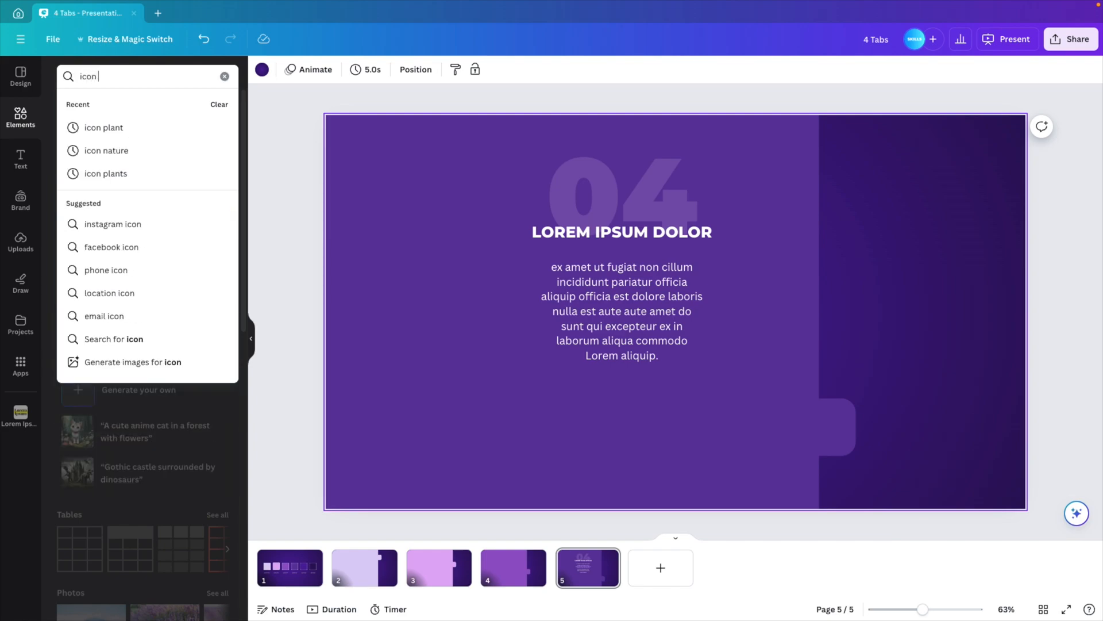
click(103, 127)
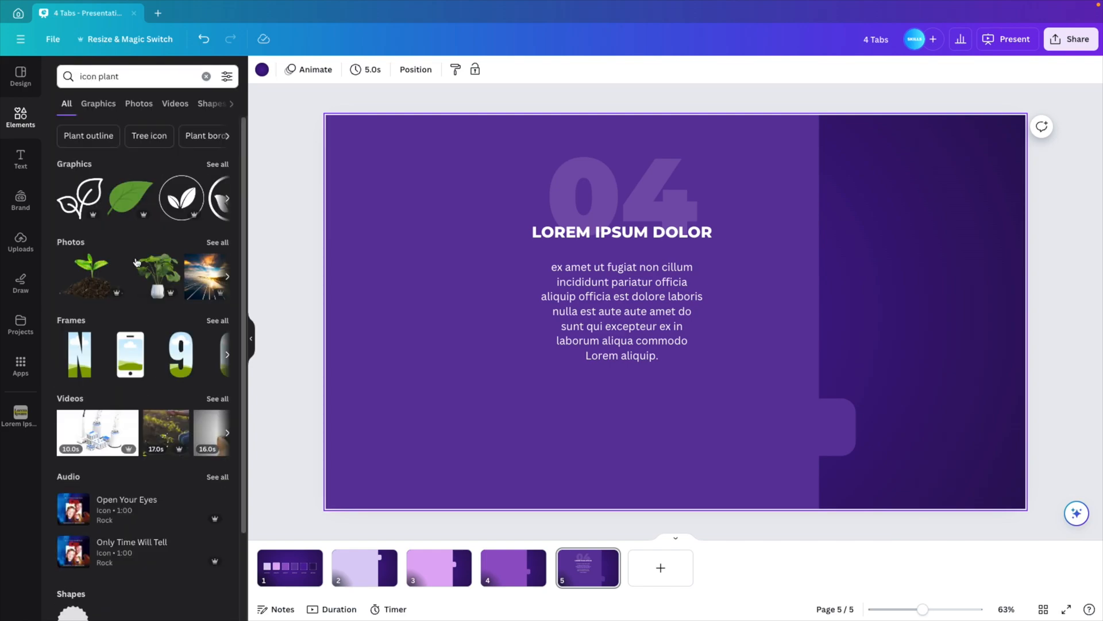
click(97, 103)
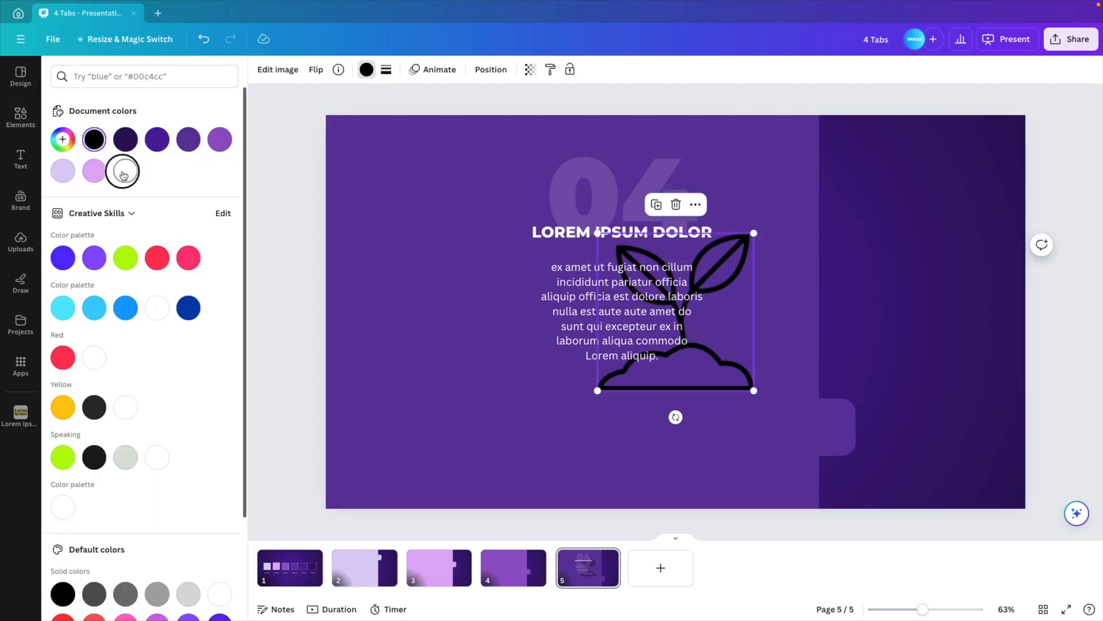
Step: Make the plant icon white, place it below the paragraph, and lower its transparency
click(125, 170)
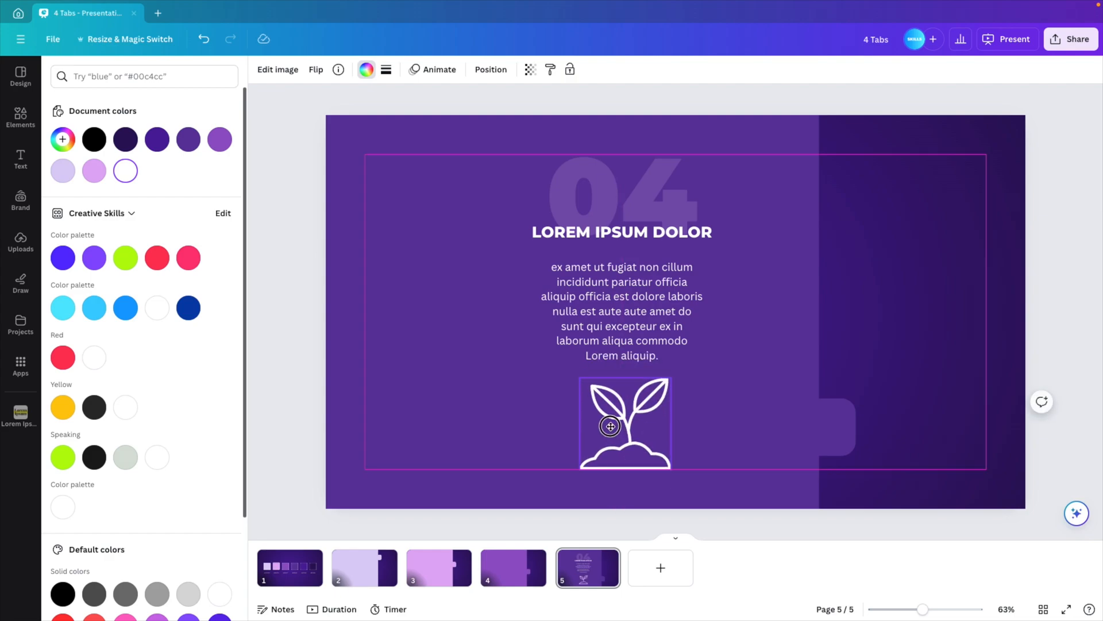
click(621, 422)
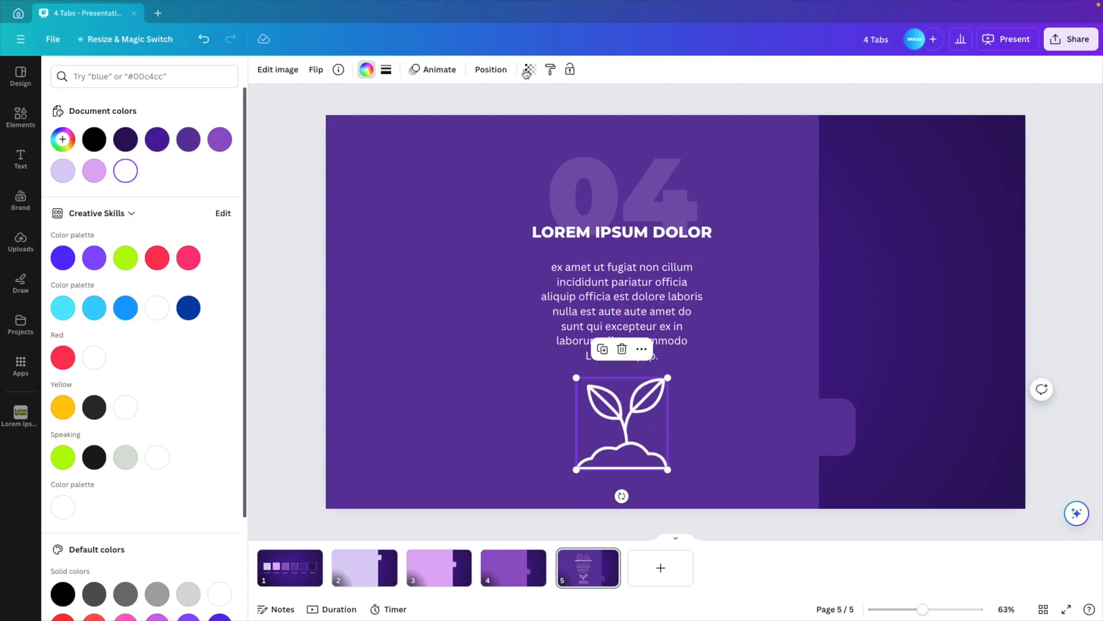
click(529, 69)
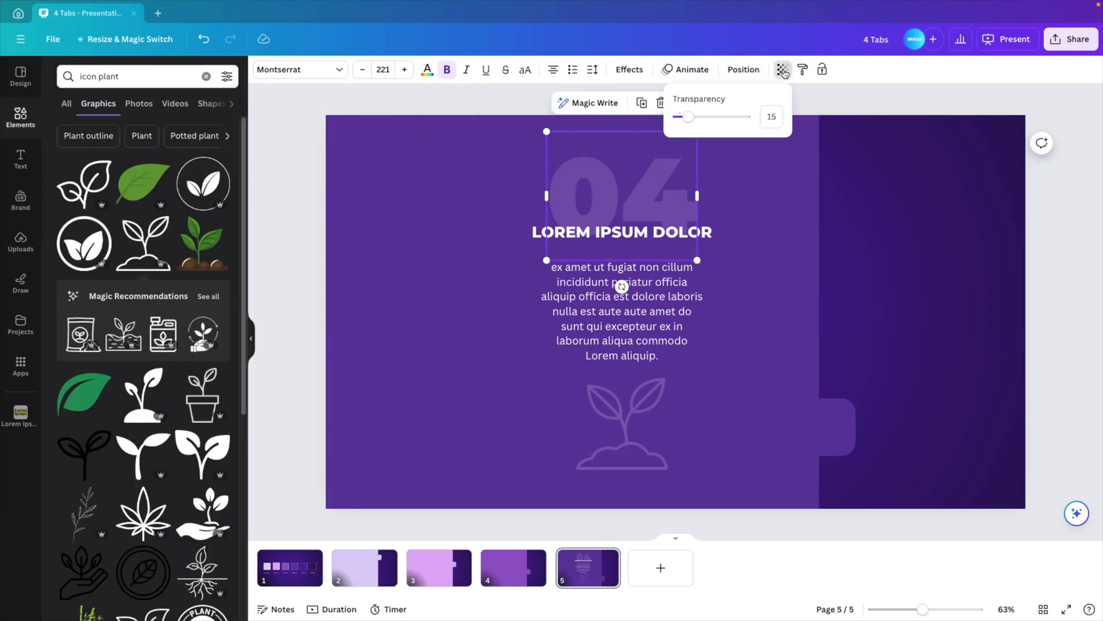
click(621, 424)
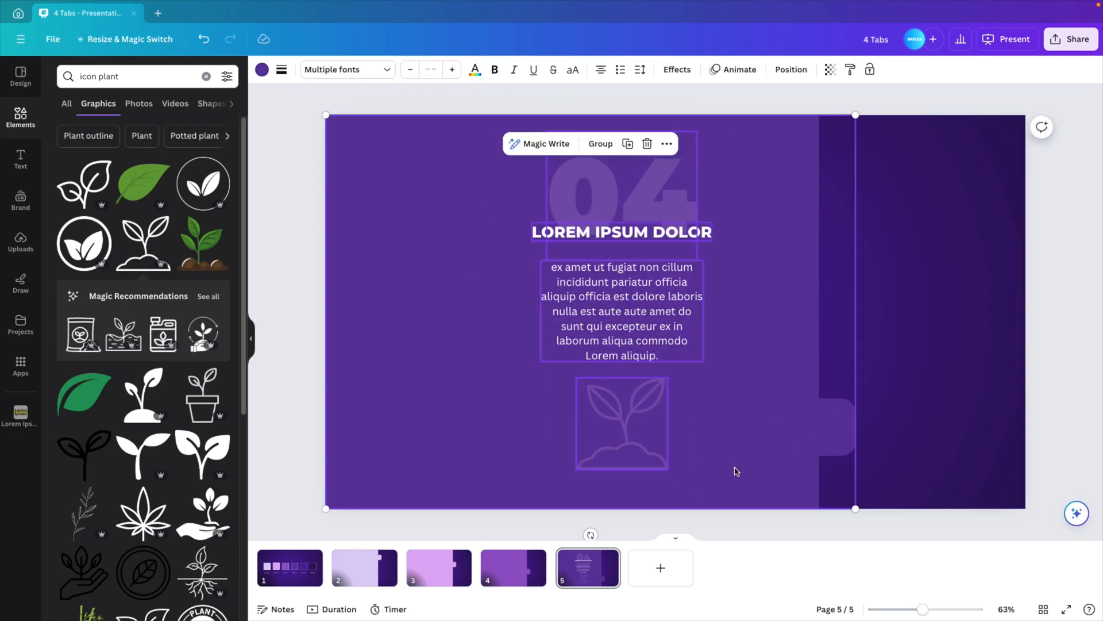
Step: Shift the 04, heading, paragraph and plant icon slightly right and group them
click(621, 423)
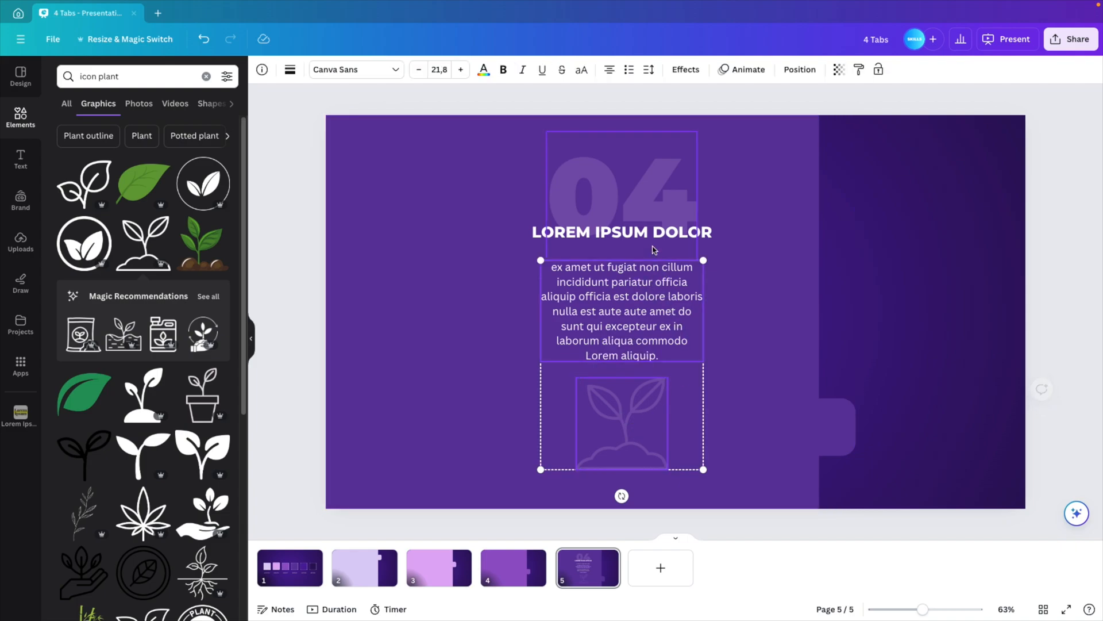
click(576, 296)
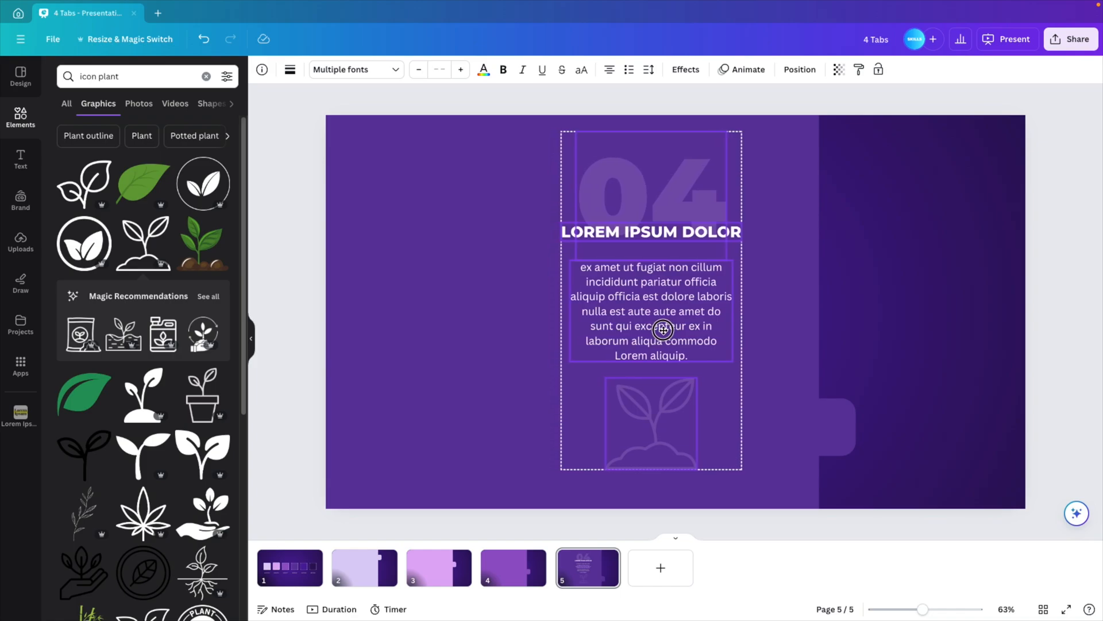
click(313, 288)
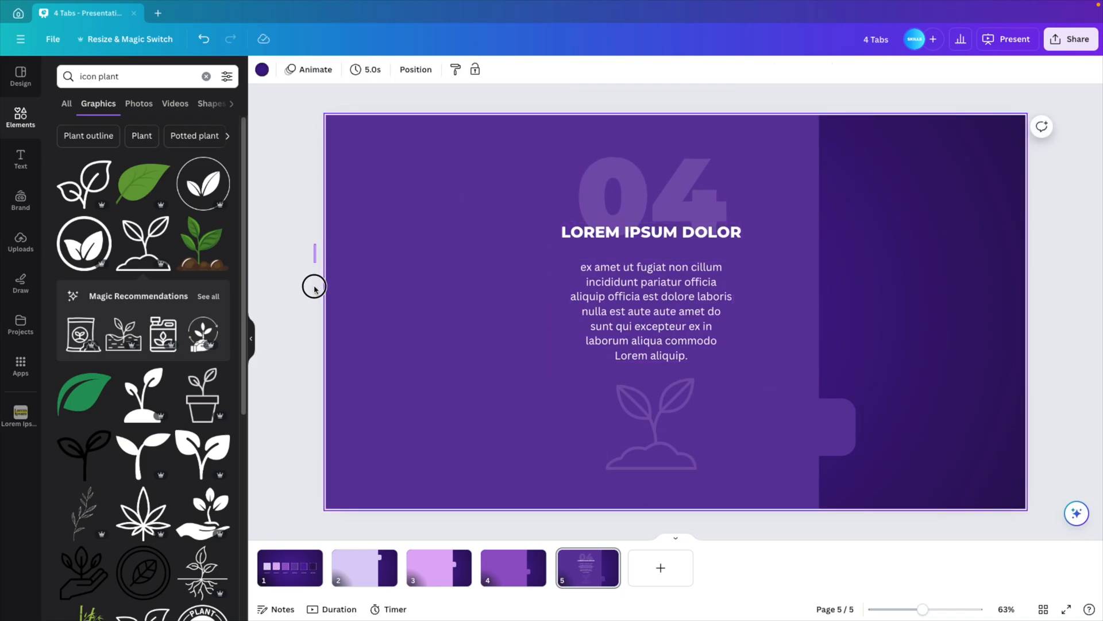
click(648, 427)
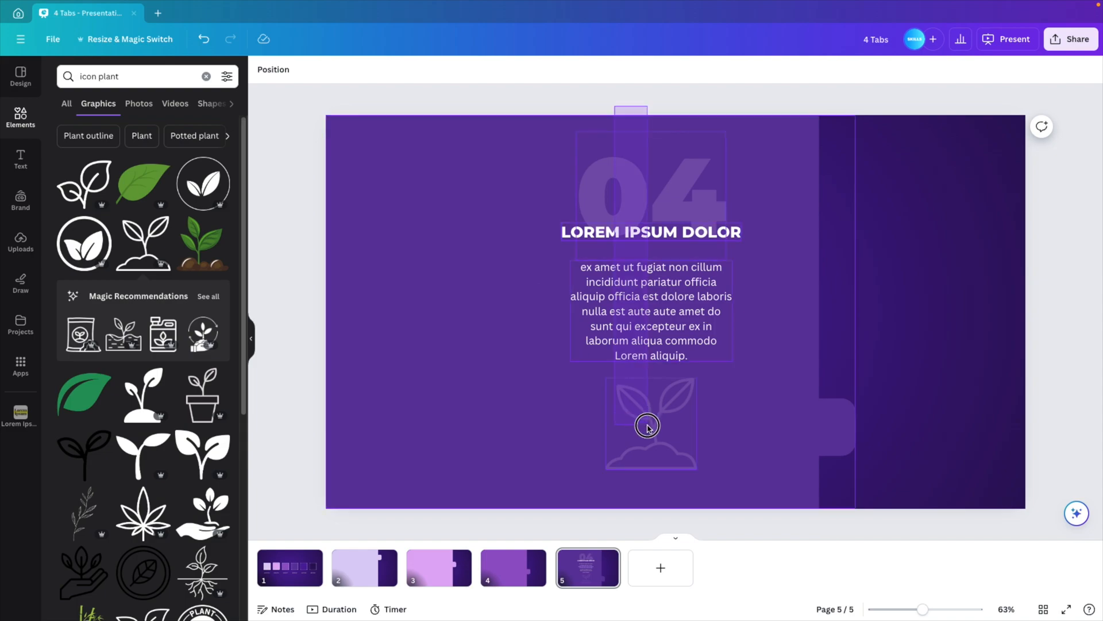
click(647, 423)
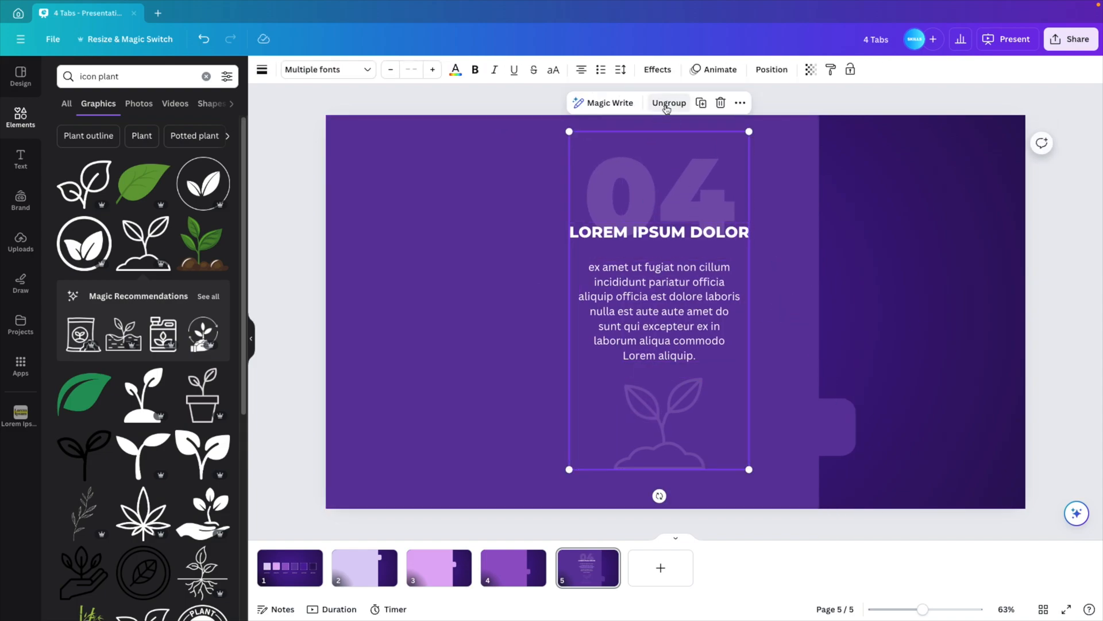
mouse_move(513, 552)
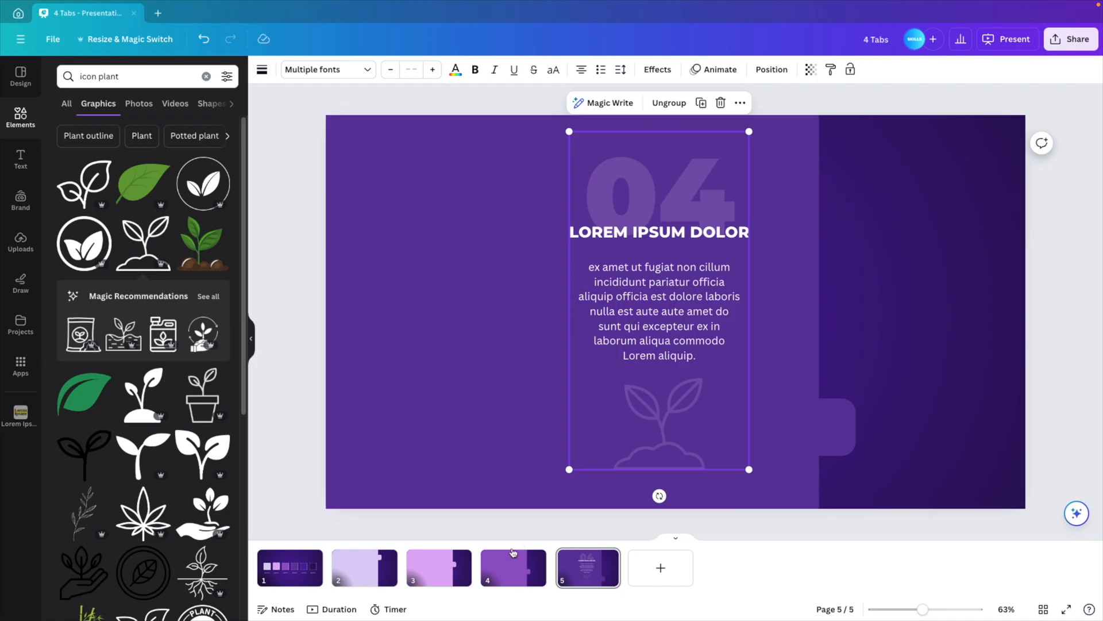
Step: Paste the text-and-icon group onto slide 2 and recolour its heading dark purple
click(513, 567)
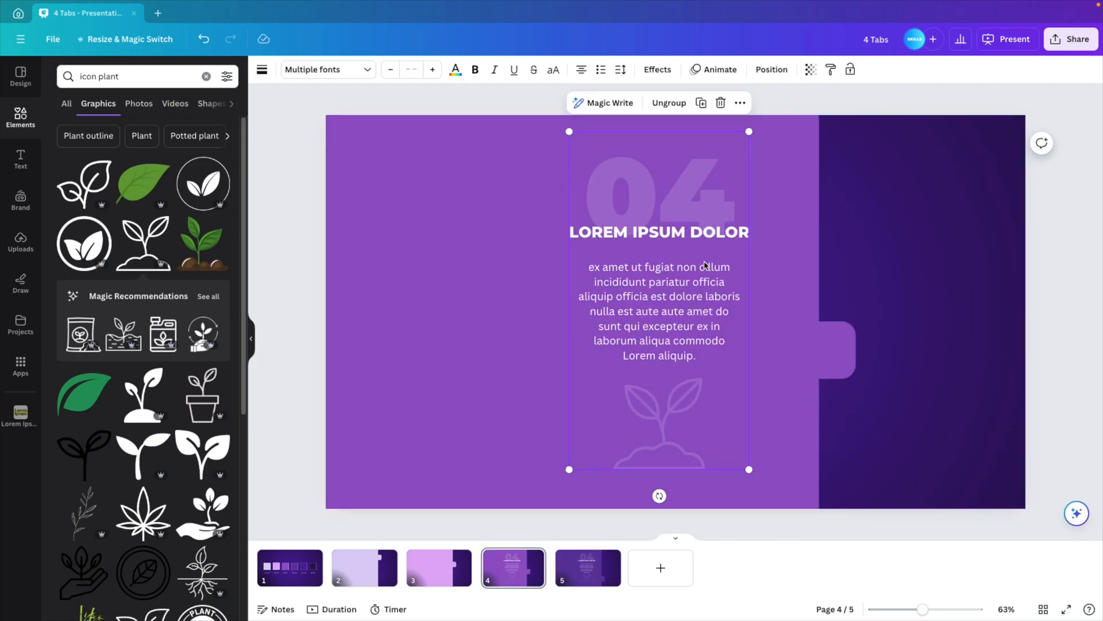
click(364, 567)
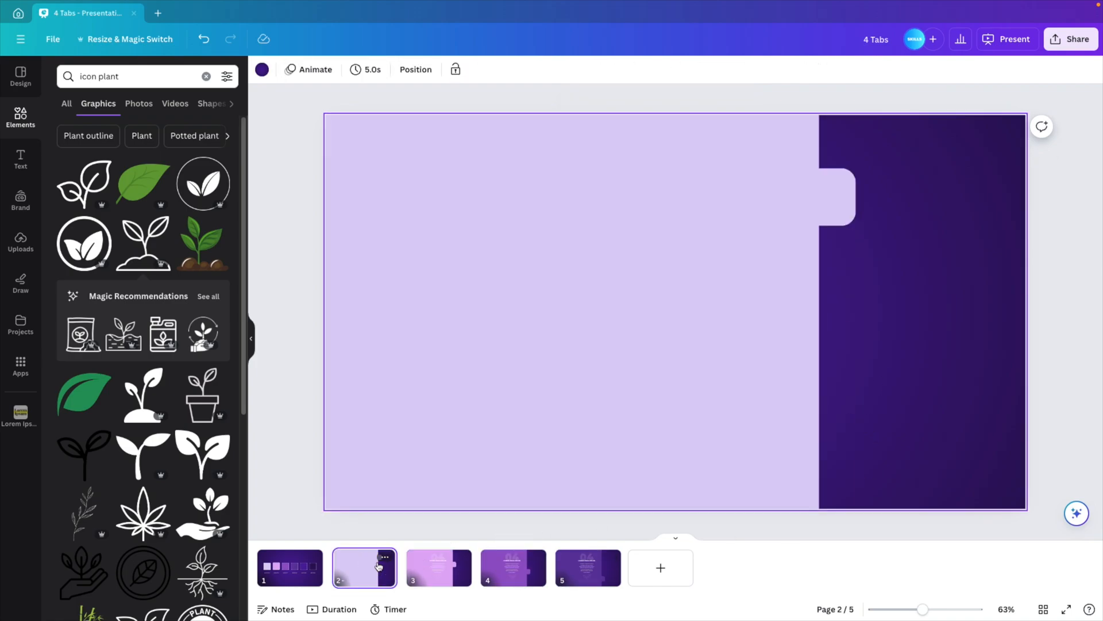
click(659, 299)
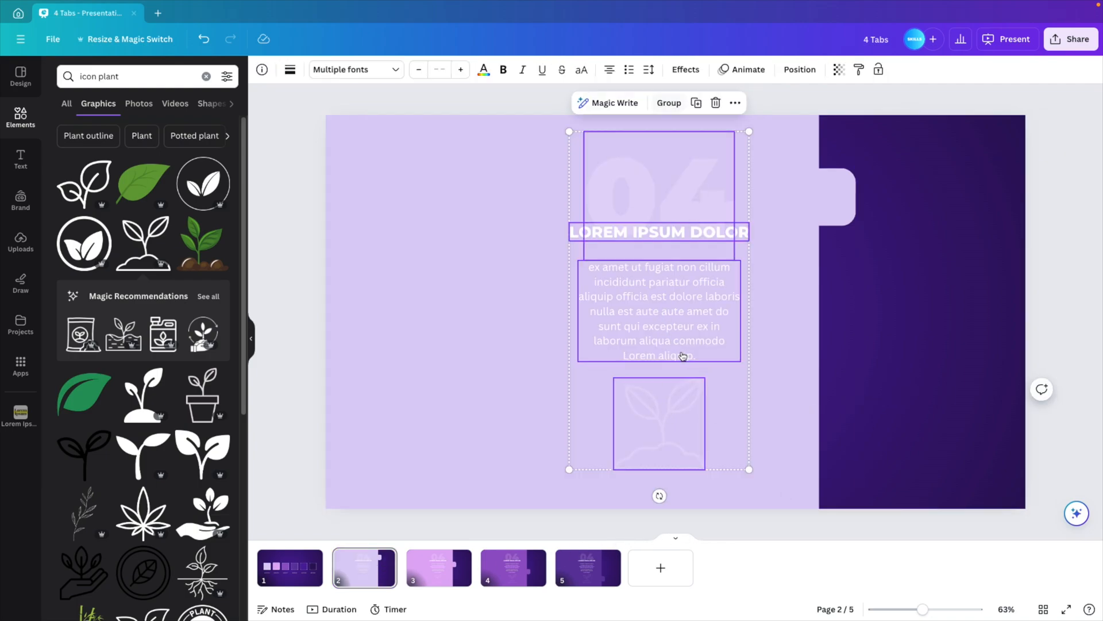
click(658, 422)
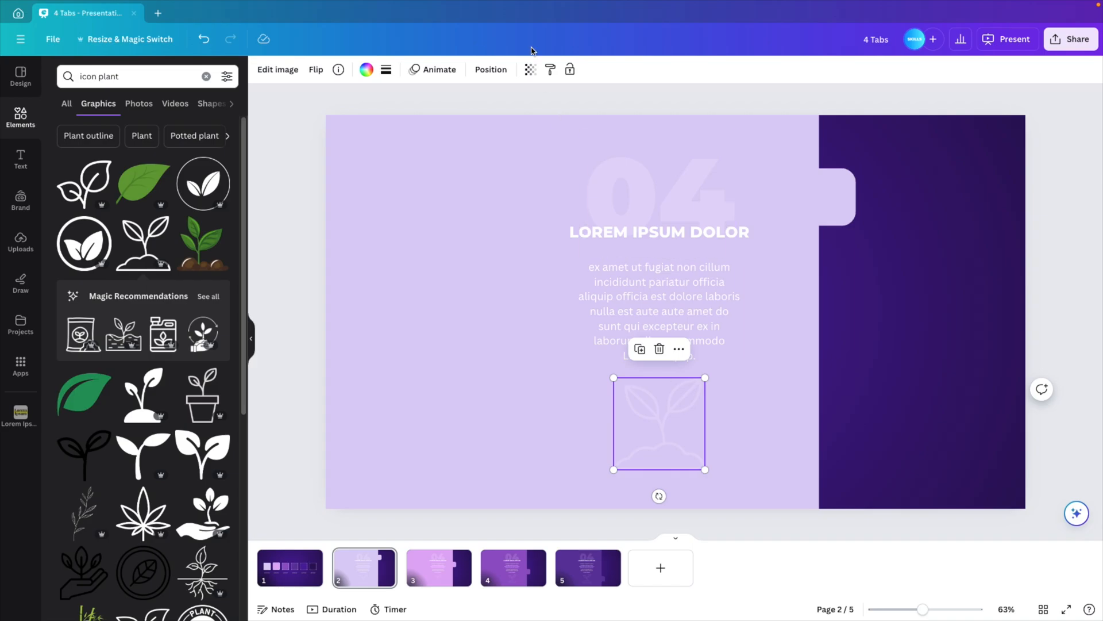
click(366, 69)
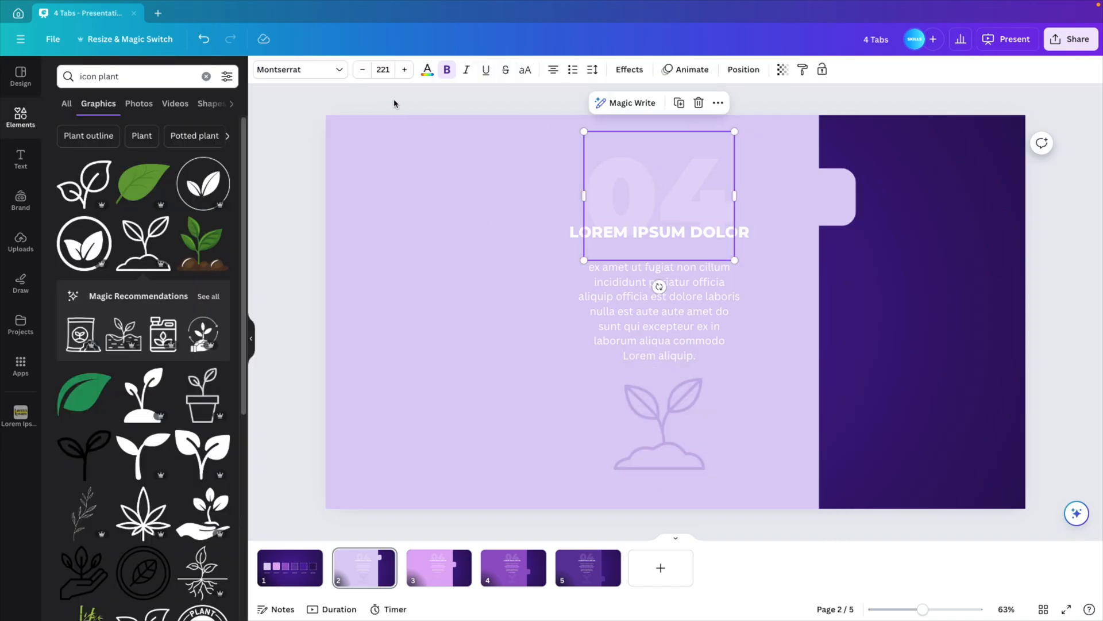
click(427, 69)
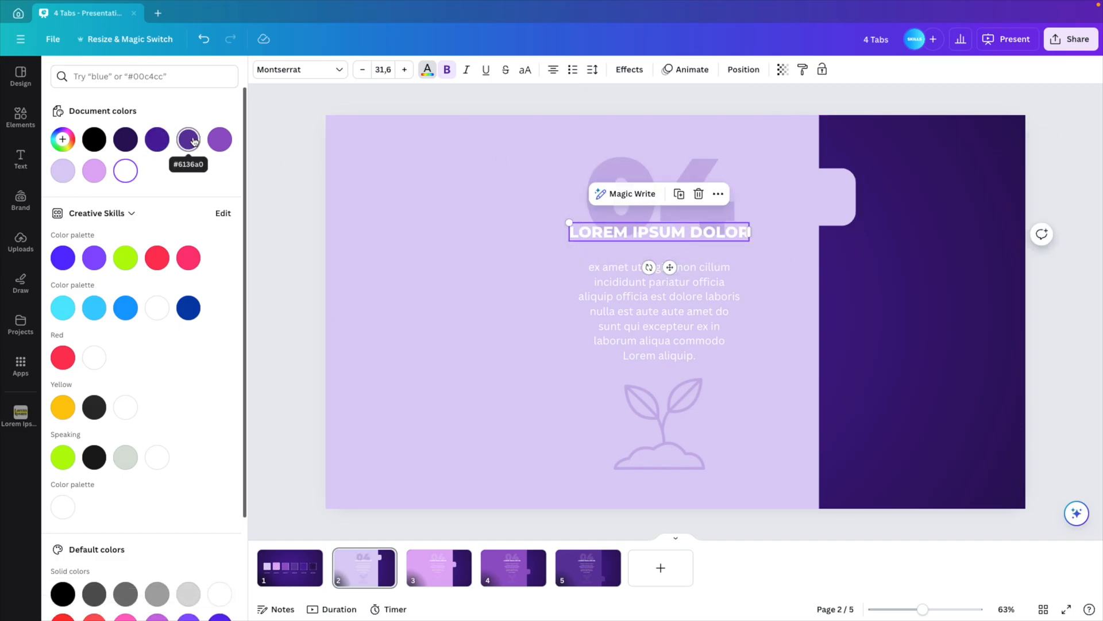
click(220, 139)
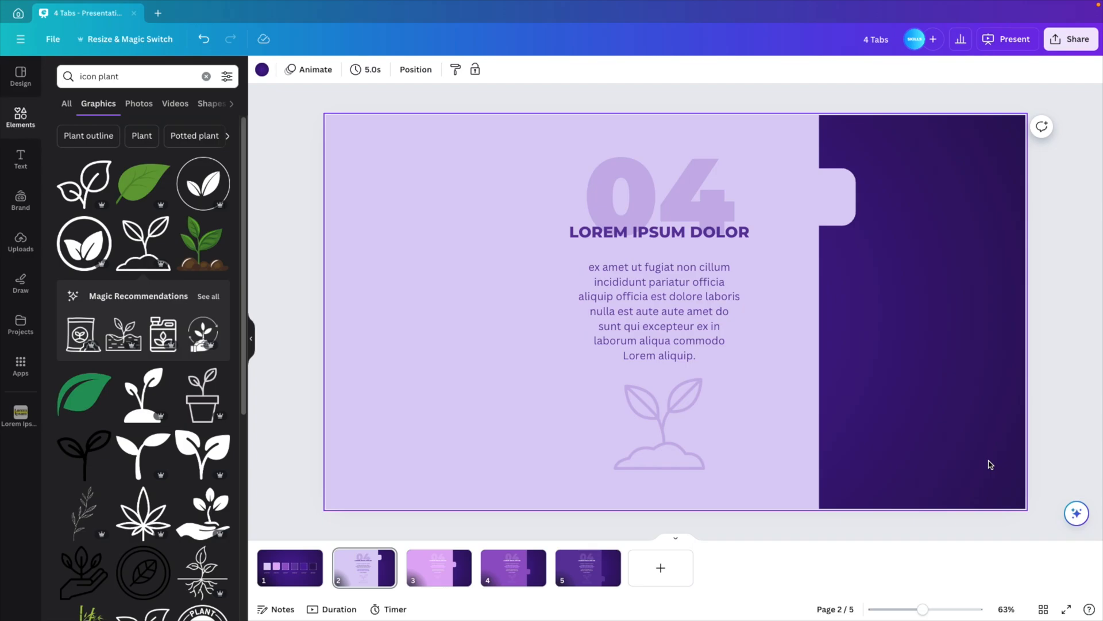
Step: Check the pasted plant groups across slides 2–5
click(438, 567)
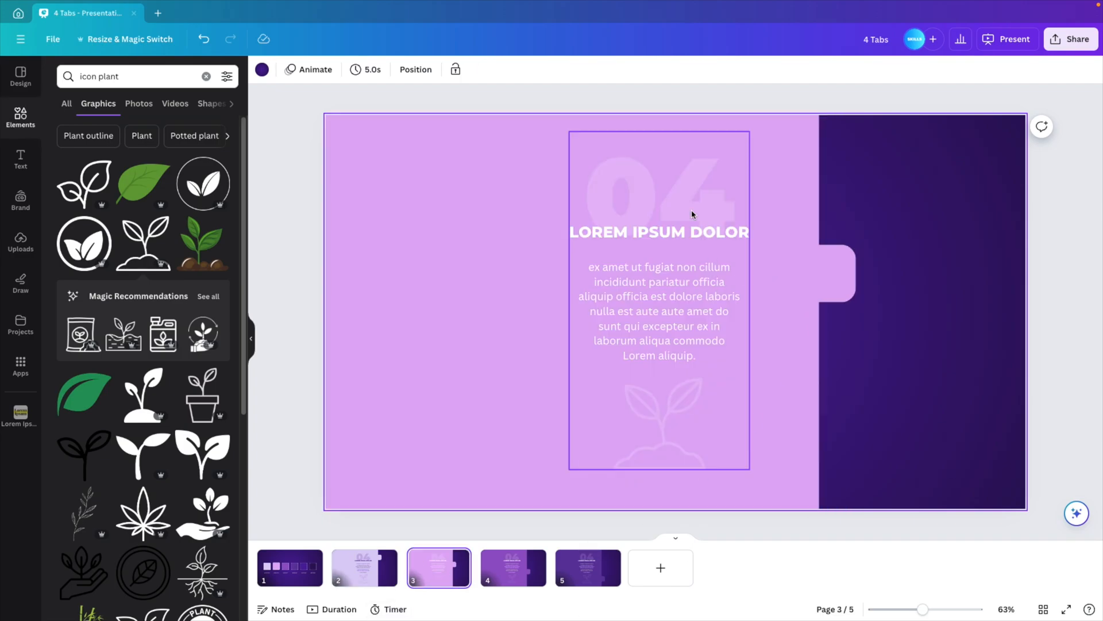
click(586, 567)
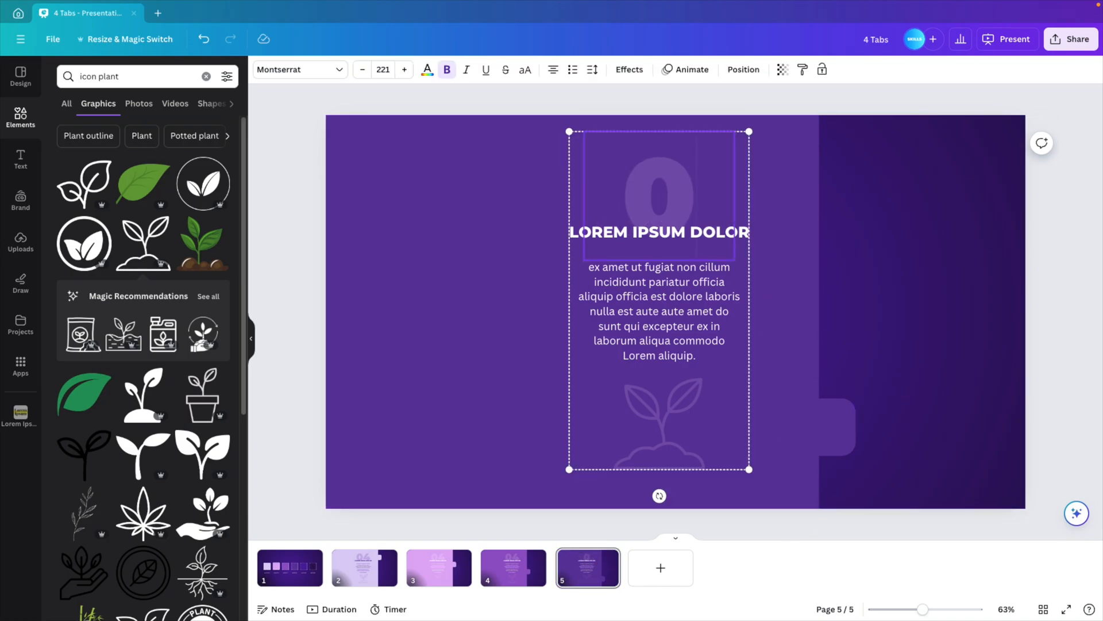
click(513, 567)
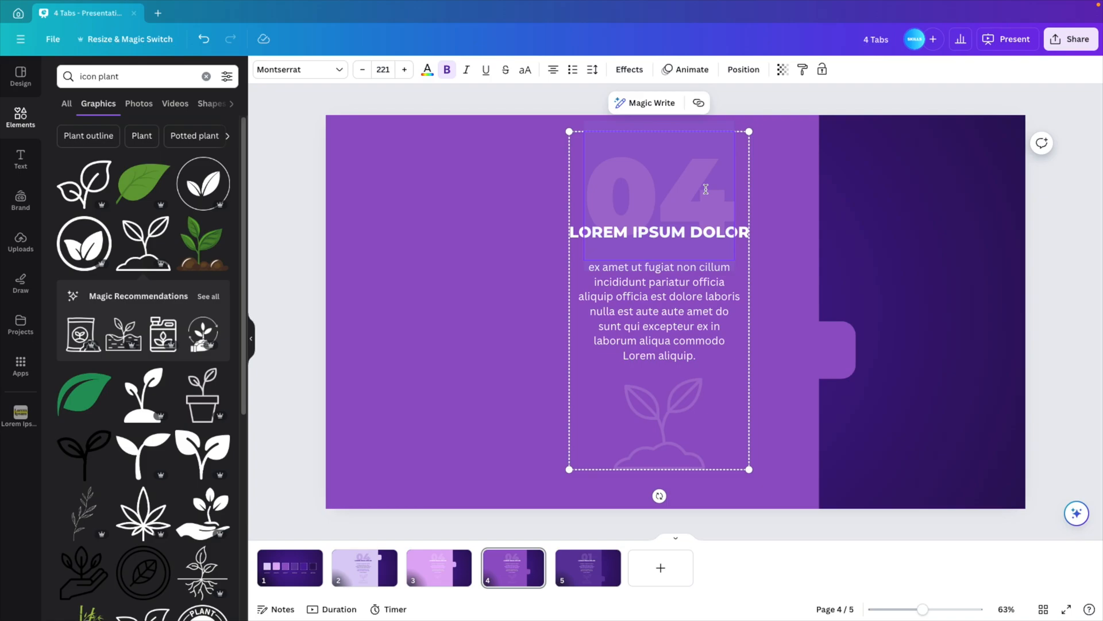
click(439, 567)
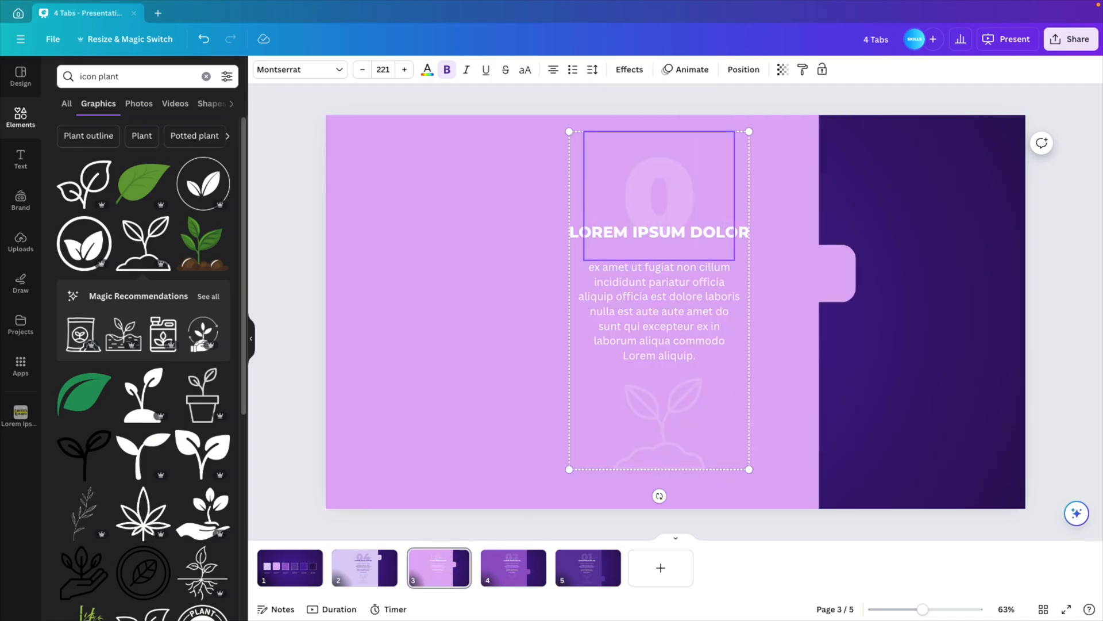
click(364, 567)
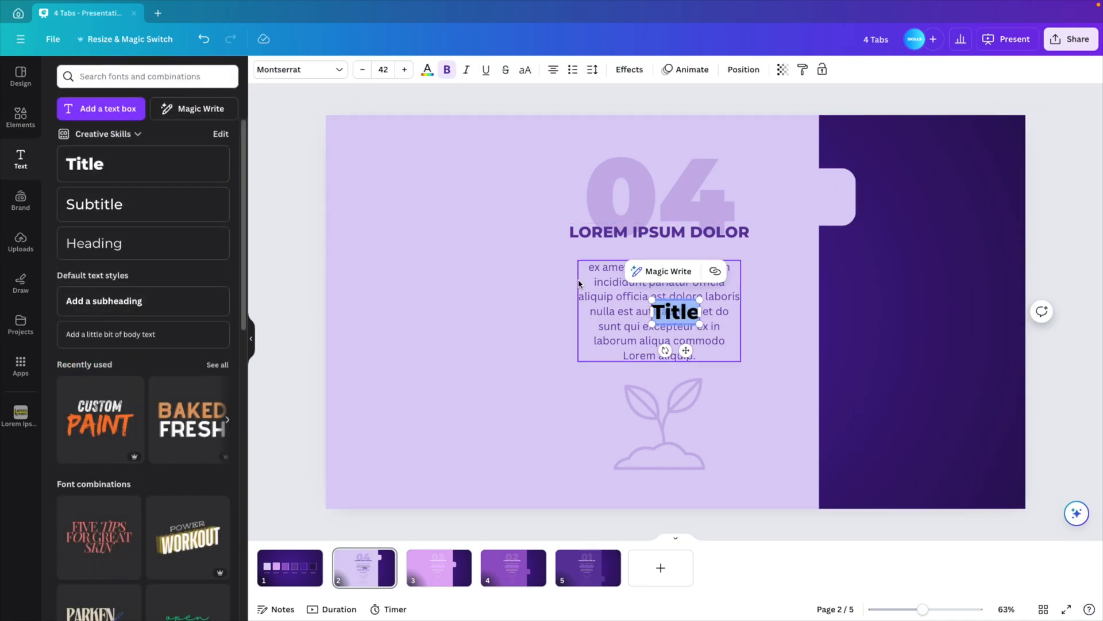
Step: Place a resized title '4' inside slide 2's tab, coloured pale lilac
click(832, 195)
text(4)
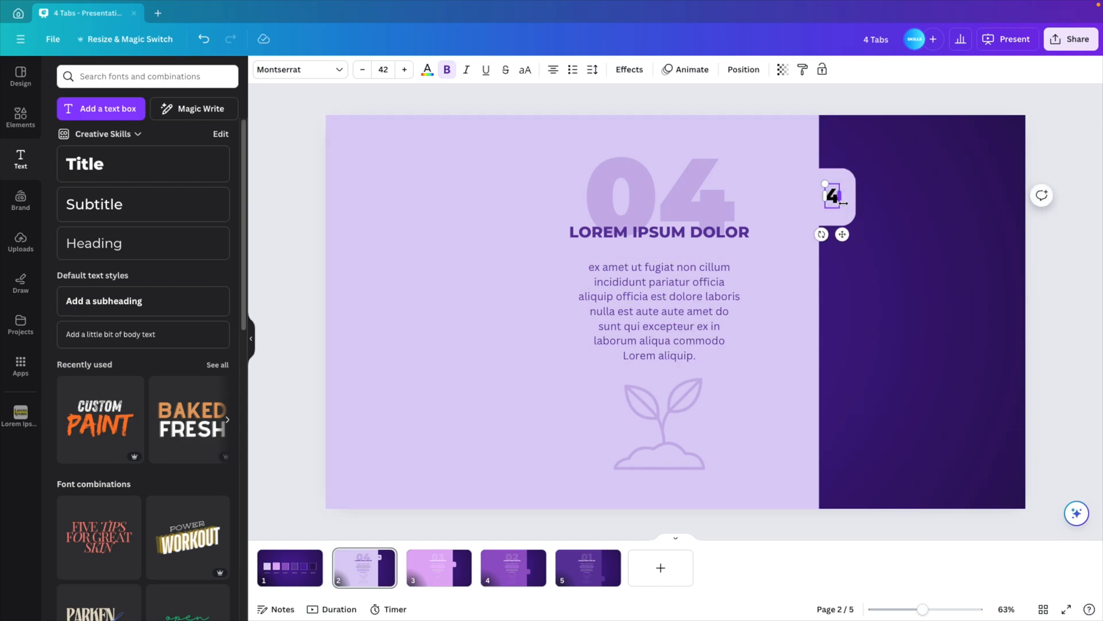
click(833, 195)
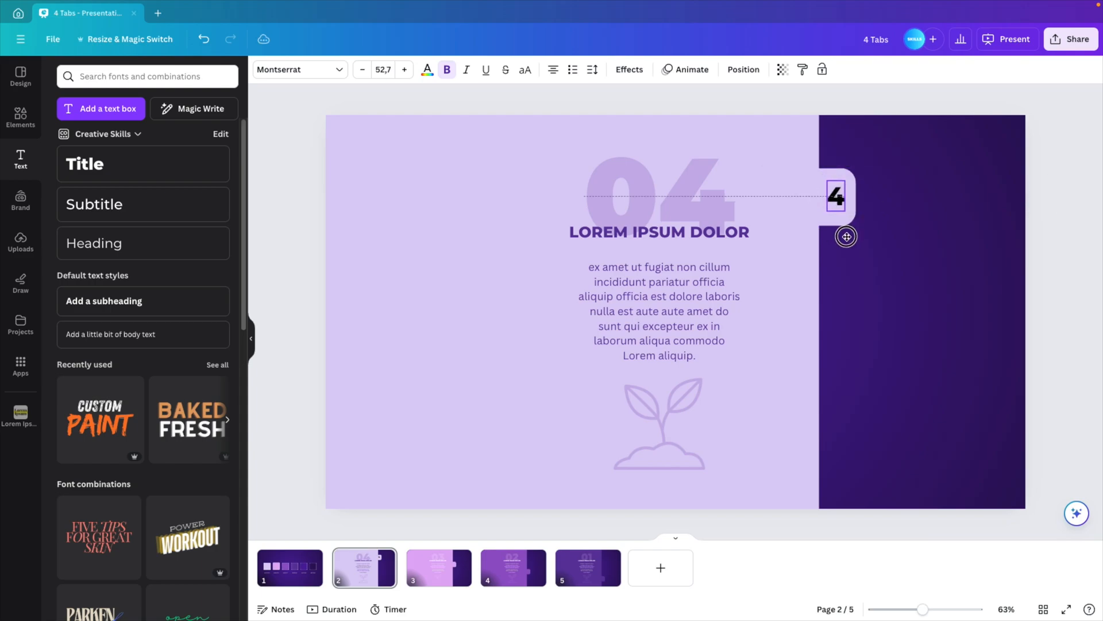
click(658, 423)
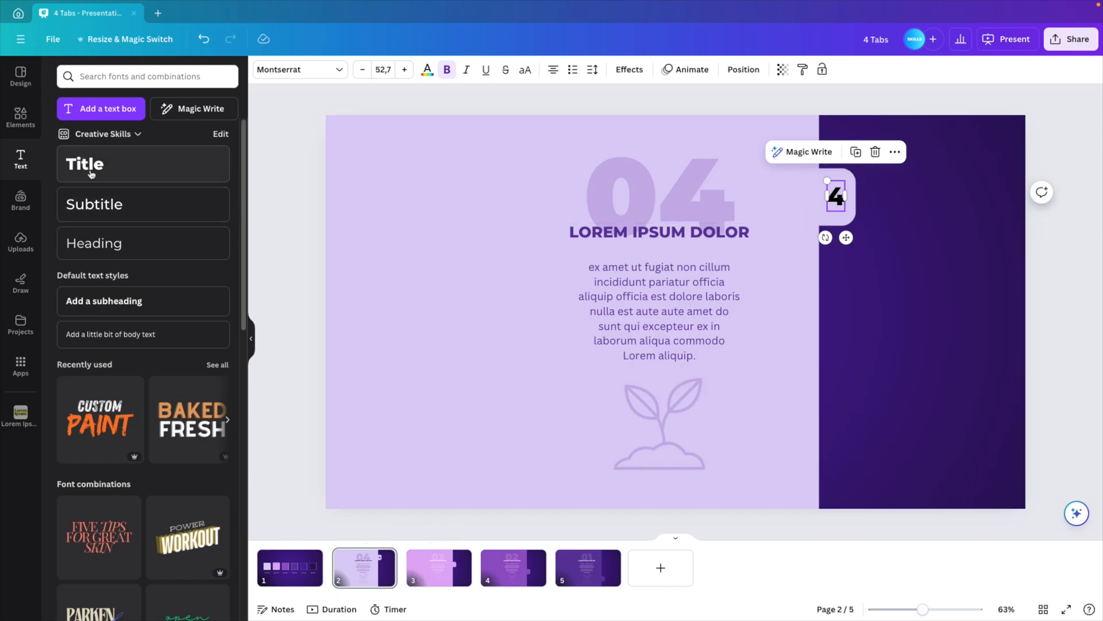
click(426, 69)
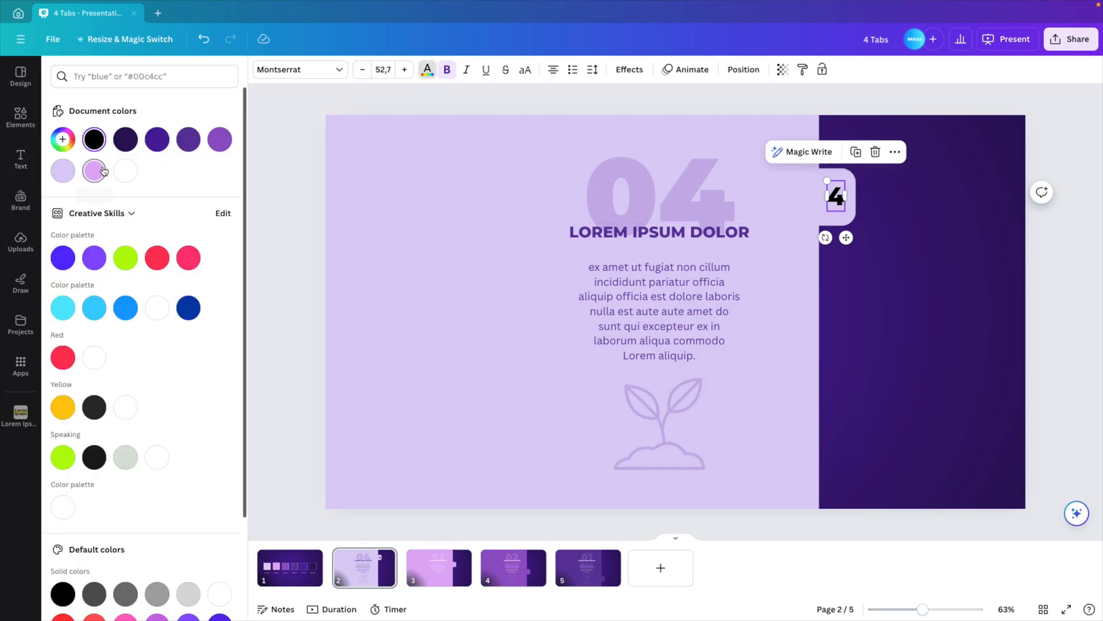
click(94, 170)
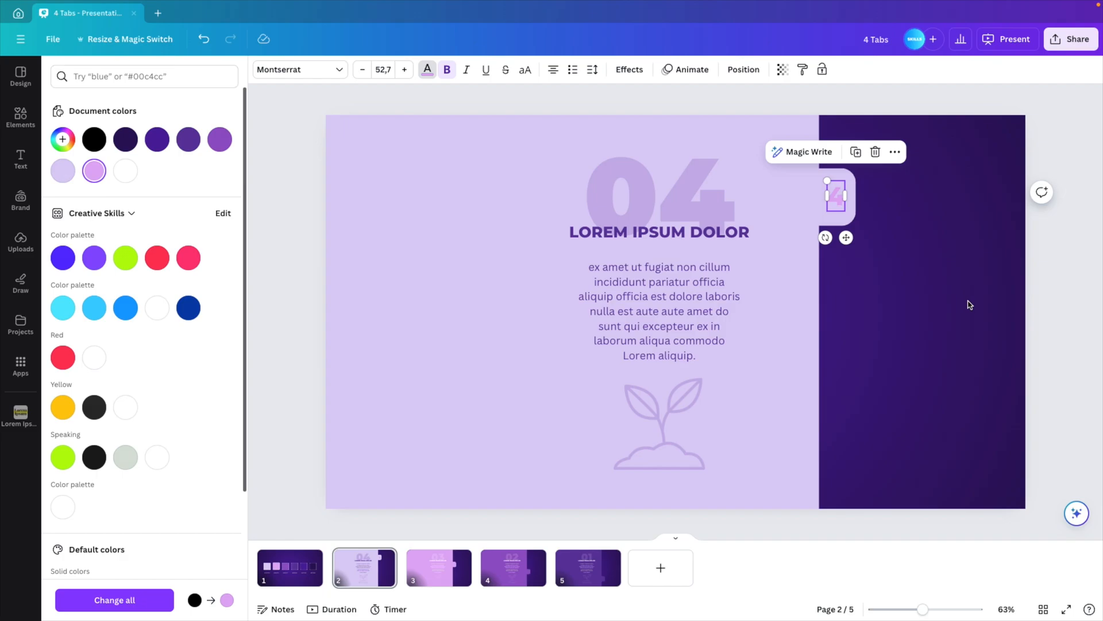
click(21, 156)
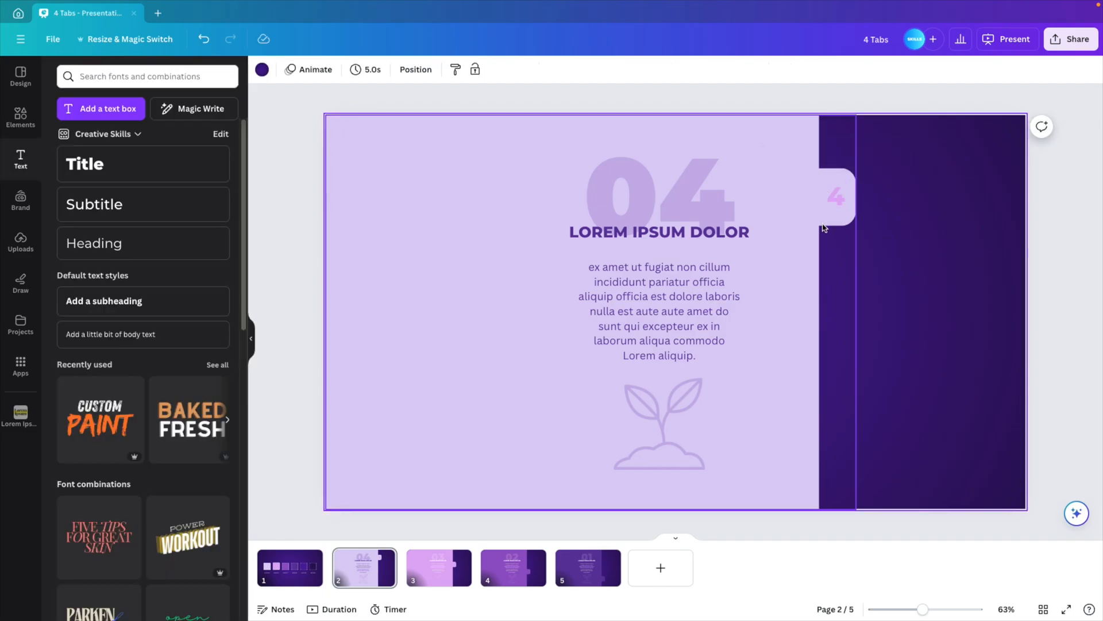
mouse_move(460, 581)
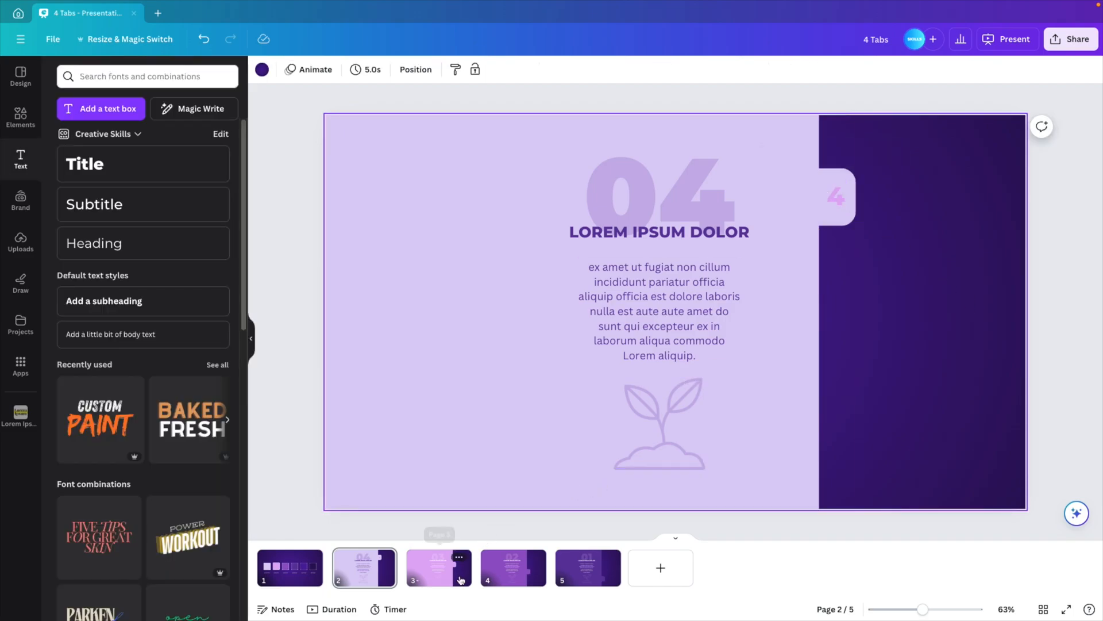
Step: Paste the tab number onto slide 3 as '3' and colour it purple
click(837, 197)
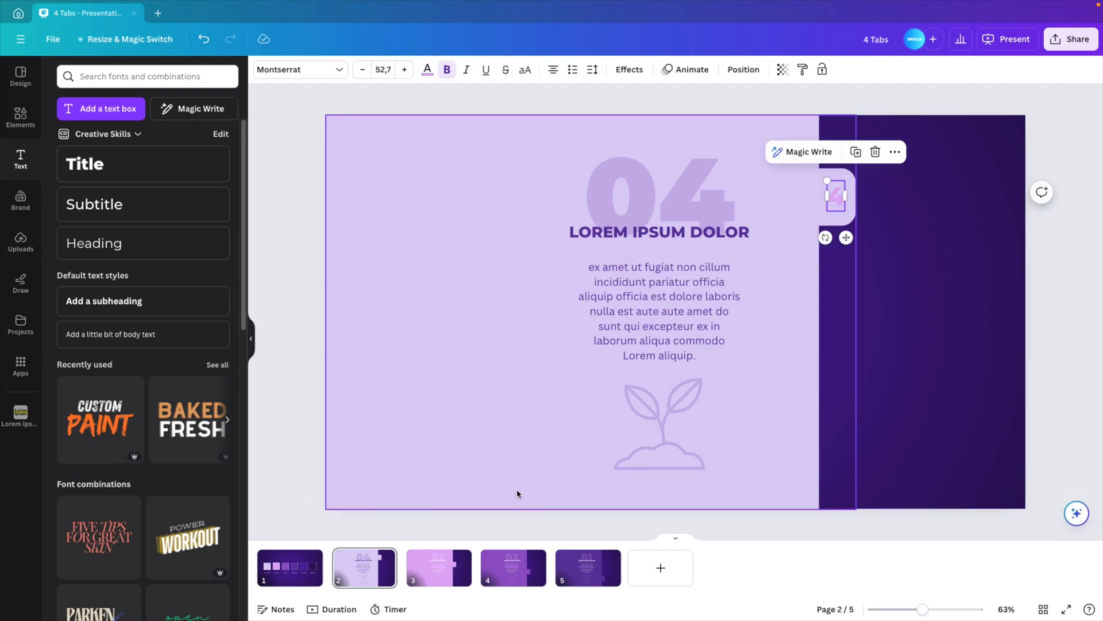
click(438, 567)
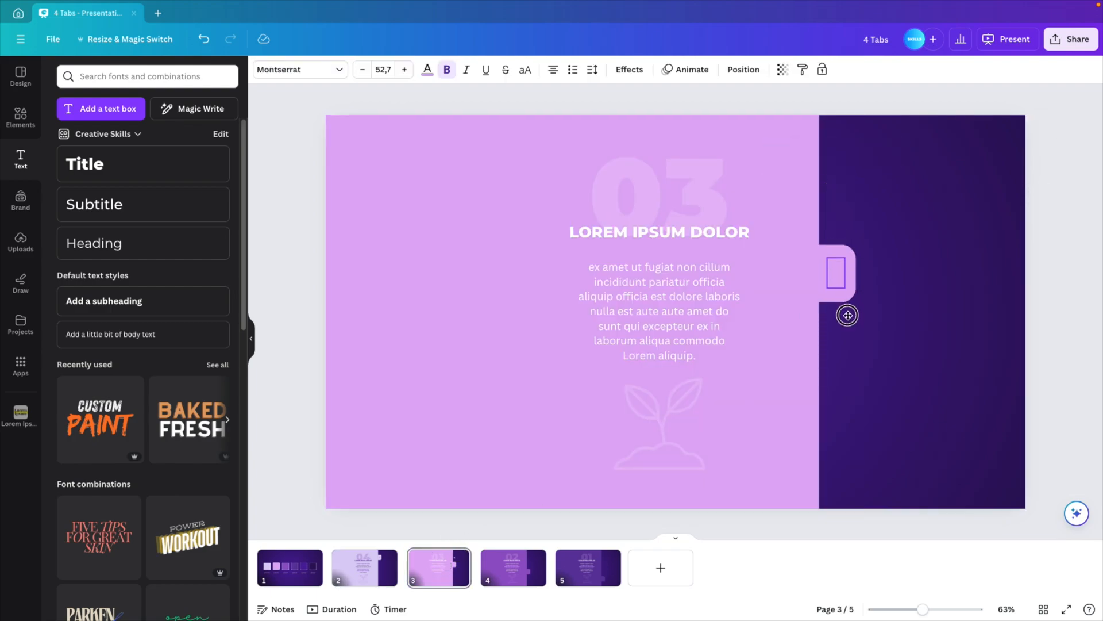
click(426, 69)
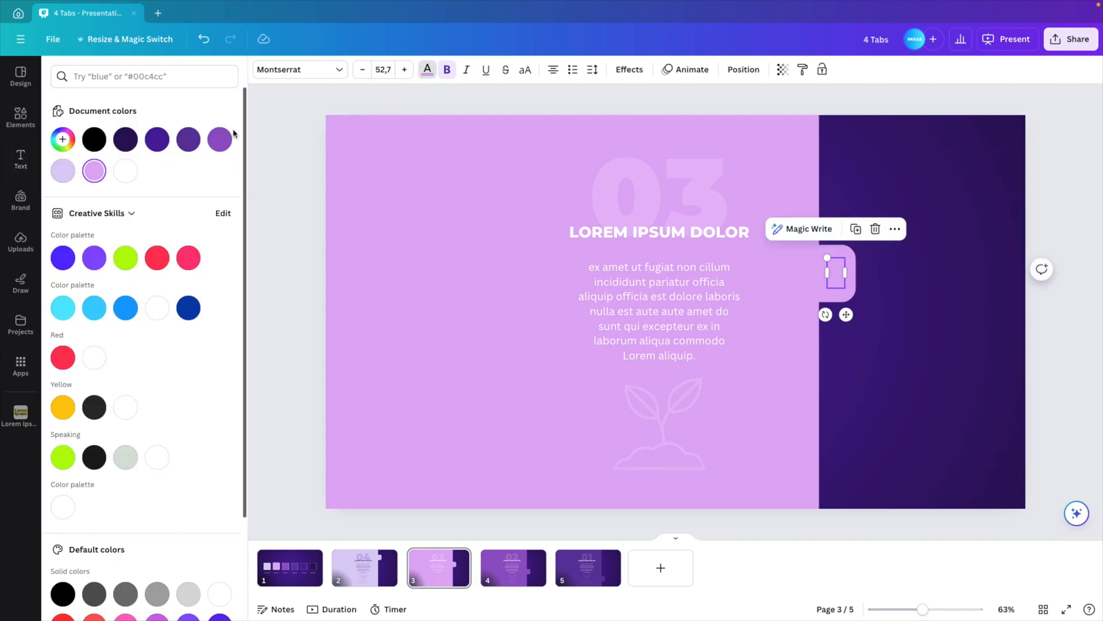
click(219, 139)
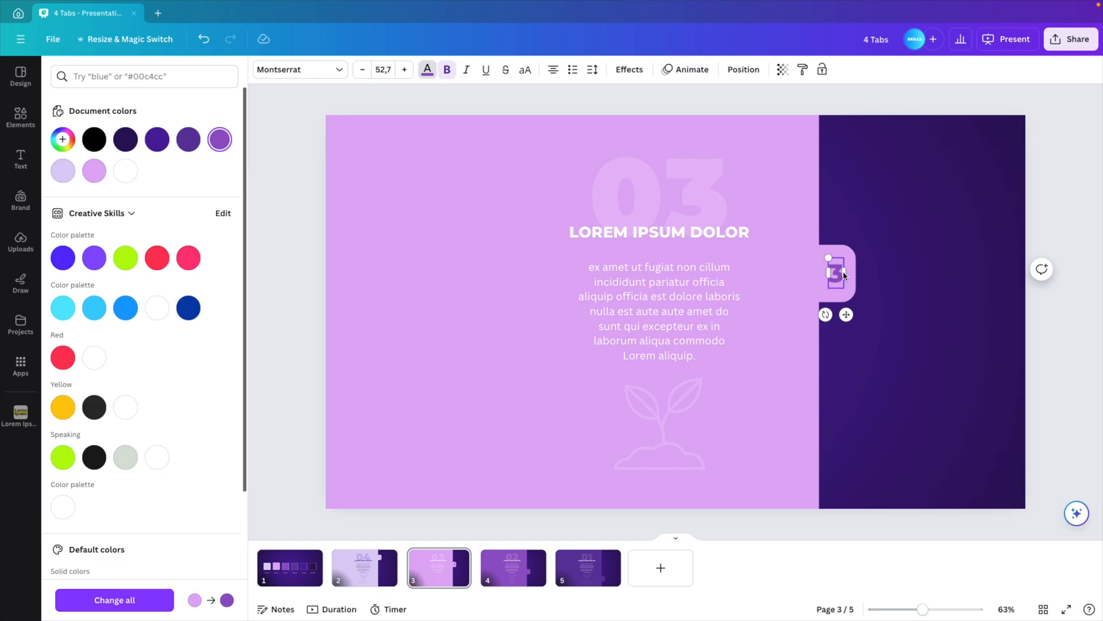
Step: Add tab numbers on the fourth and fifth slides, colouring '1' dark purple
click(21, 159)
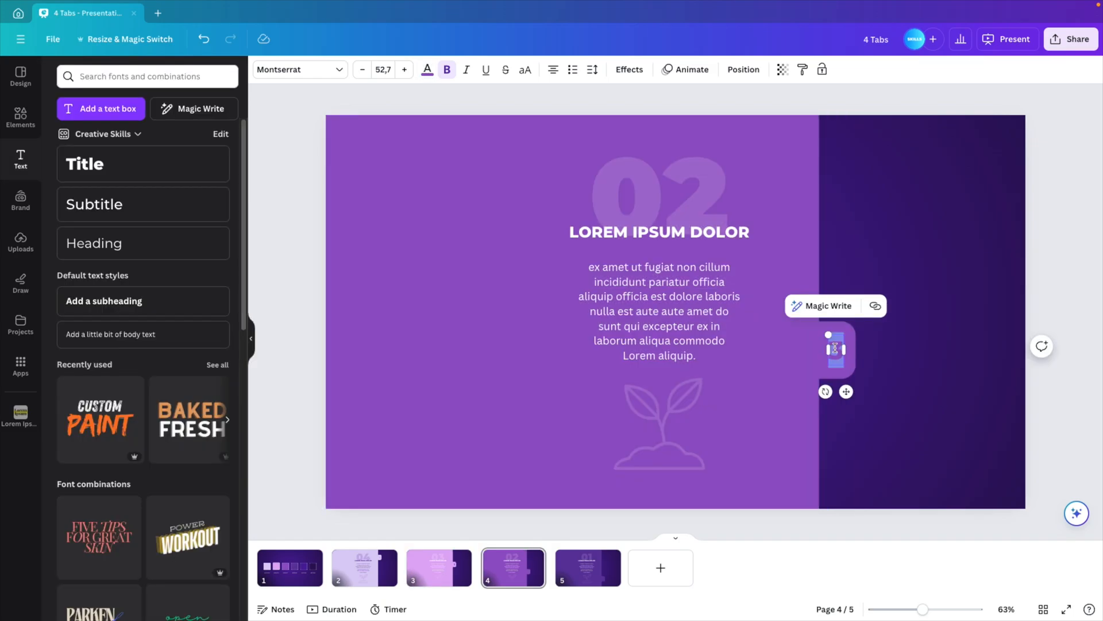
click(427, 69)
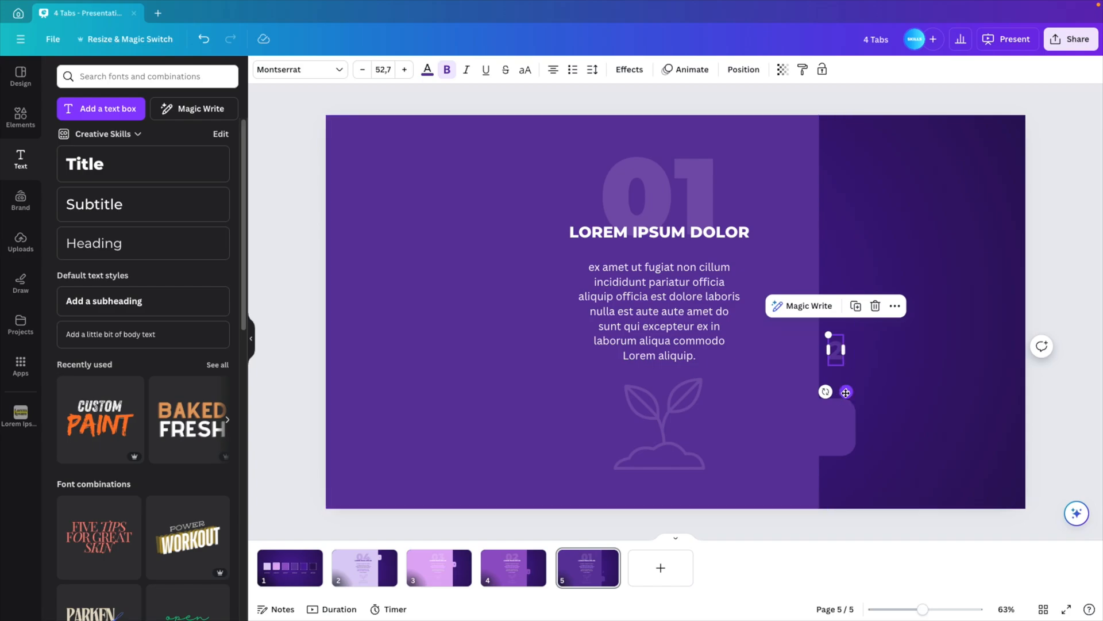
click(427, 69)
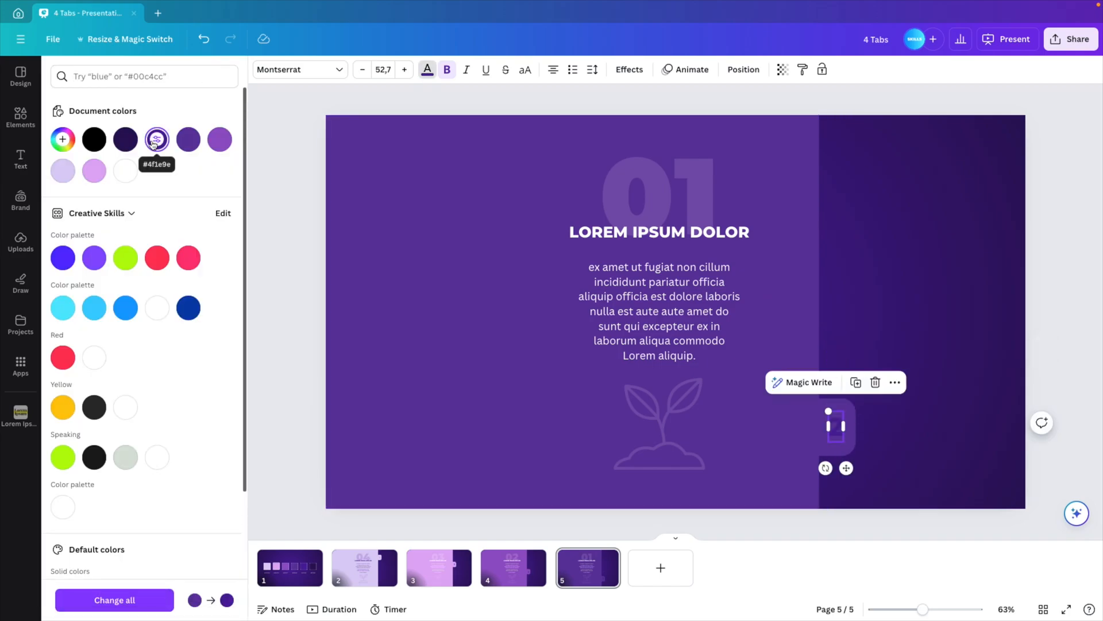
click(21, 158)
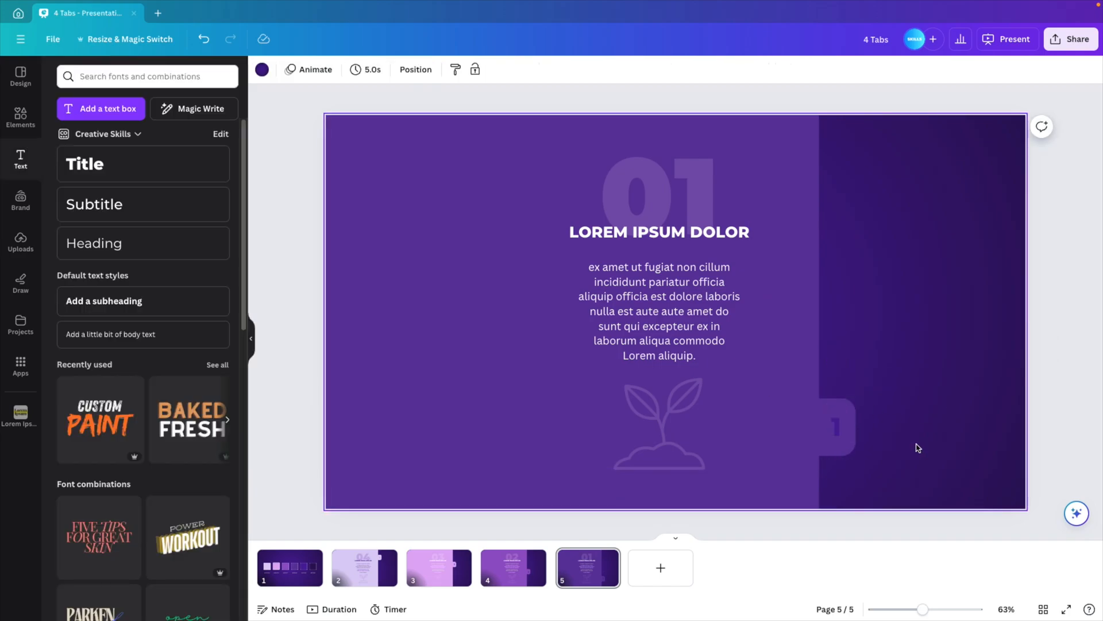
click(836, 426)
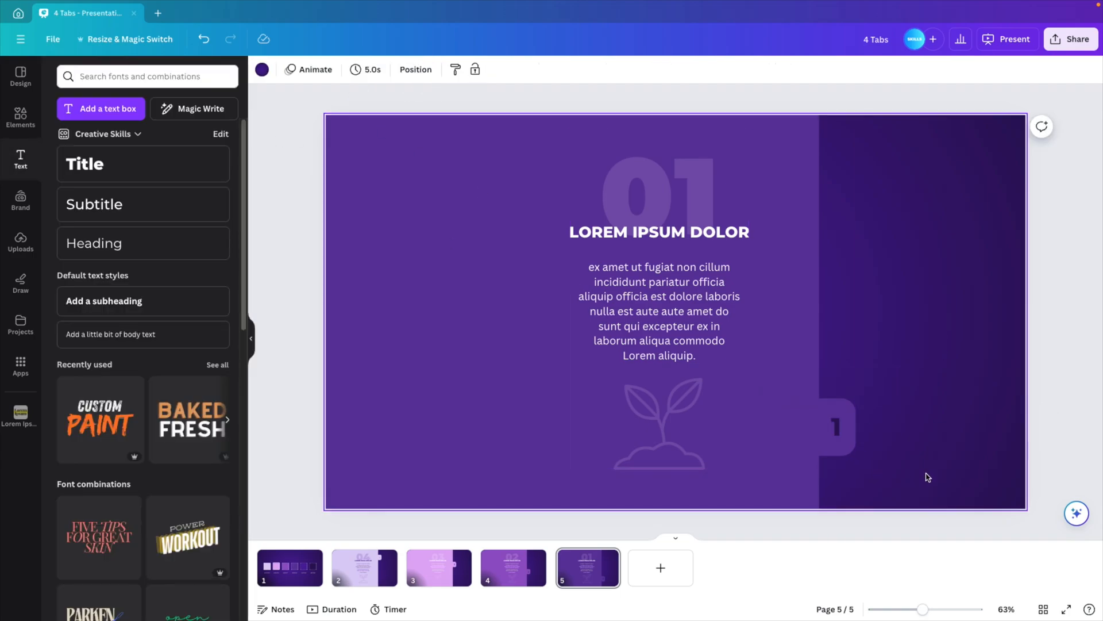
mouse_move(1002, 438)
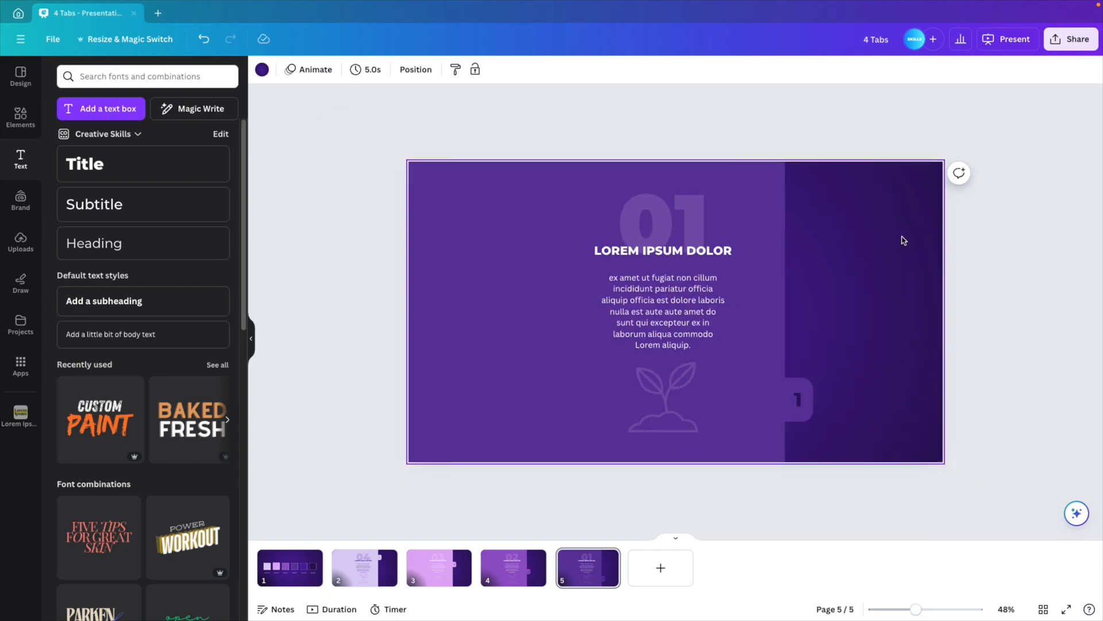
Step: Group each slide's panel, tab shape and number into one piece
click(661, 295)
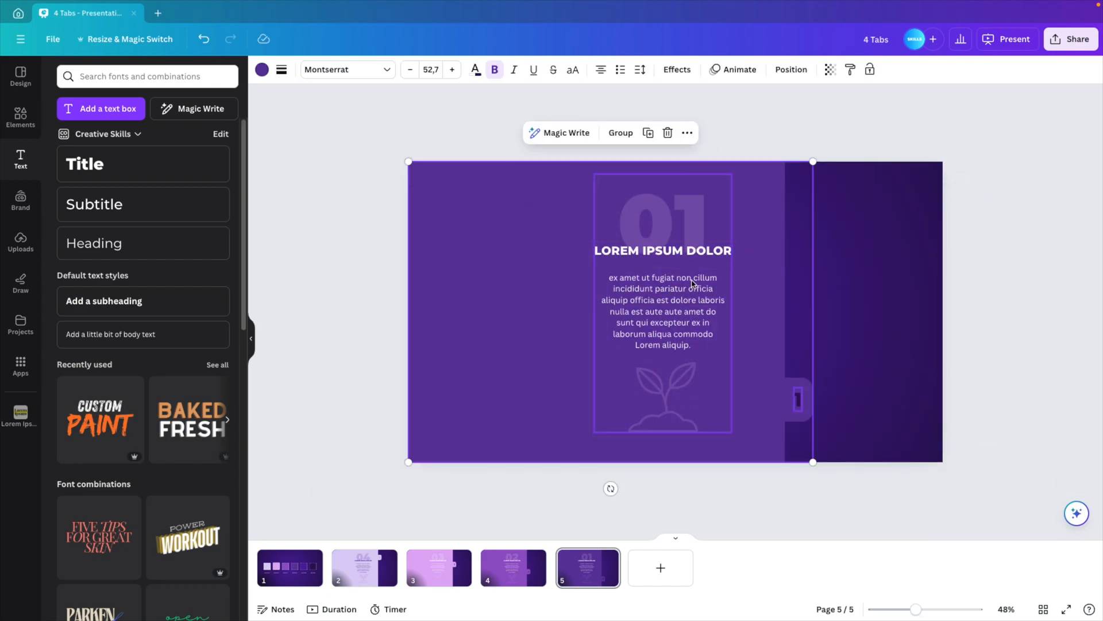
click(661, 250)
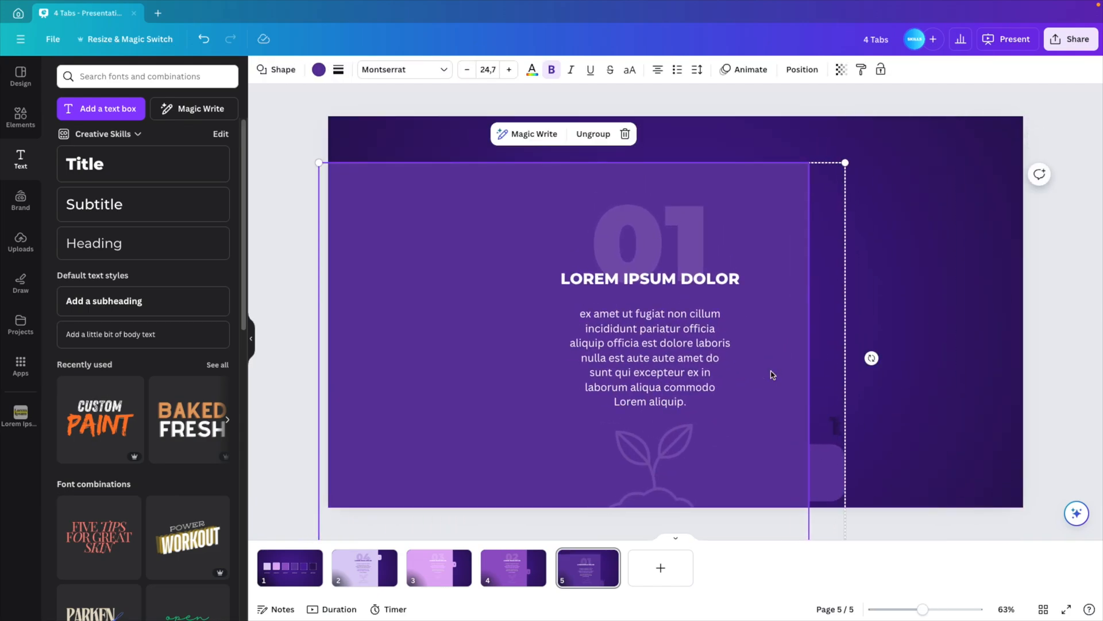
click(513, 567)
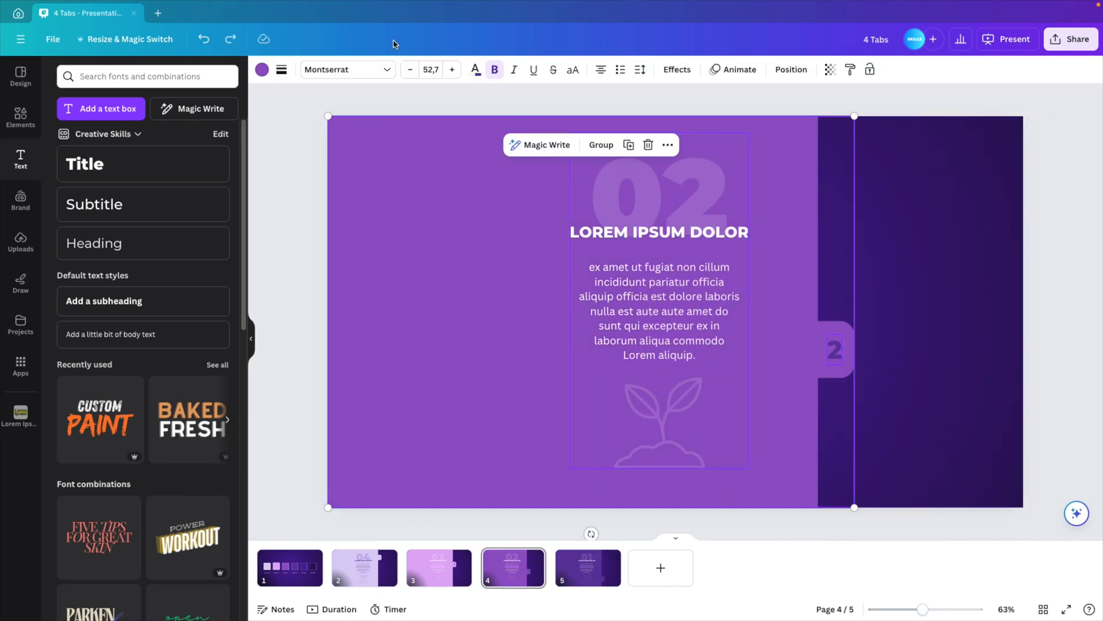
click(438, 567)
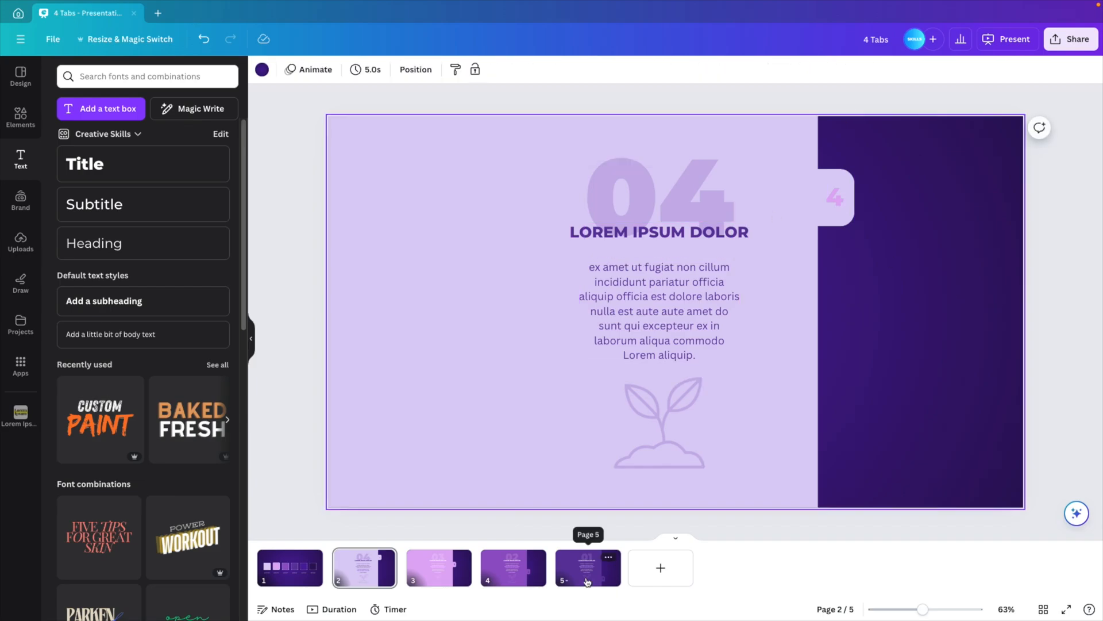
Step: Duplicate a step slide, then paste the 02, 03 and 04 panel groups onto it
click(587, 567)
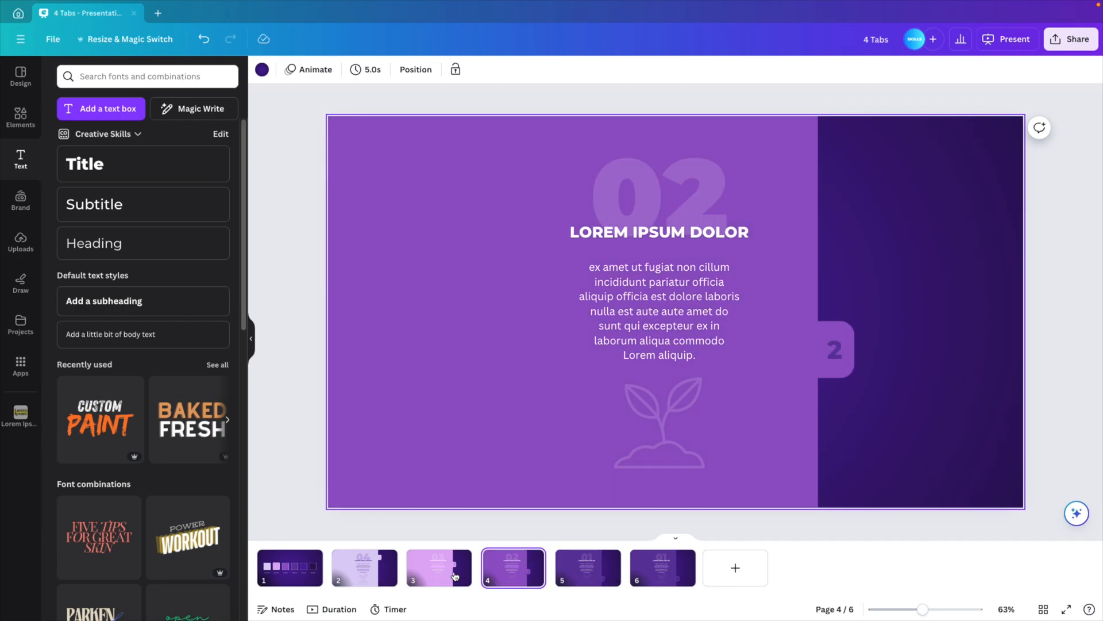
click(661, 567)
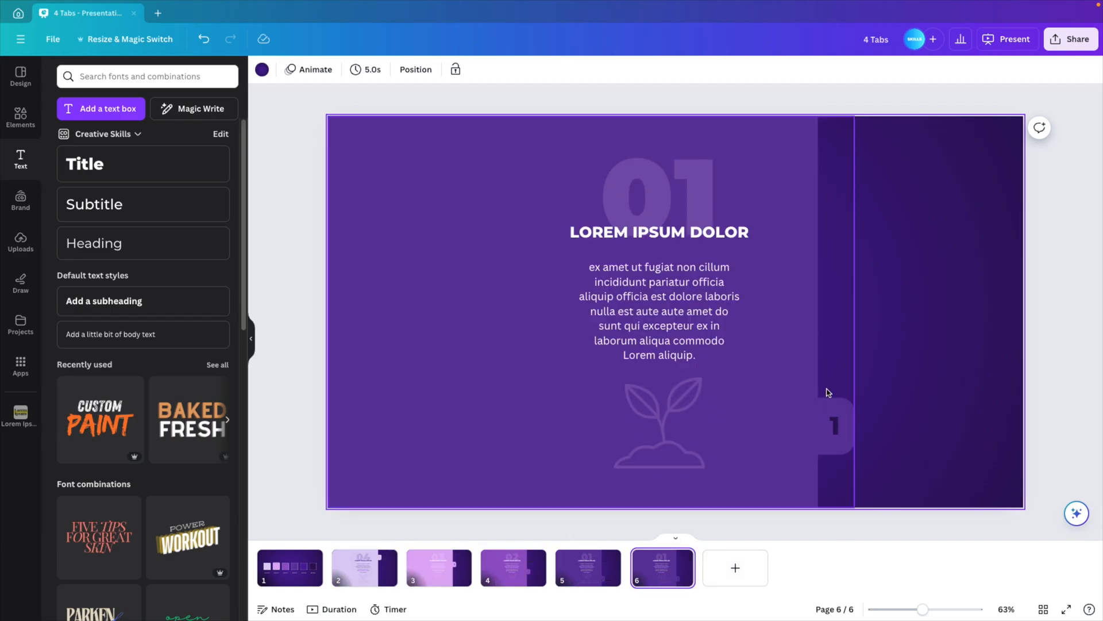
mouse_move(575, 575)
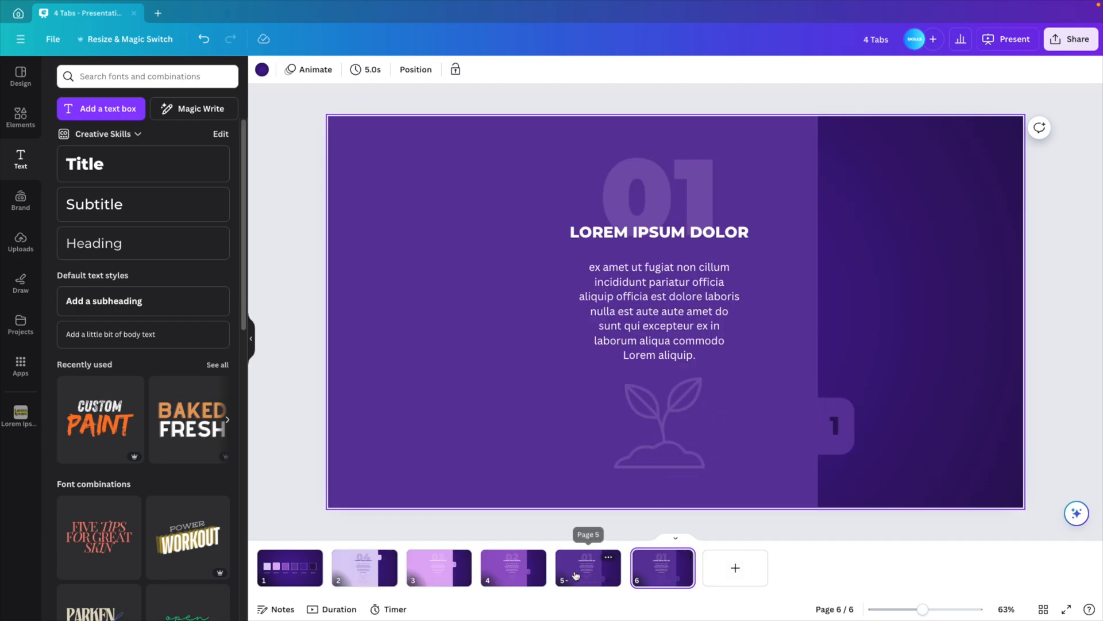
click(512, 568)
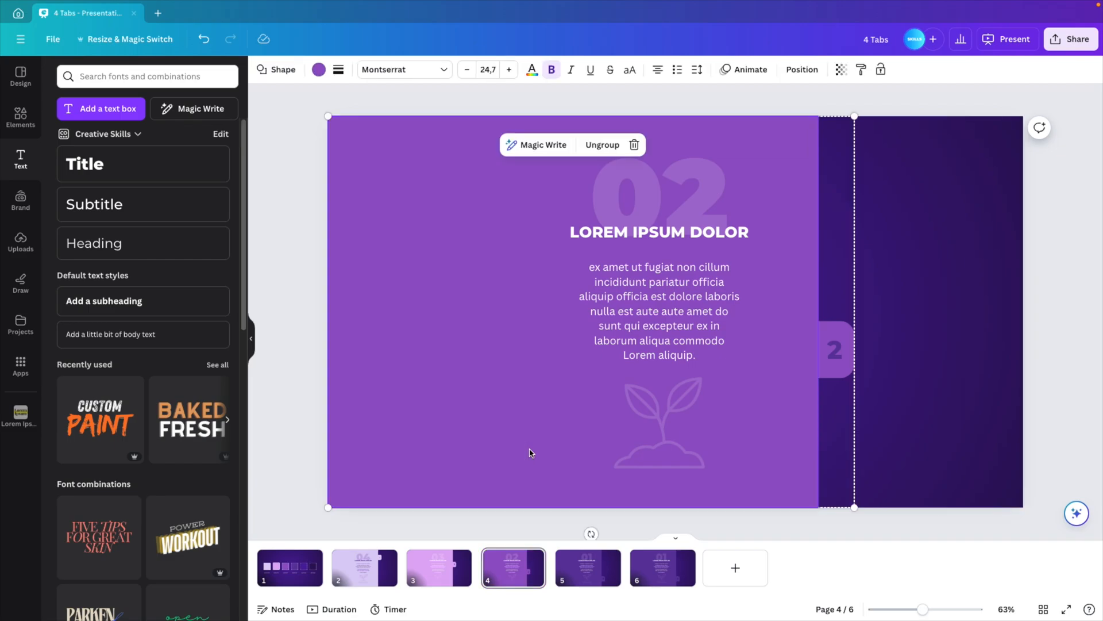
click(660, 567)
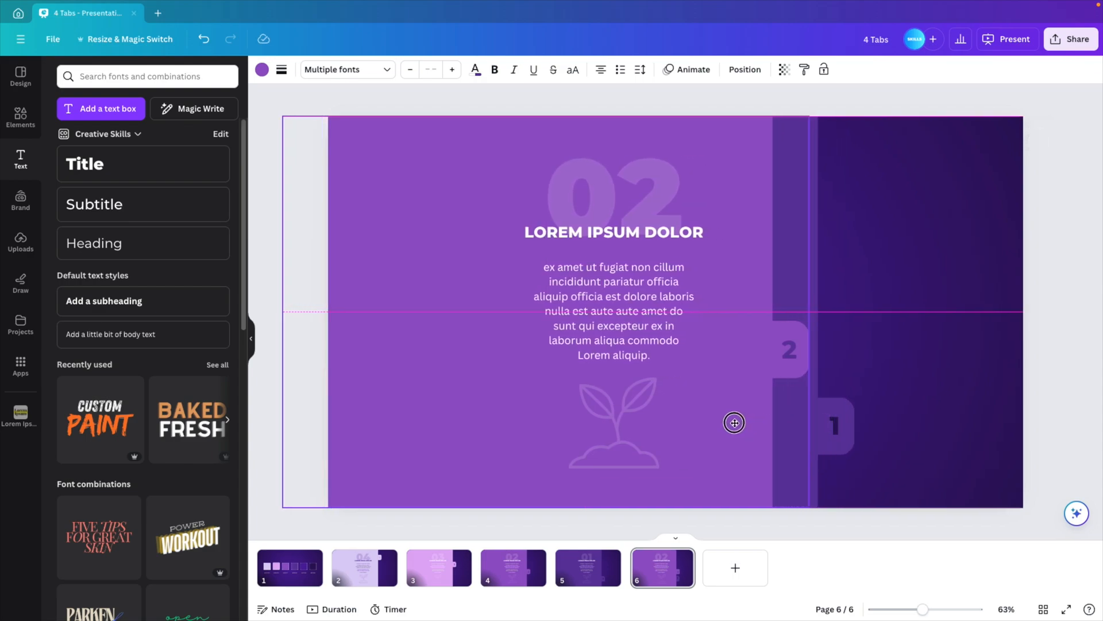
click(439, 567)
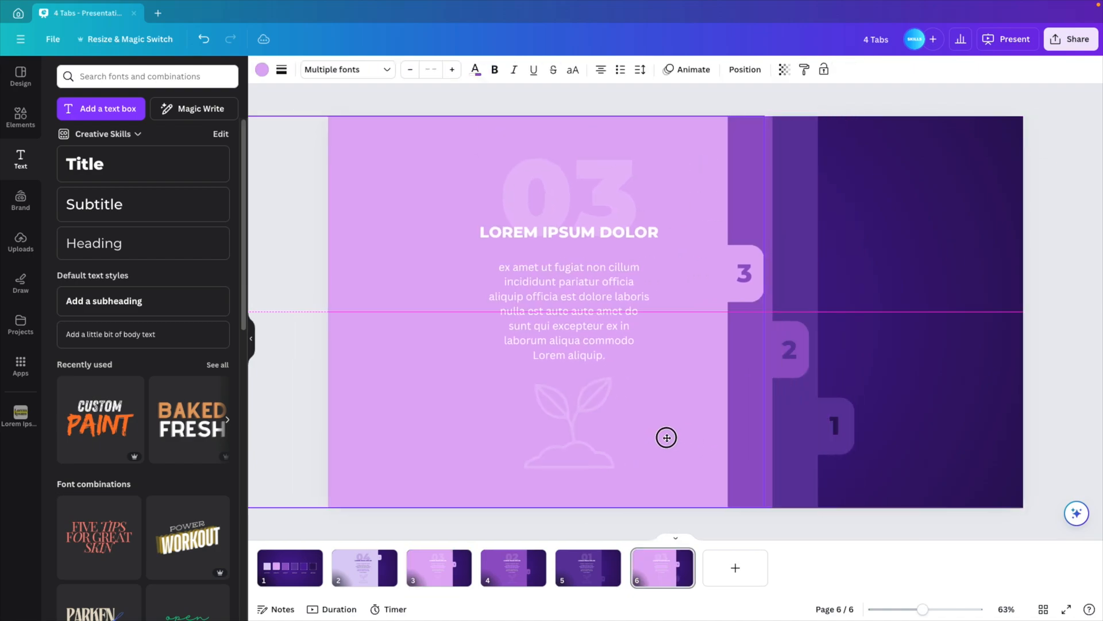
click(568, 317)
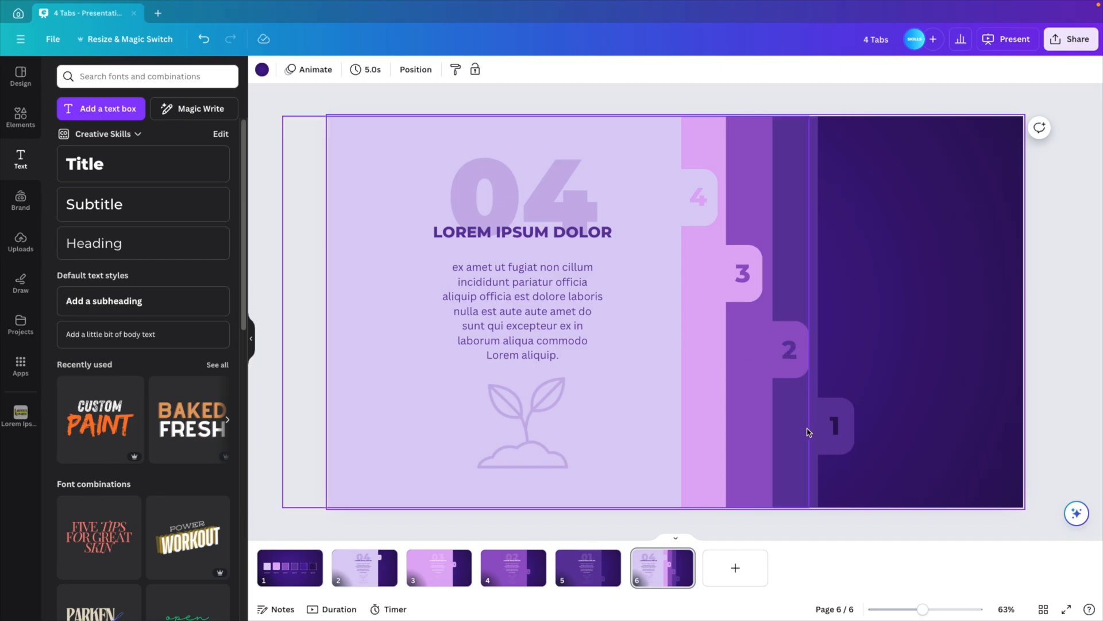
Step: Colour the '1' on page 6's first tab purple, comparing against slide 5
click(835, 425)
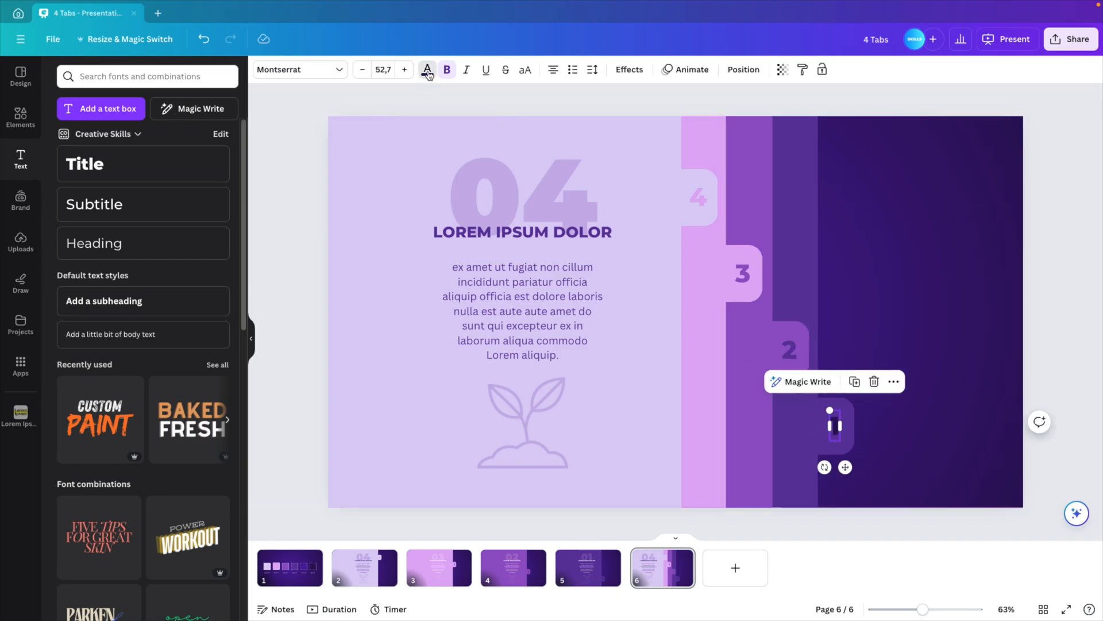
click(427, 69)
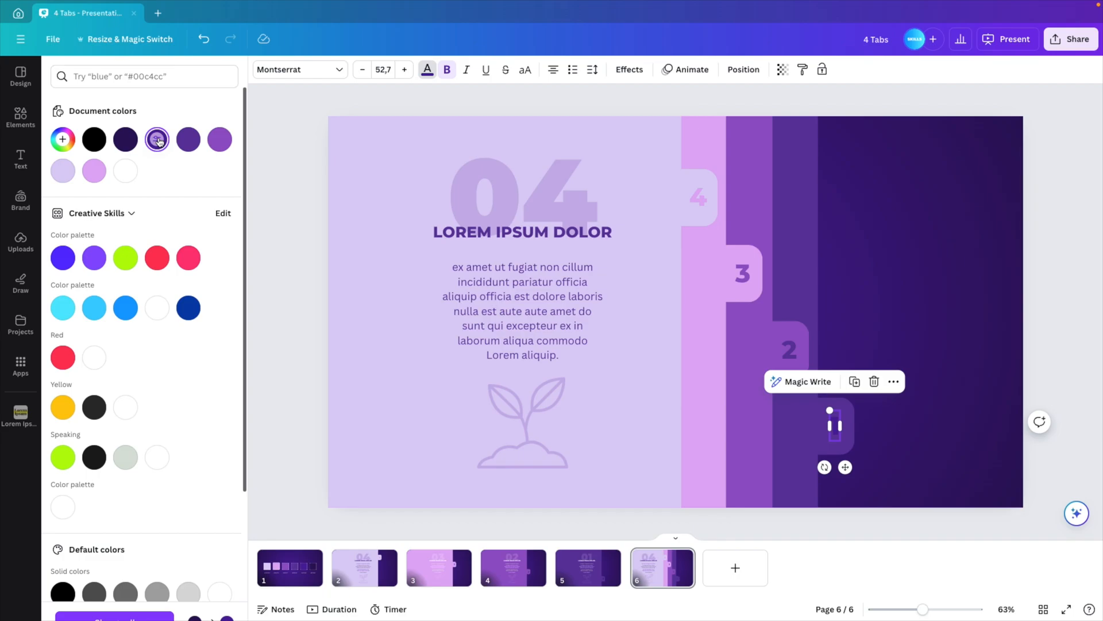
click(21, 160)
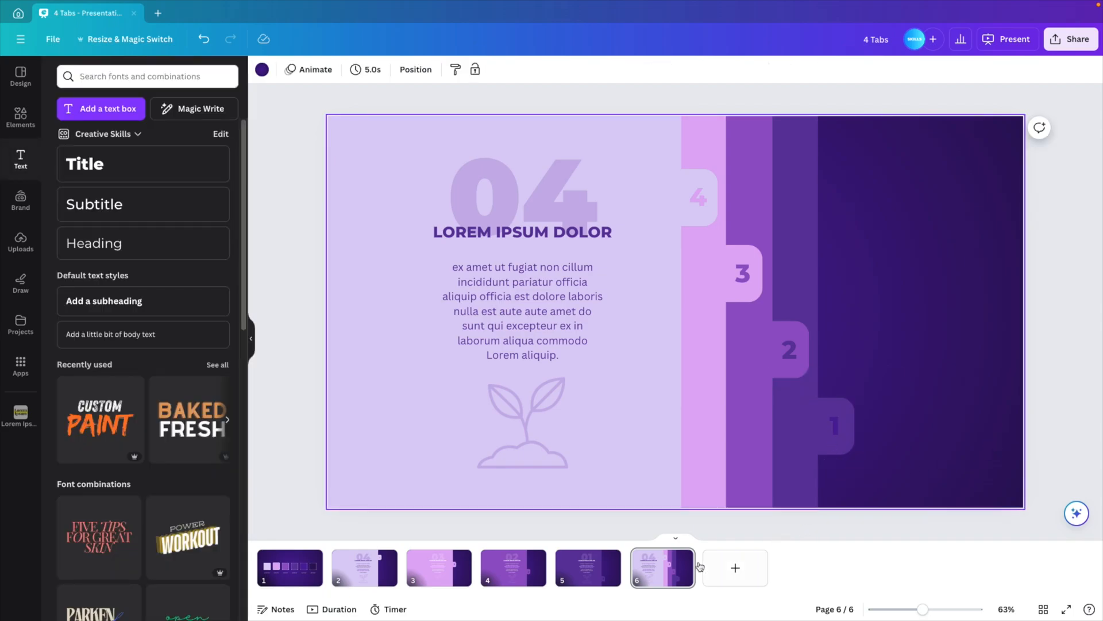
click(587, 567)
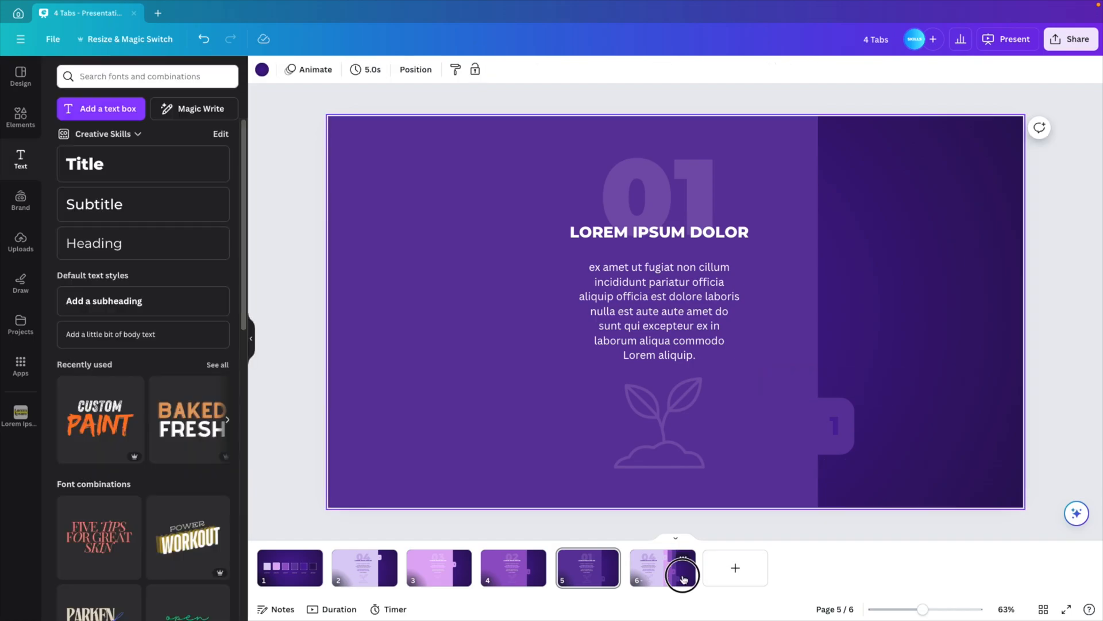
click(661, 567)
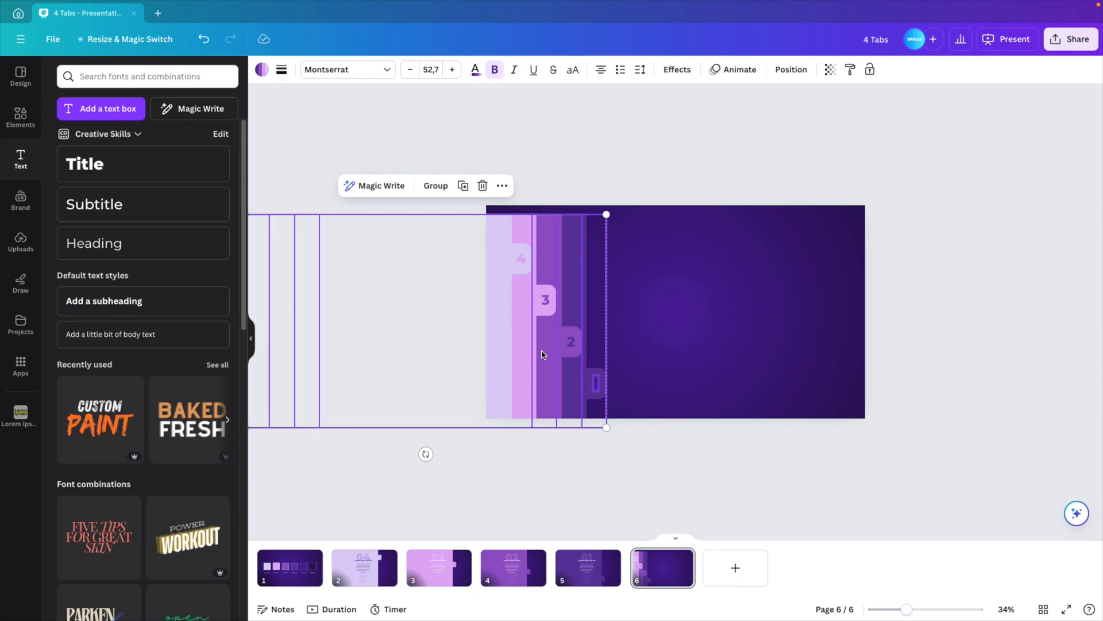
mouse_move(573, 248)
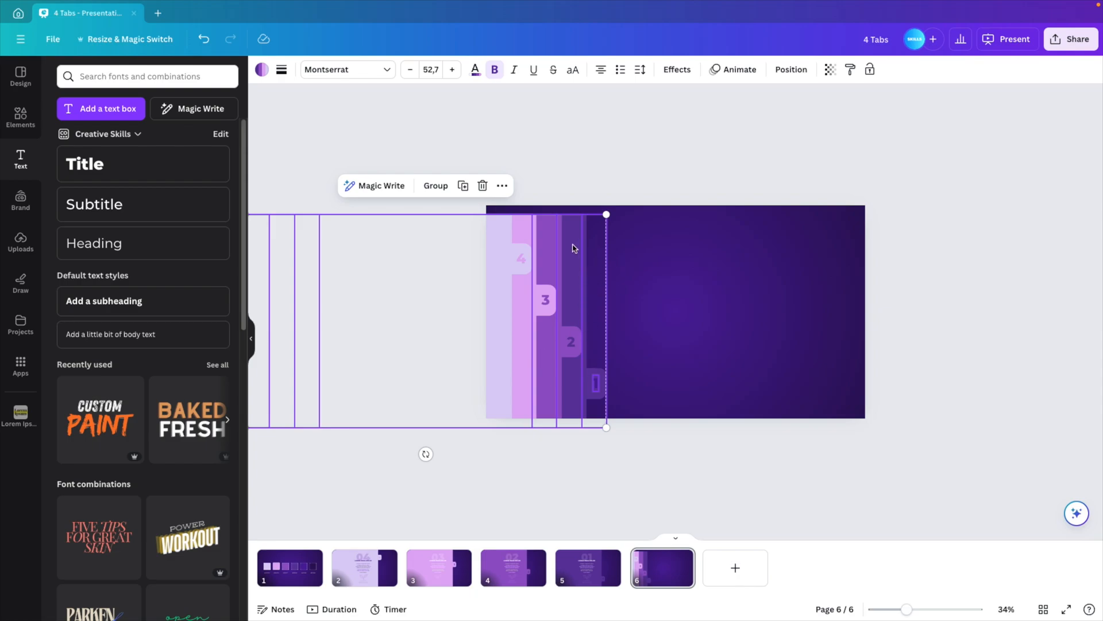
mouse_move(504, 290)
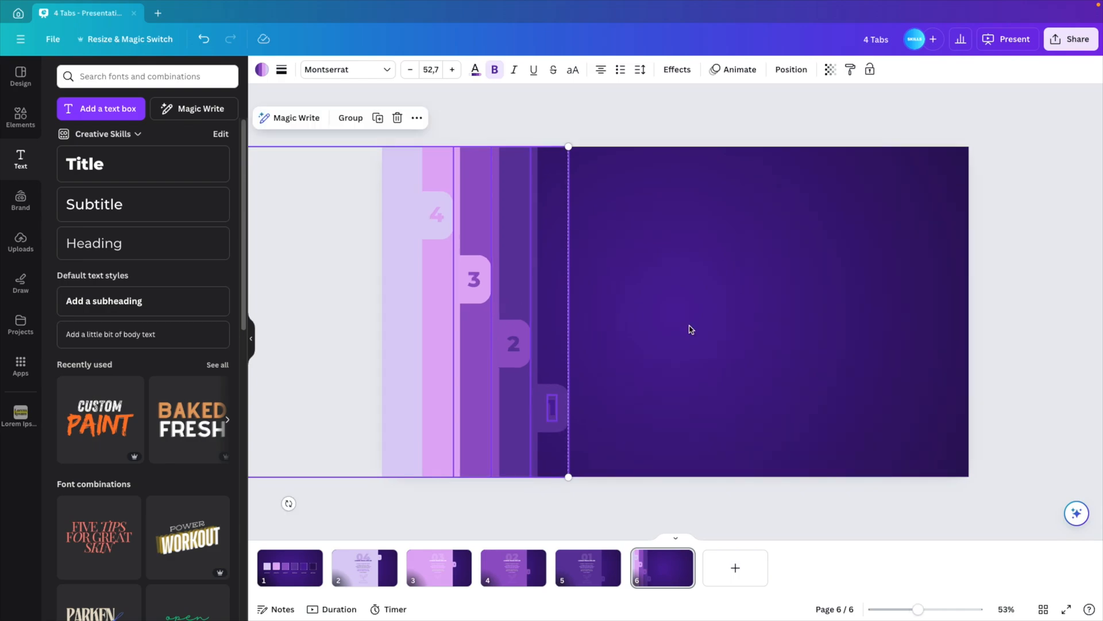
Step: Deselect the panels pushed off the left edge and compare page 6 with slide 2
click(689, 329)
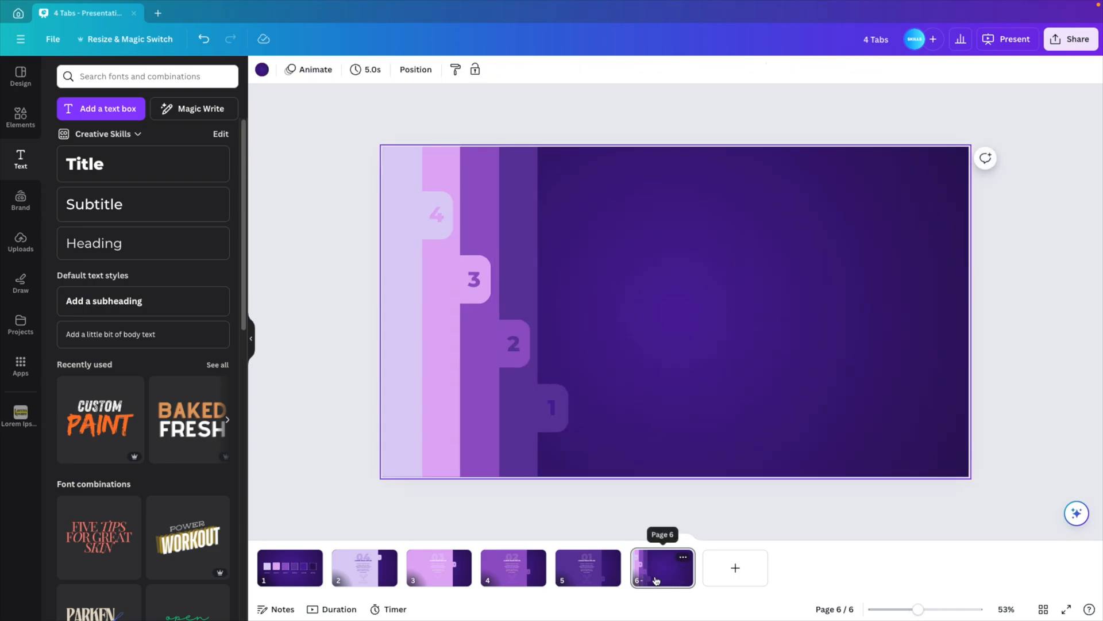
click(513, 567)
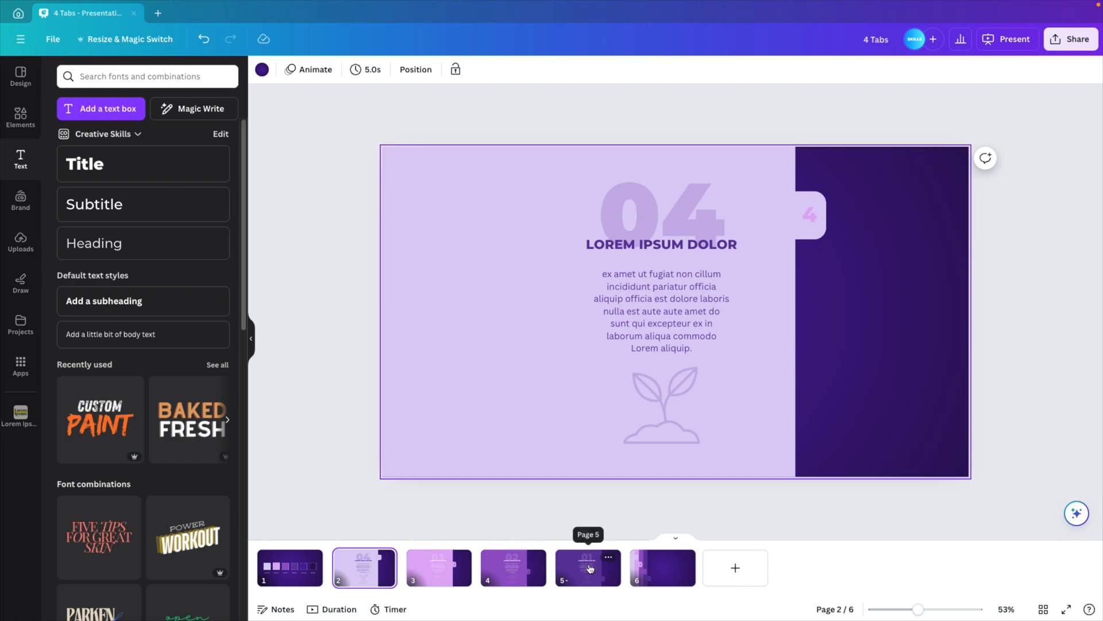
click(661, 568)
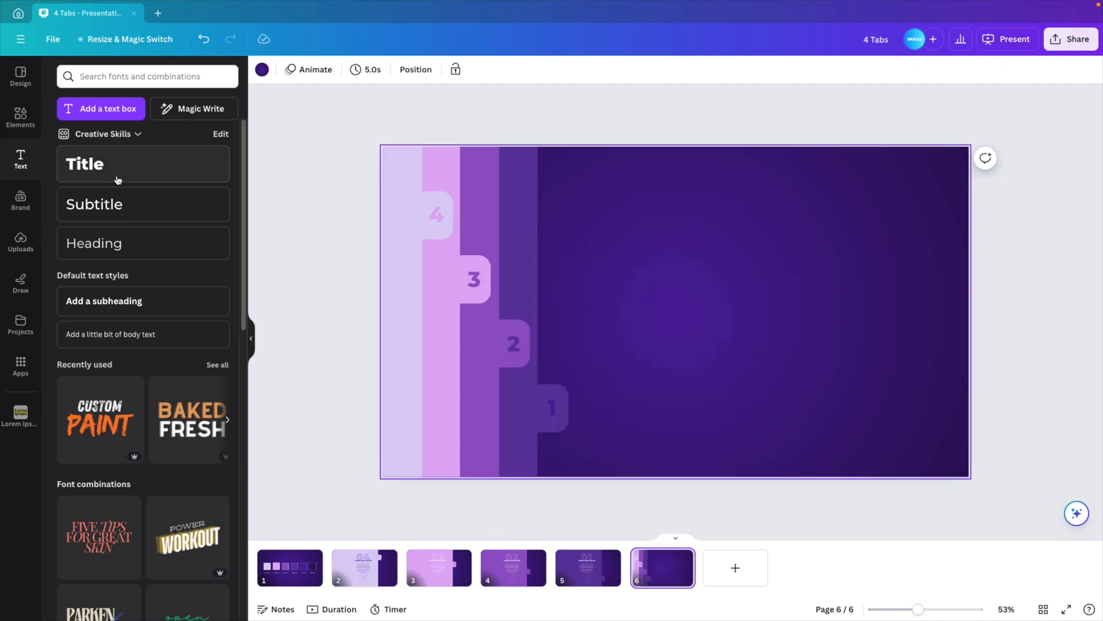
Step: Add a white 'STEPS' title and a duplicate reading 'Animated' above it
click(143, 163)
text(ST)
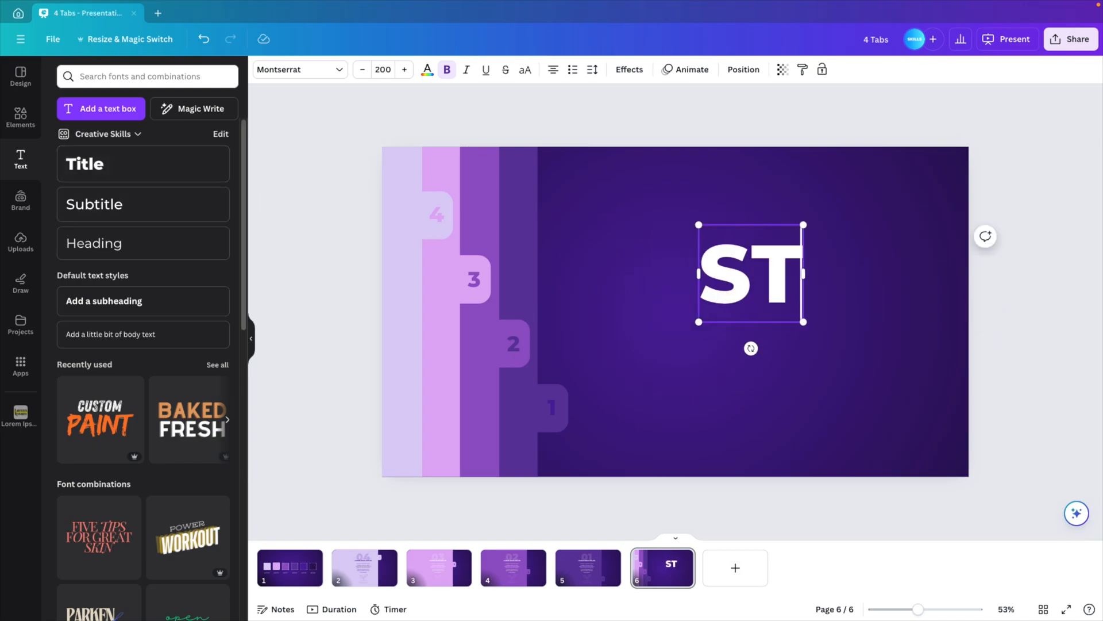
click(628, 69)
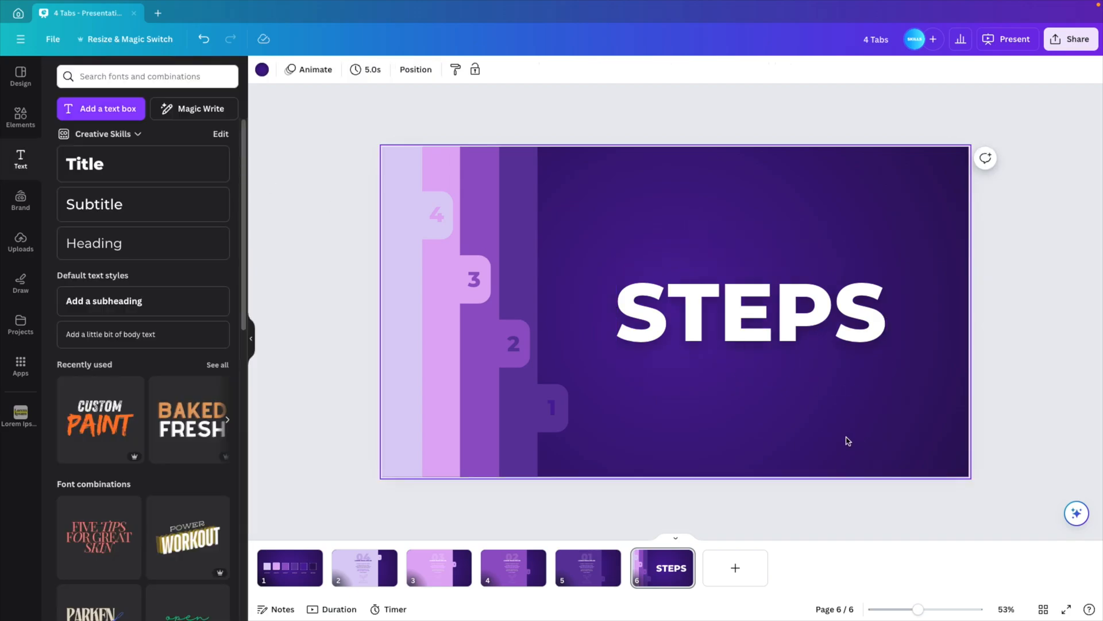
click(749, 313)
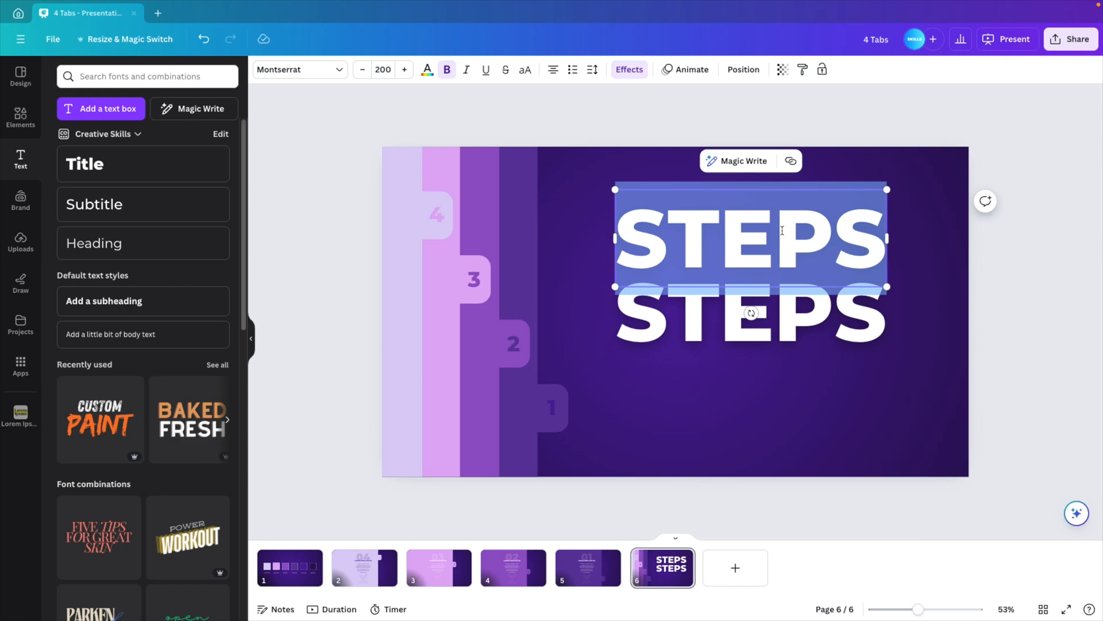
text(Animated)
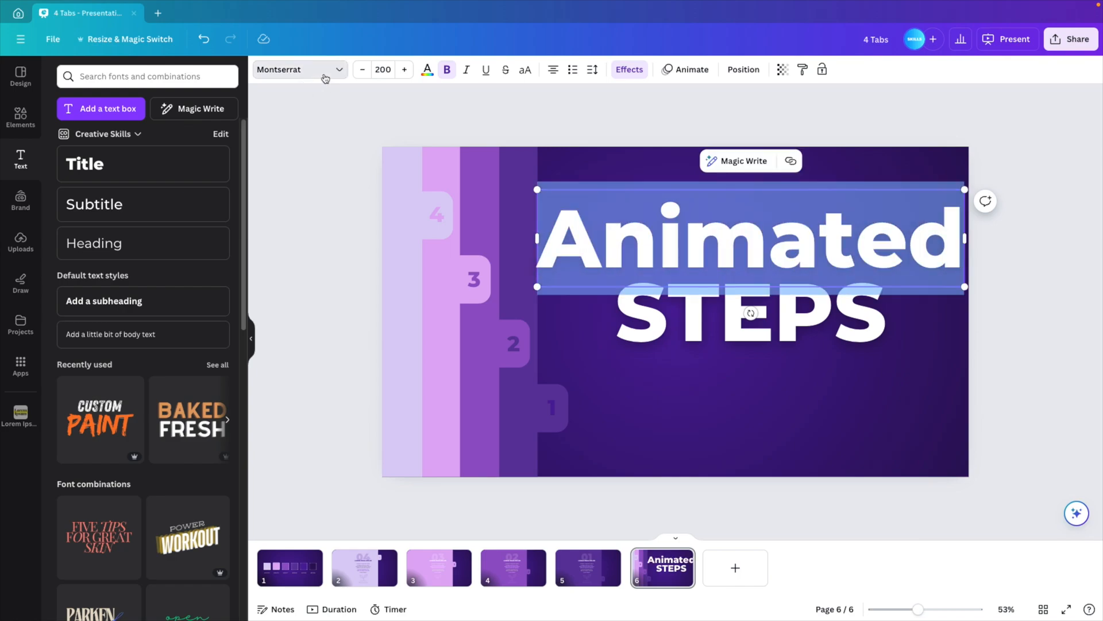
click(296, 69)
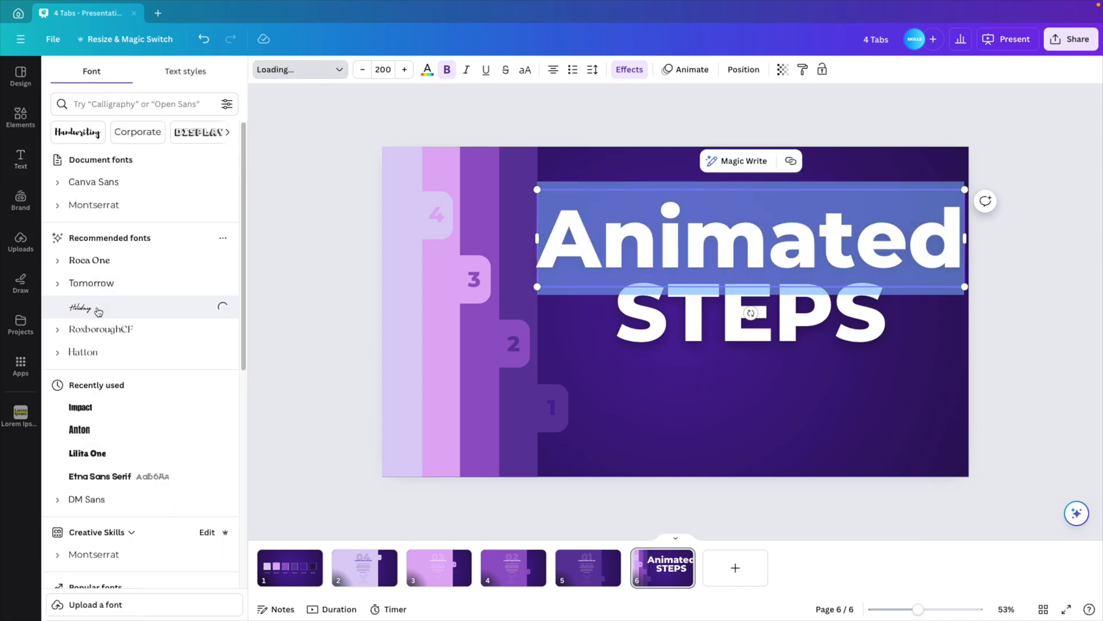
Step: Make 'Animated' yellow and set it in the Regular Brush script font
click(426, 69)
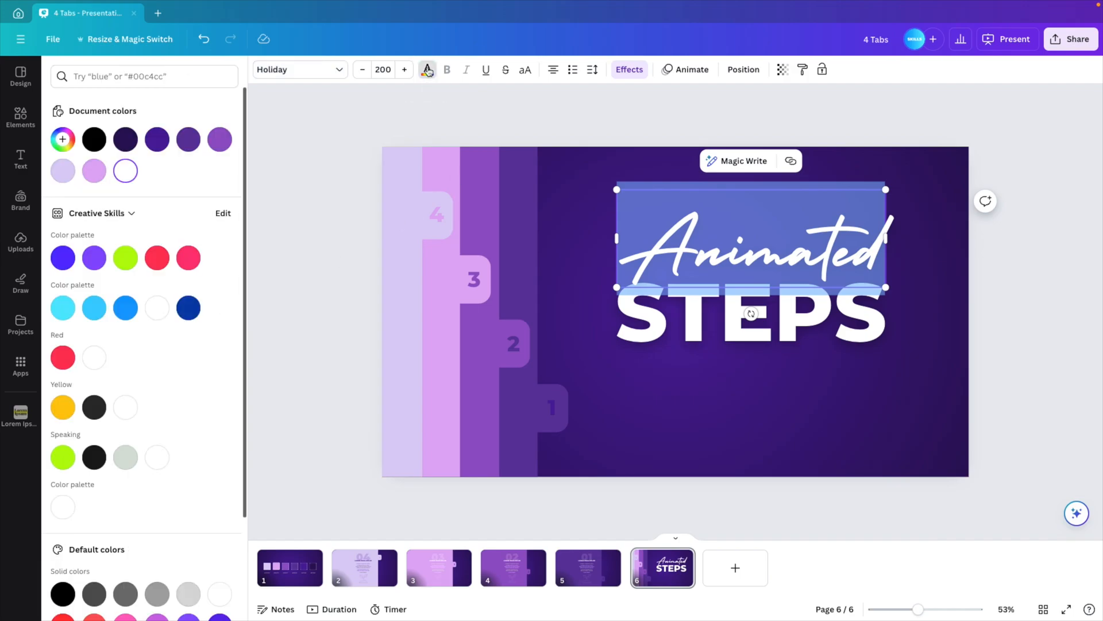
click(62, 407)
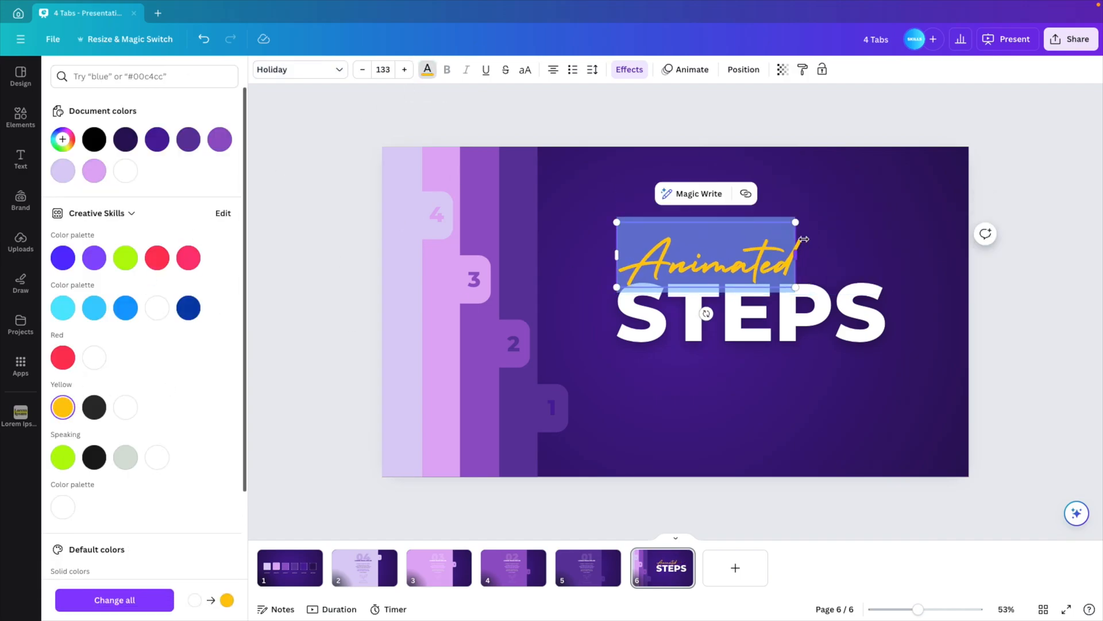
click(21, 158)
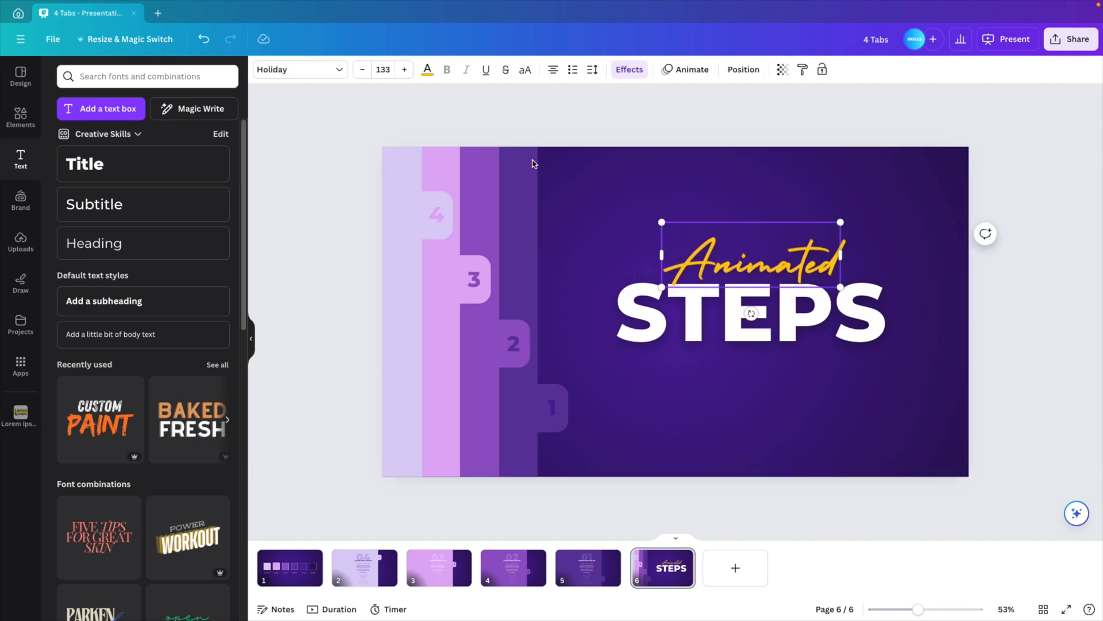
click(295, 69)
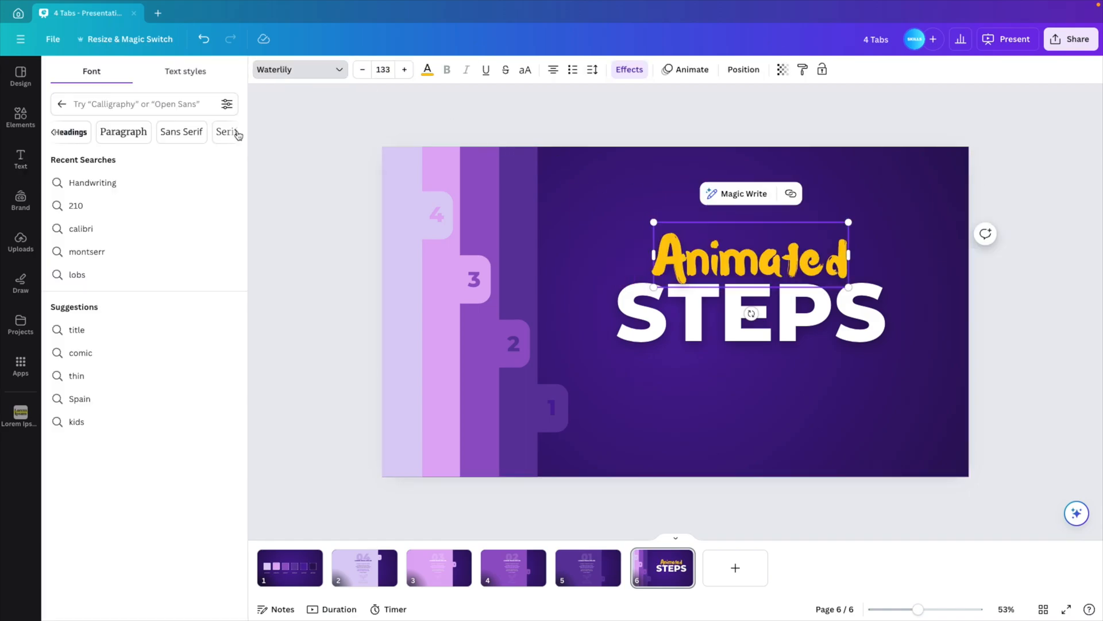
click(236, 133)
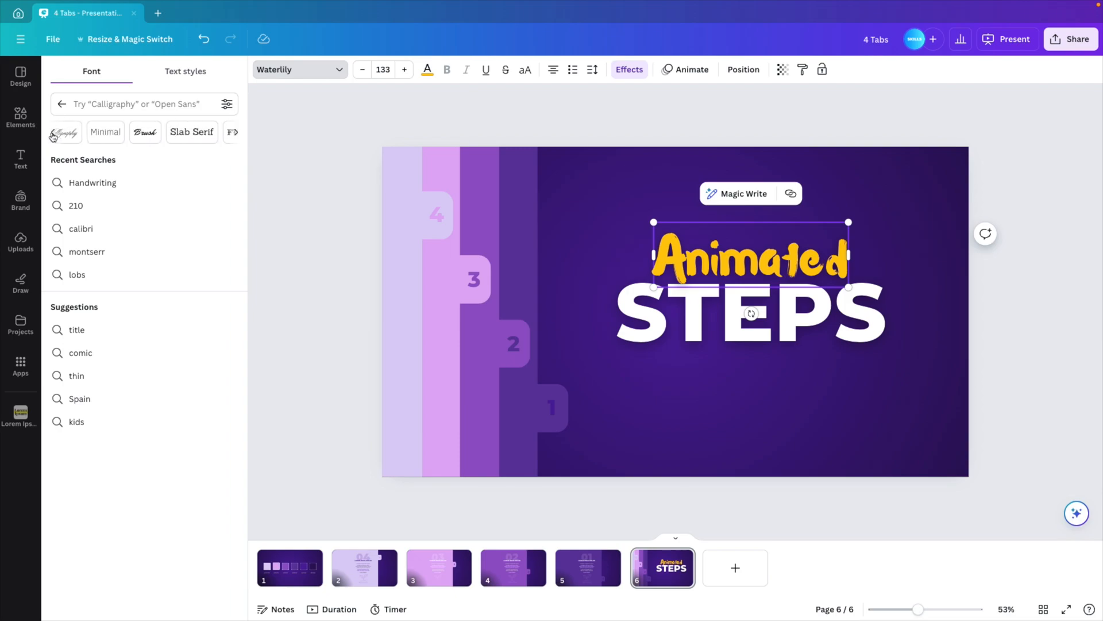
click(144, 131)
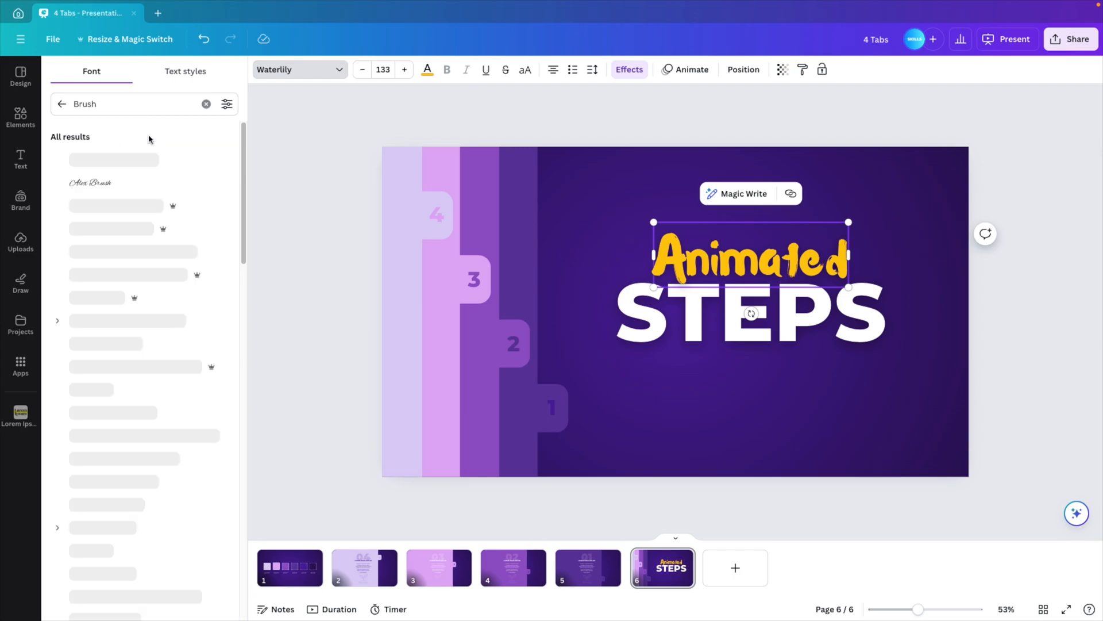
click(97, 251)
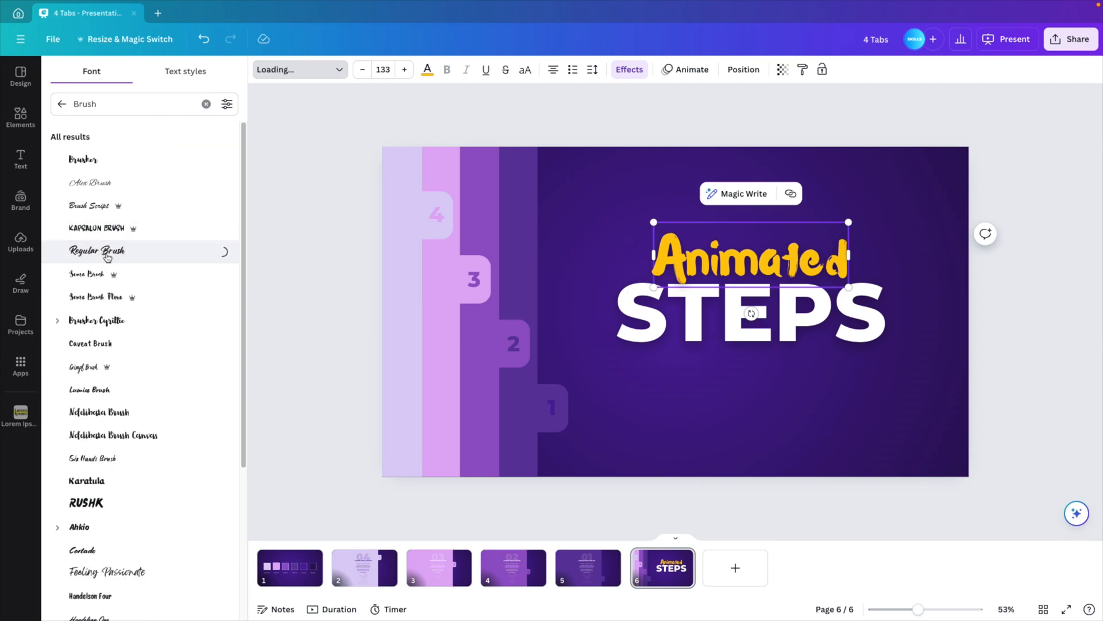
click(97, 250)
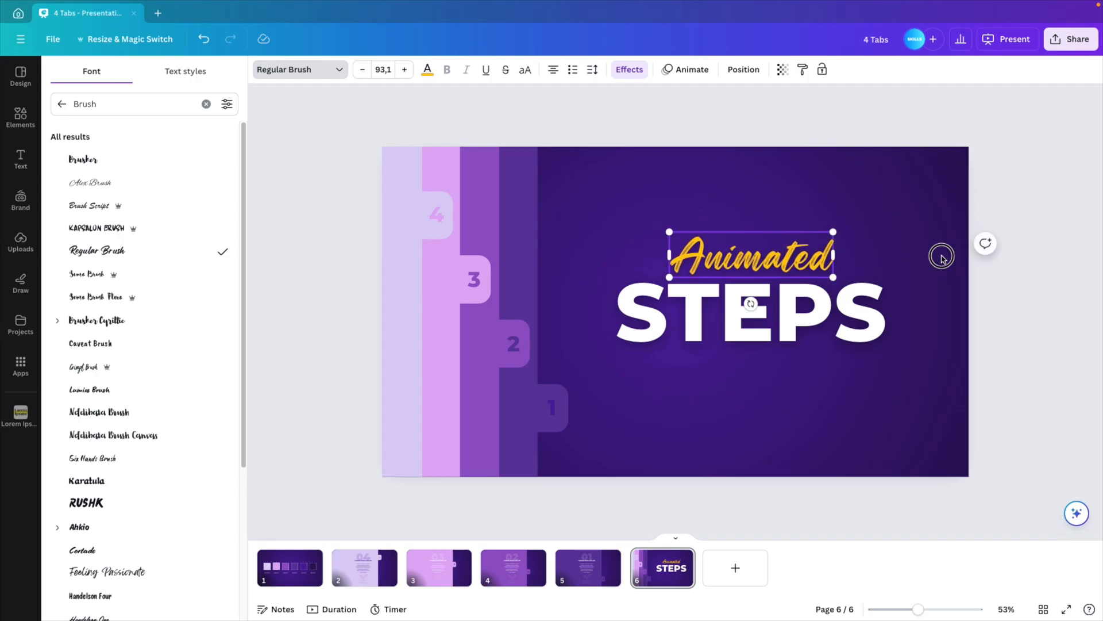
Step: Select 'Animated' and 'STEPS' together and enlarge the title as one
click(20, 158)
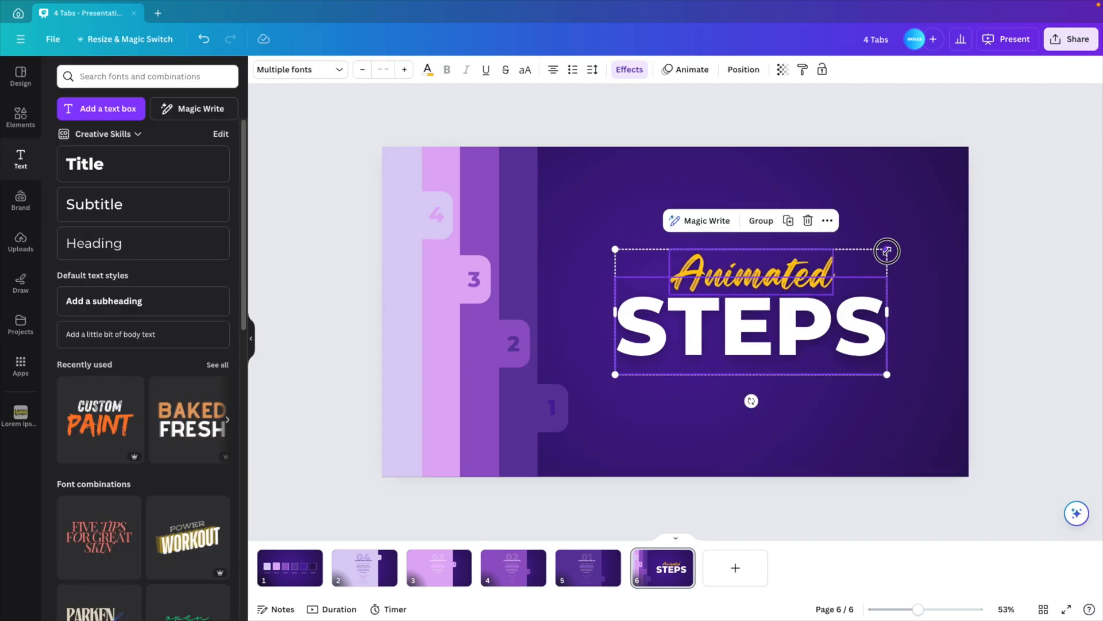
click(975, 361)
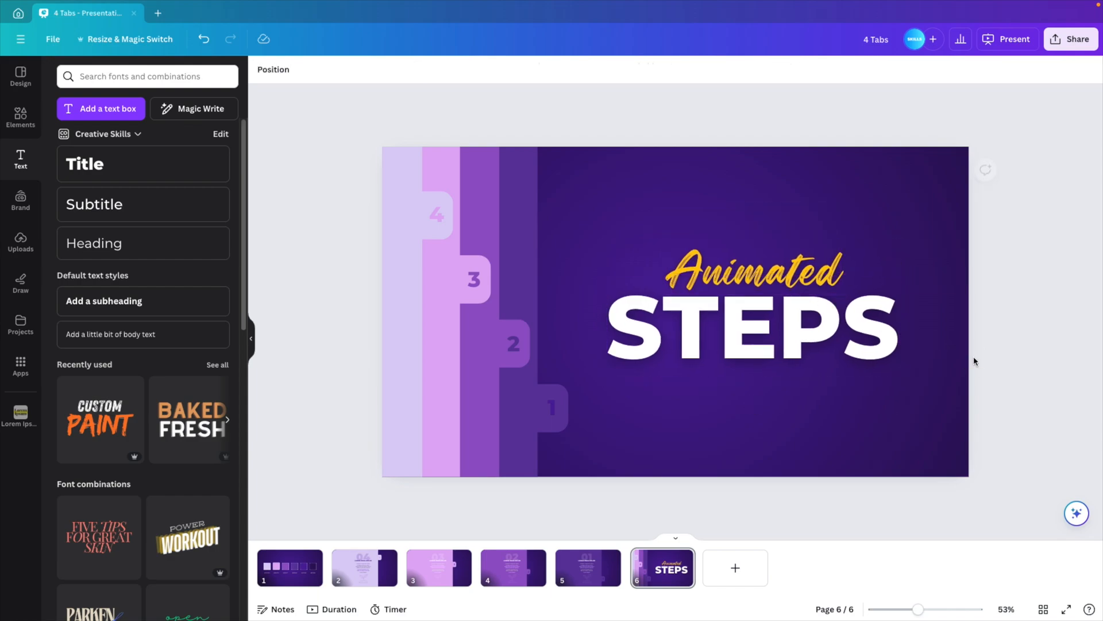
click(752, 316)
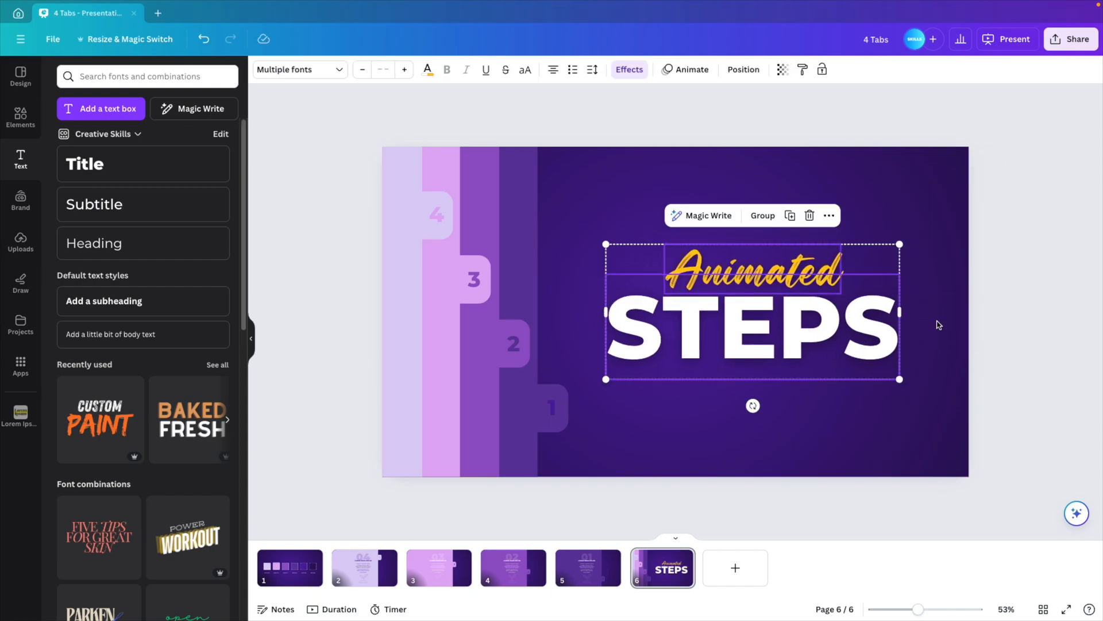
Step: In the Layers list, group the '1' text with its dark purple tab shape
click(743, 69)
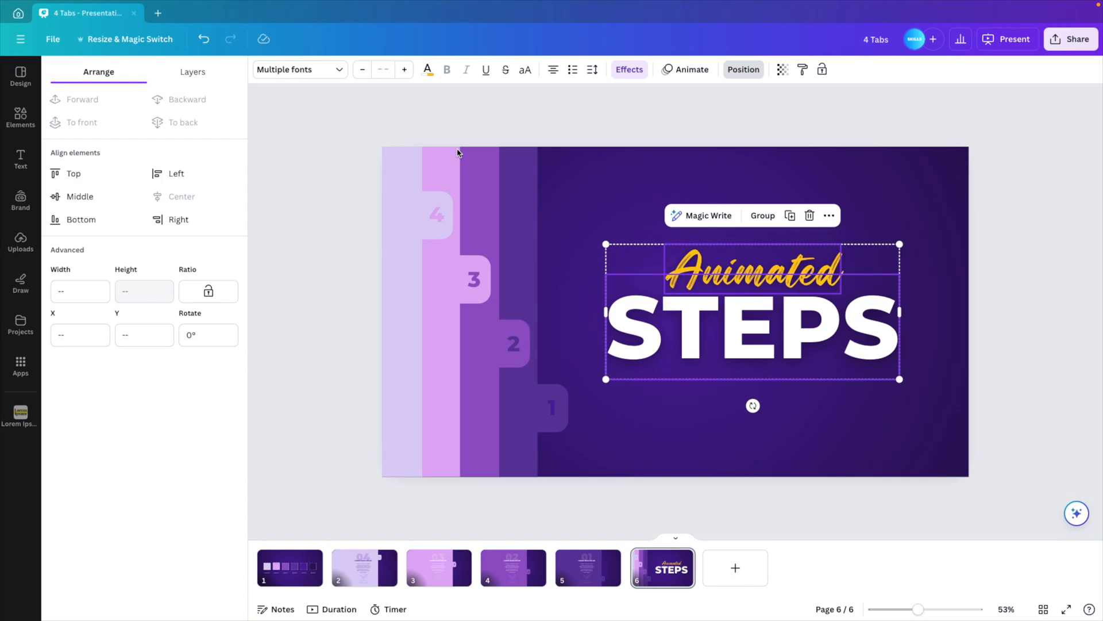
click(192, 72)
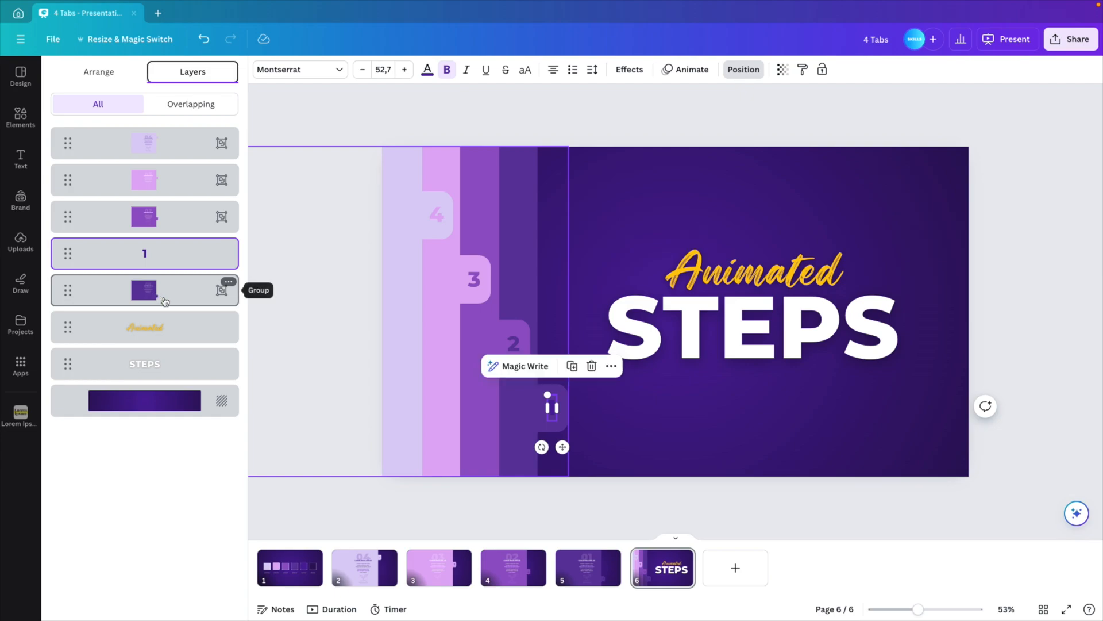
click(144, 253)
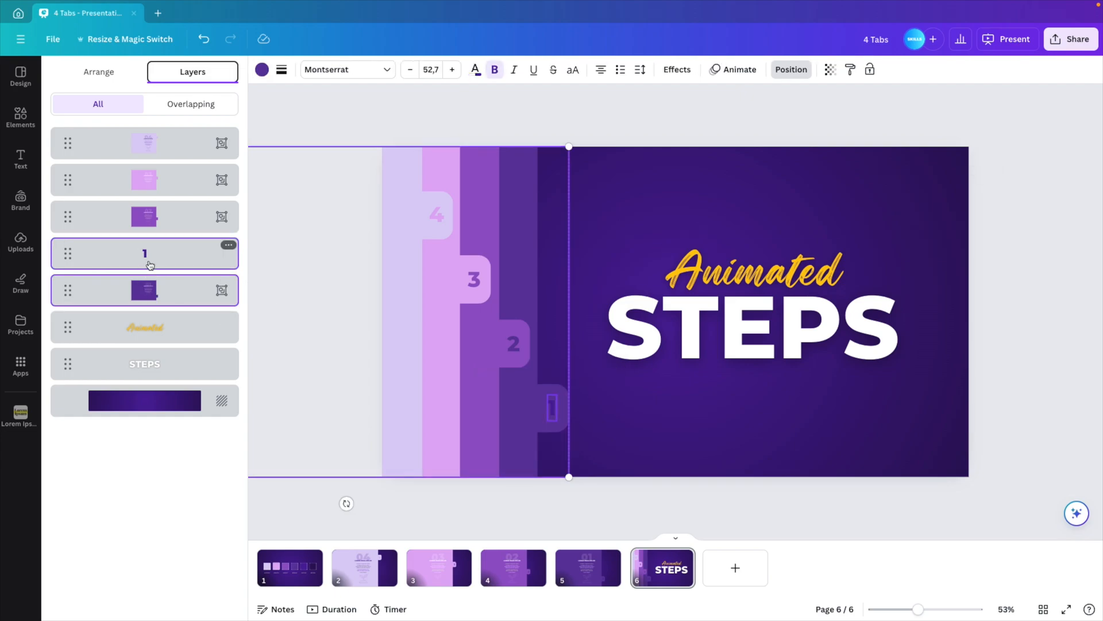
click(144, 253)
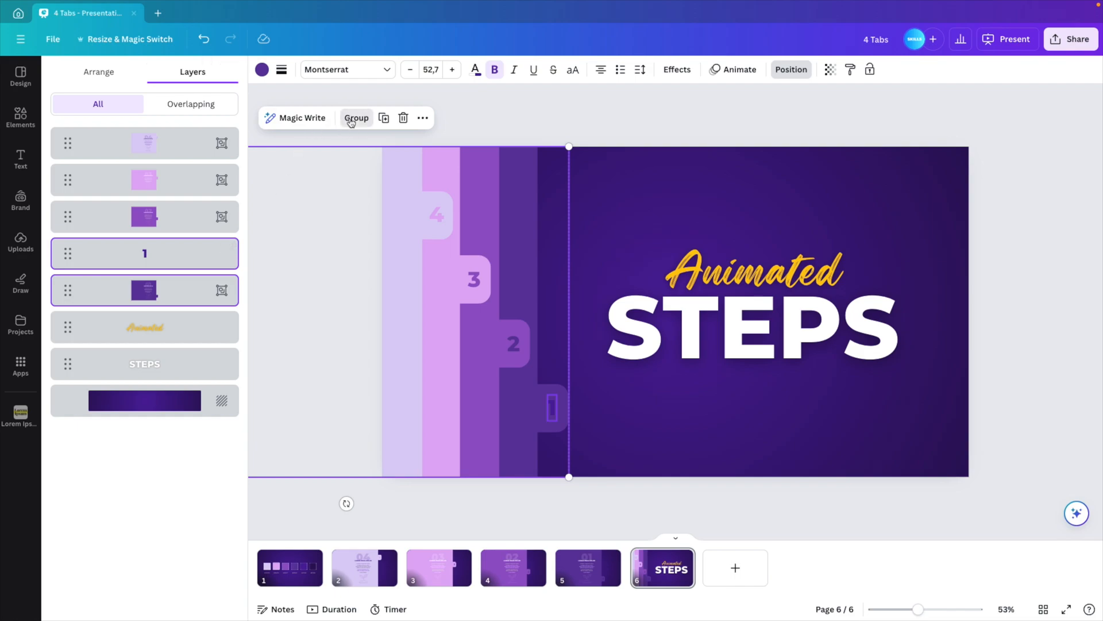
click(356, 118)
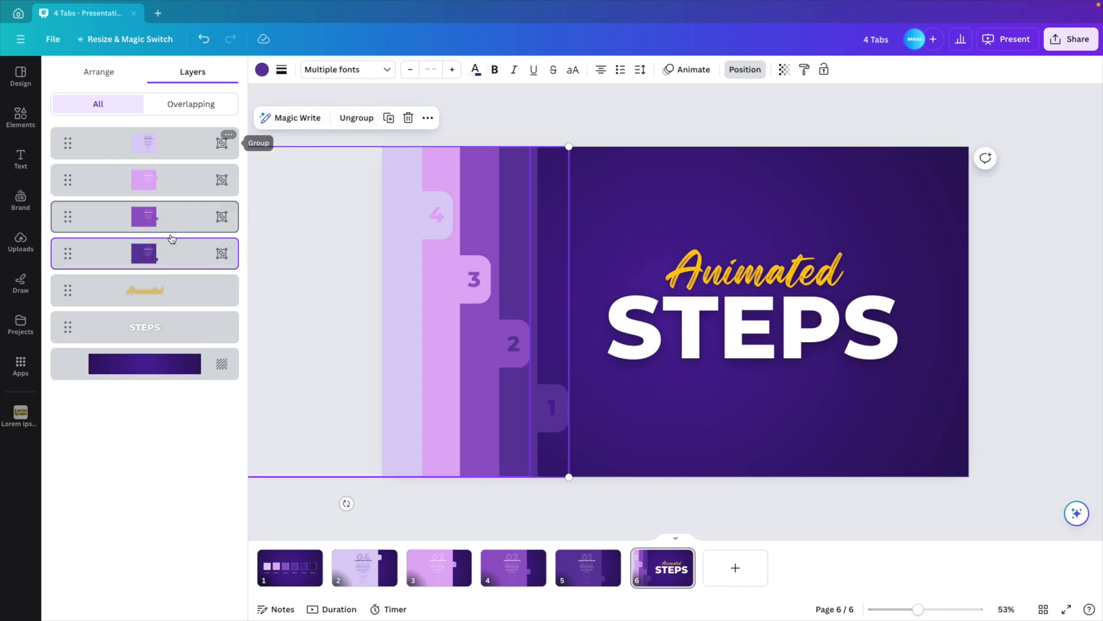
click(144, 326)
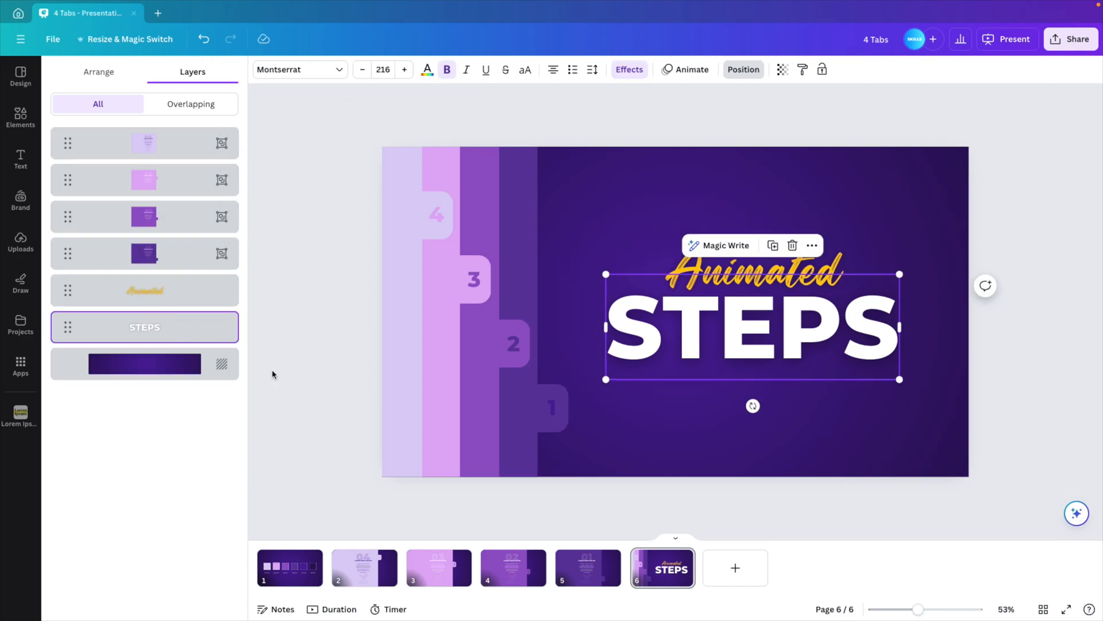
click(21, 158)
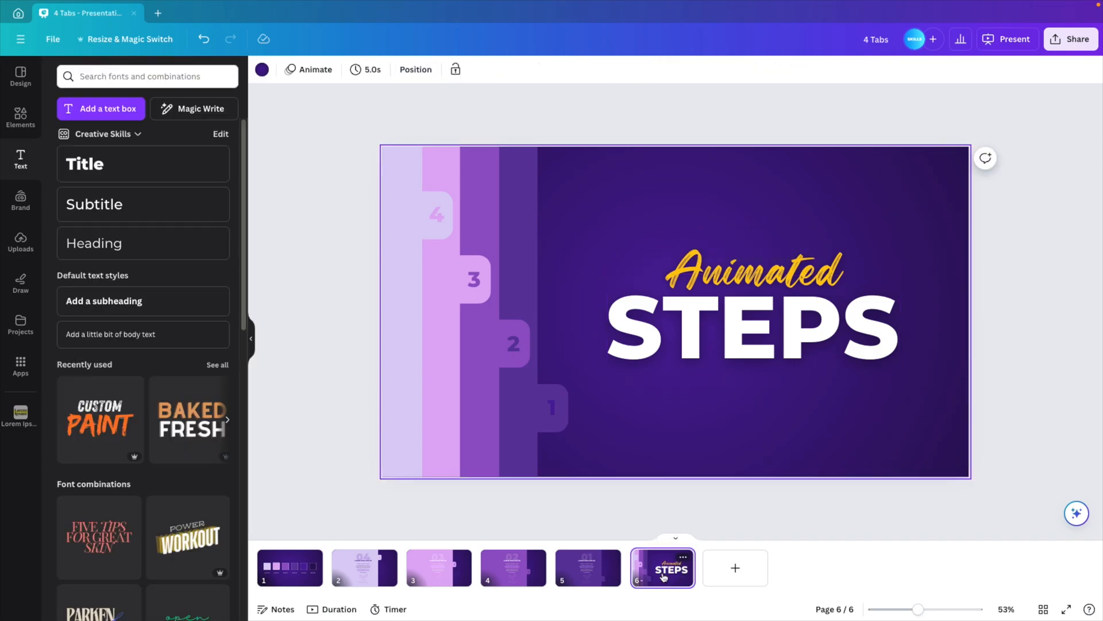
mouse_move(662, 567)
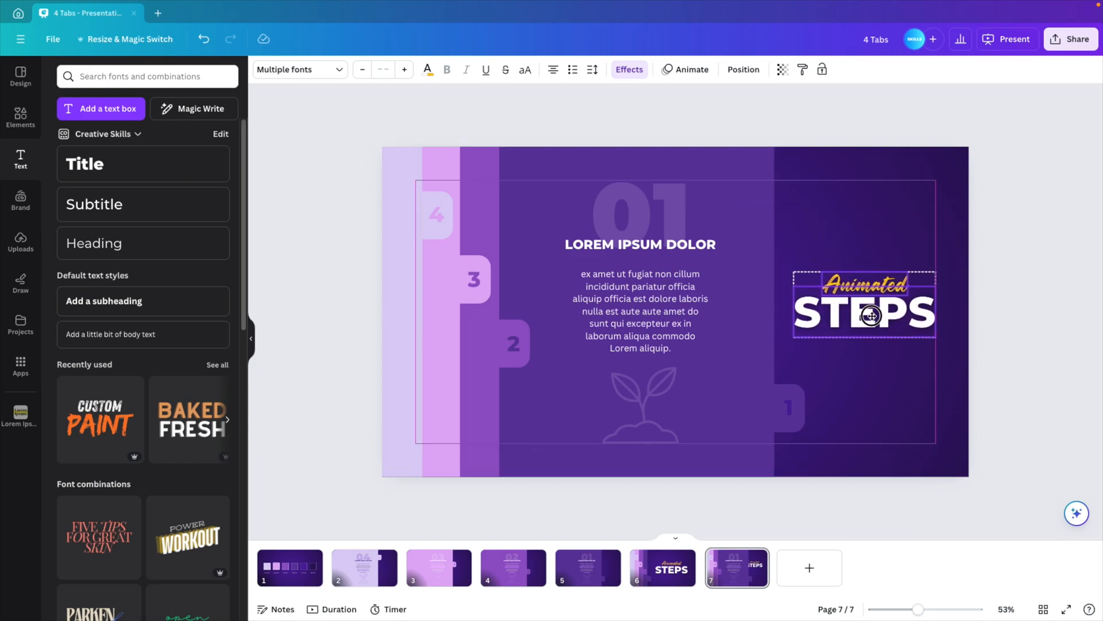
Step: Pull out the next numbered tab on a duplicated slide to reveal its step content
click(567, 269)
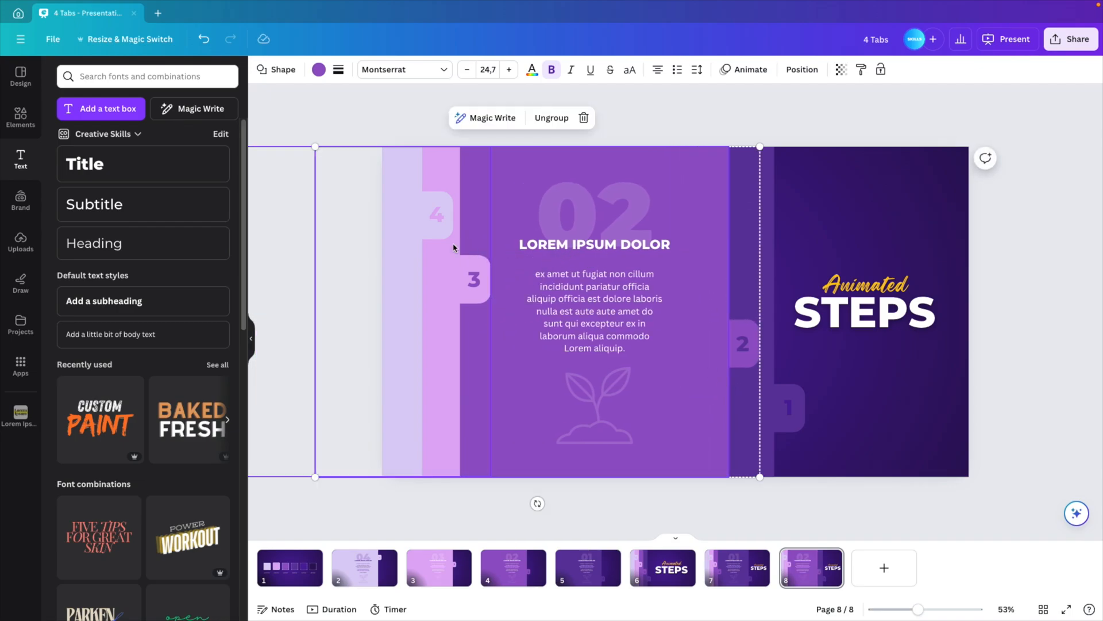
mouse_move(1004, 467)
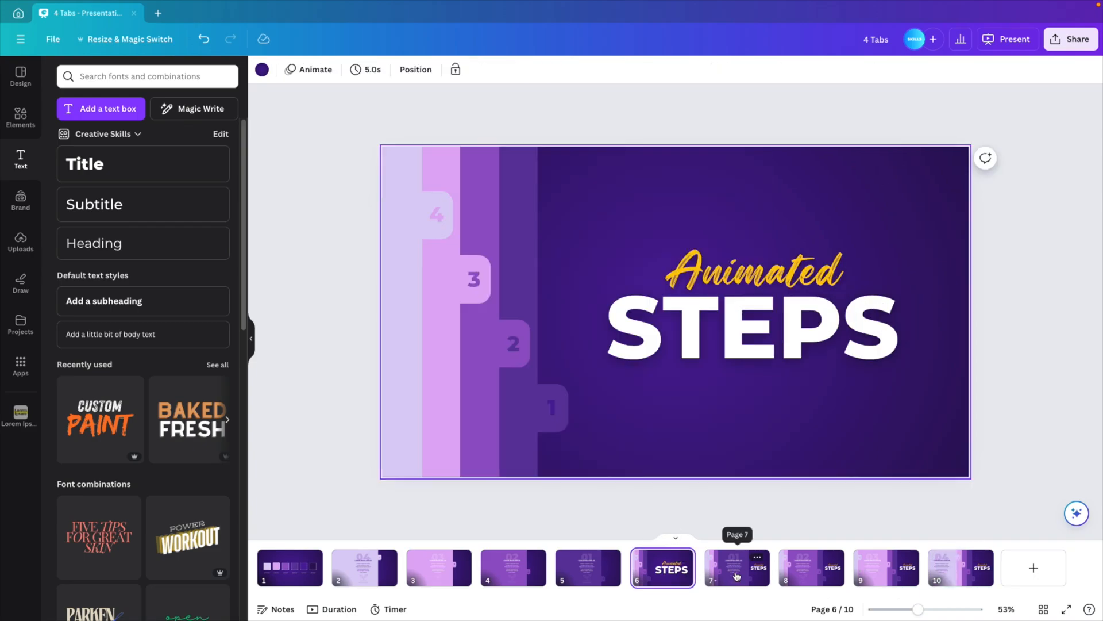
Step: Preview the 03 and 04 step slides, then multi-select pages 6 through 10
click(885, 567)
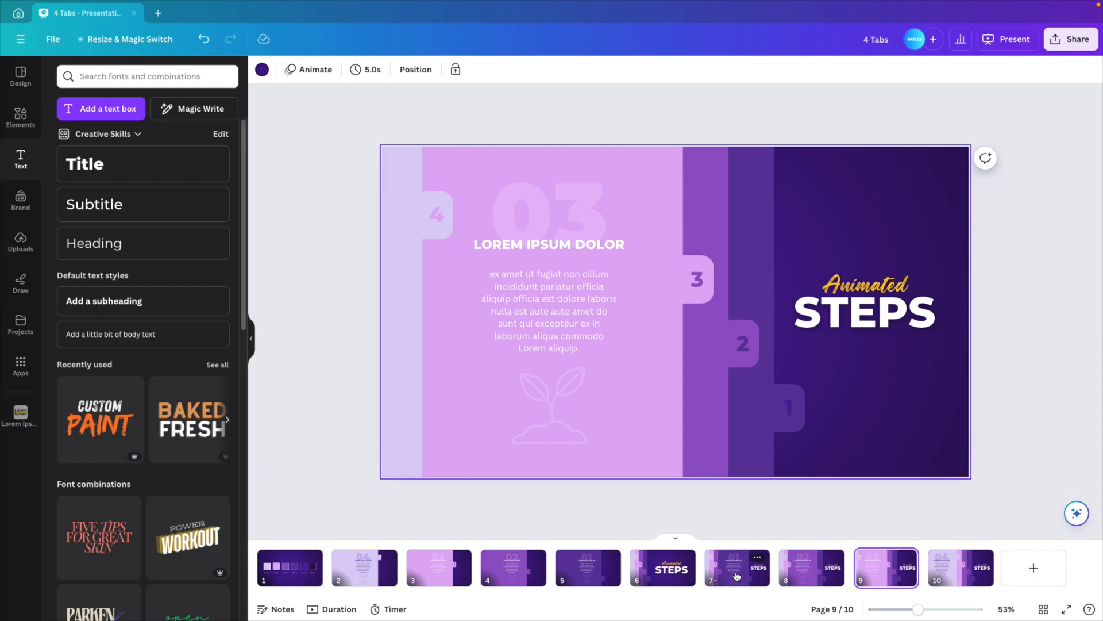
click(960, 567)
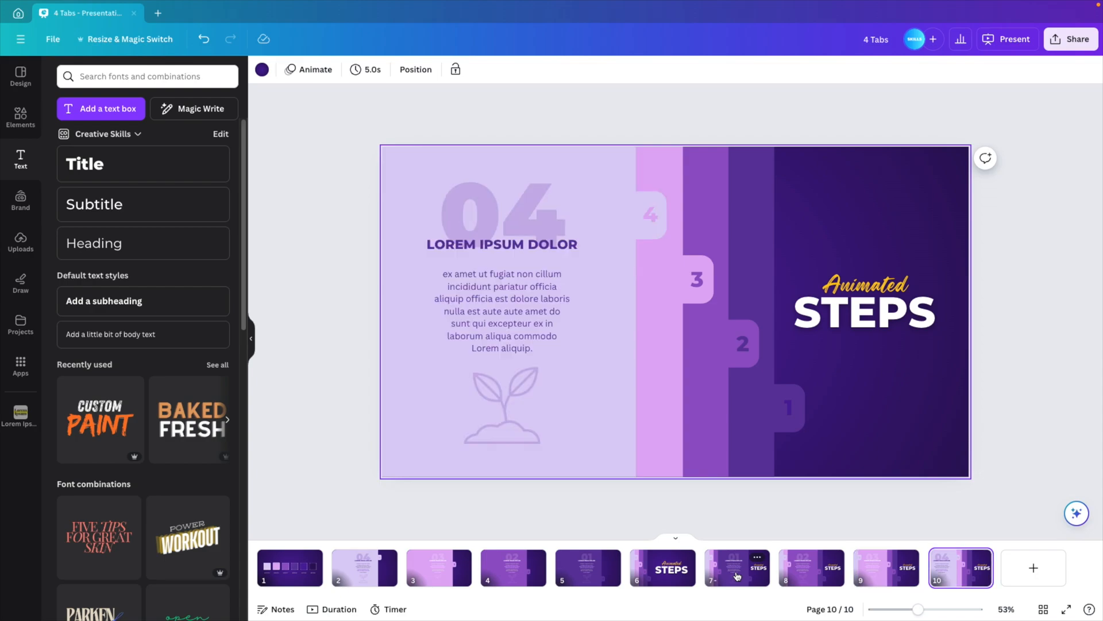
mouse_move(675, 538)
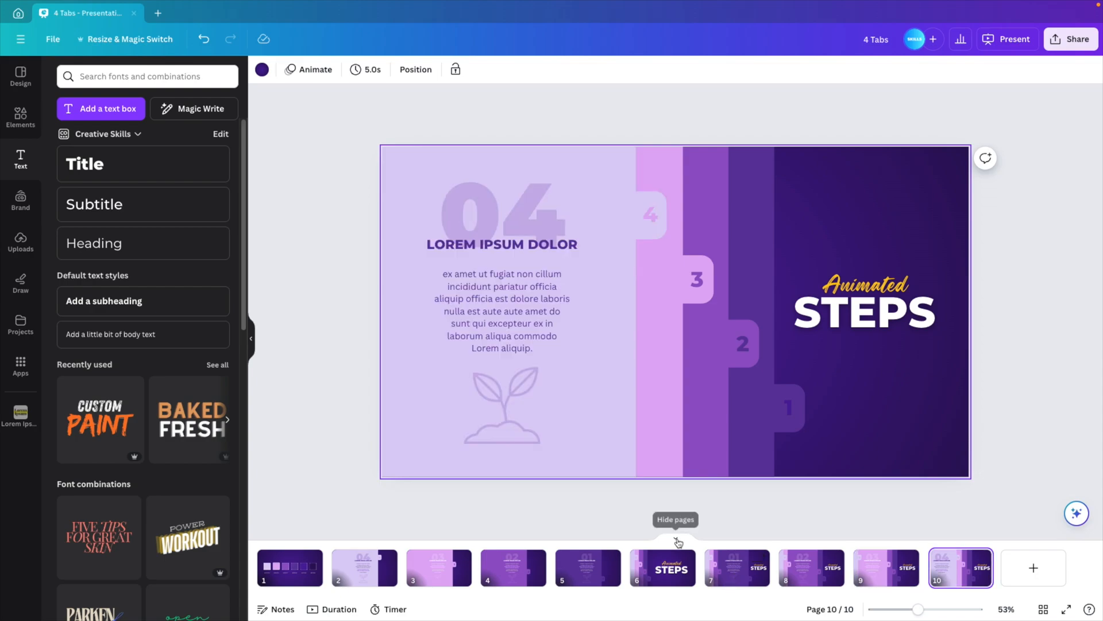
click(675, 540)
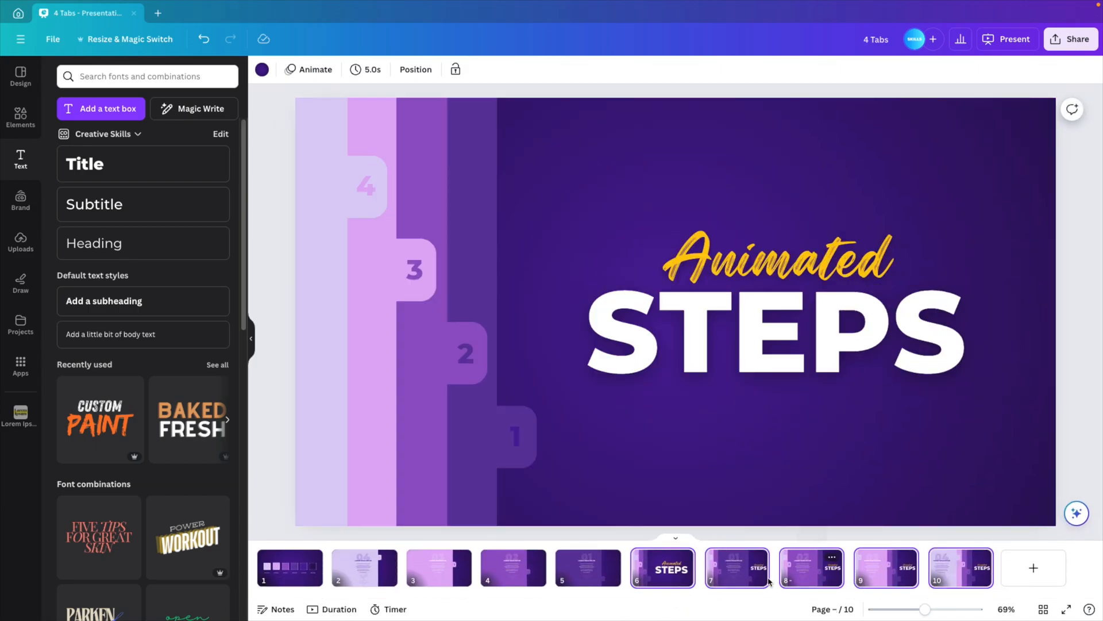
mouse_move(699, 579)
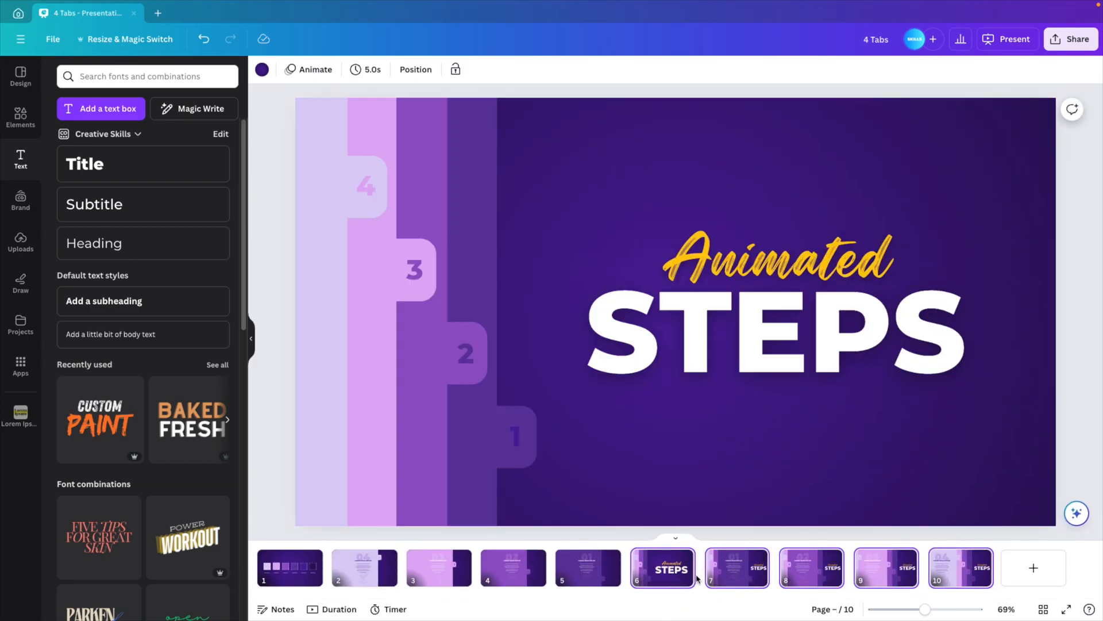
mouse_move(706, 568)
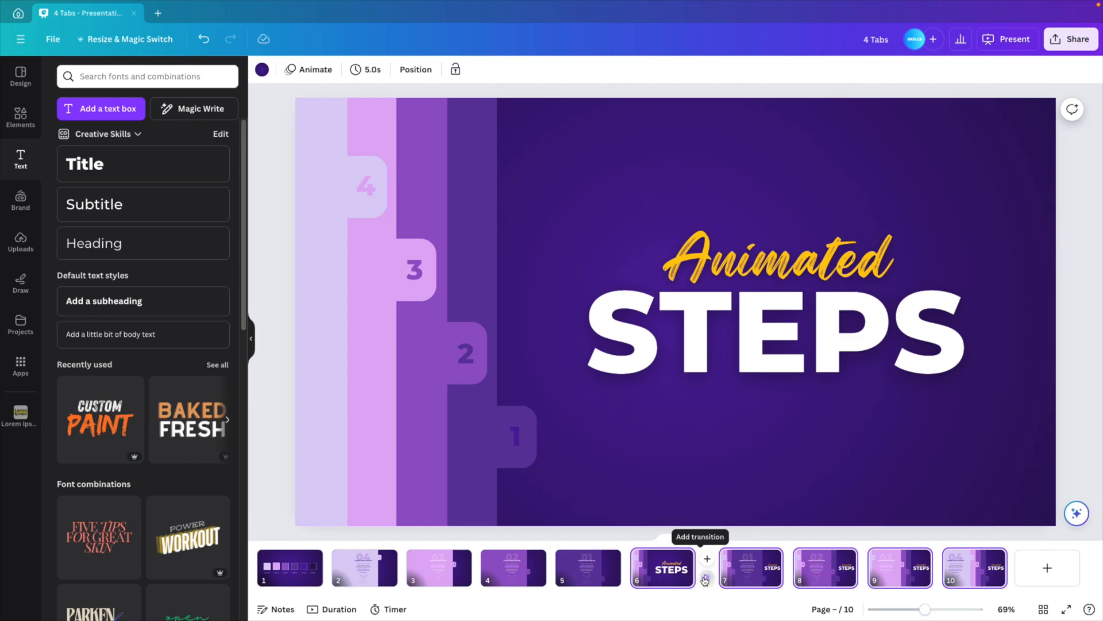
Step: Add a 1.6-second Match & Move transition and apply it between all pages
click(706, 567)
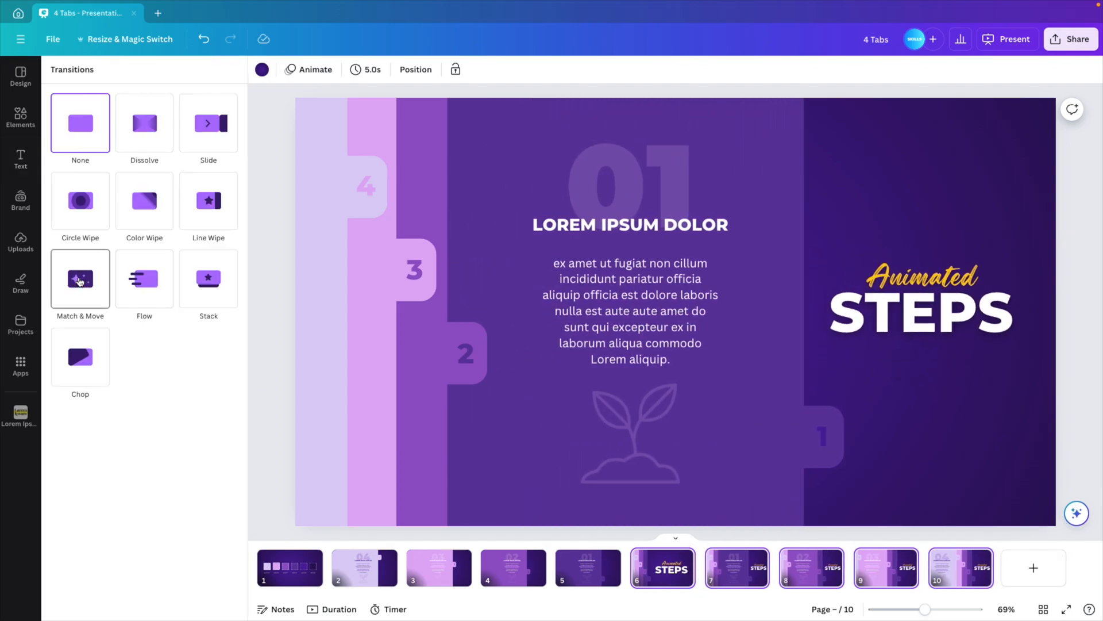
click(80, 279)
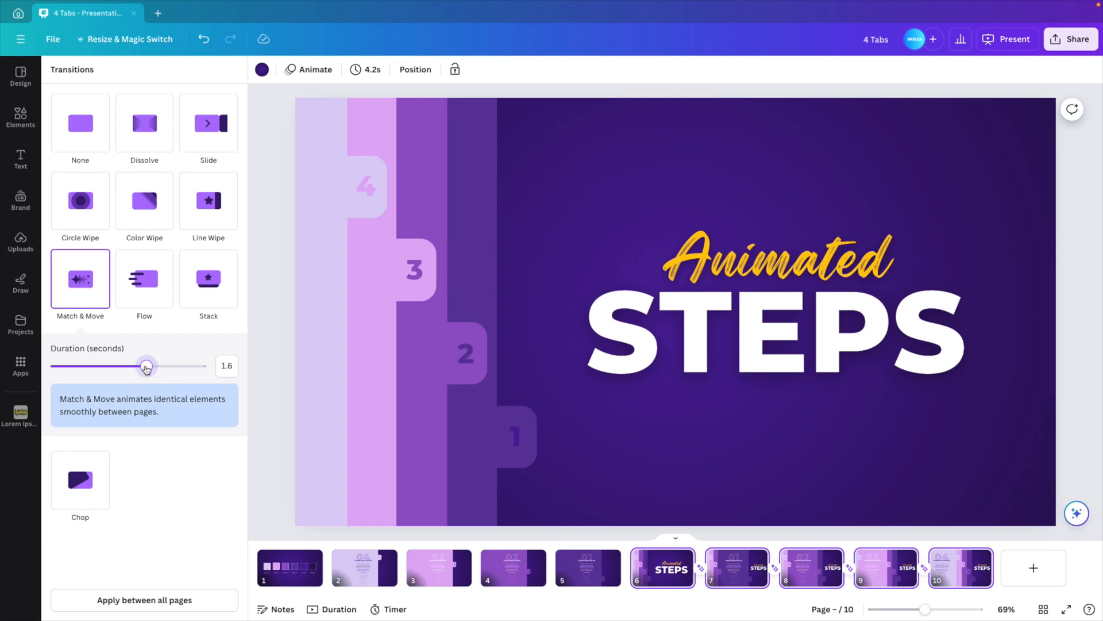
click(143, 599)
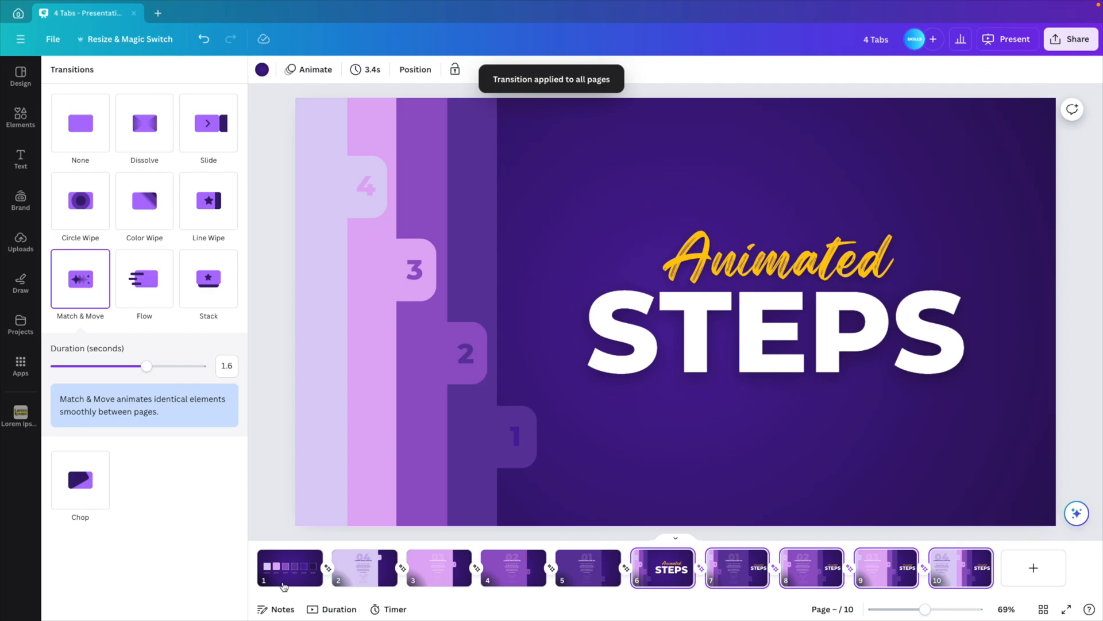
click(661, 568)
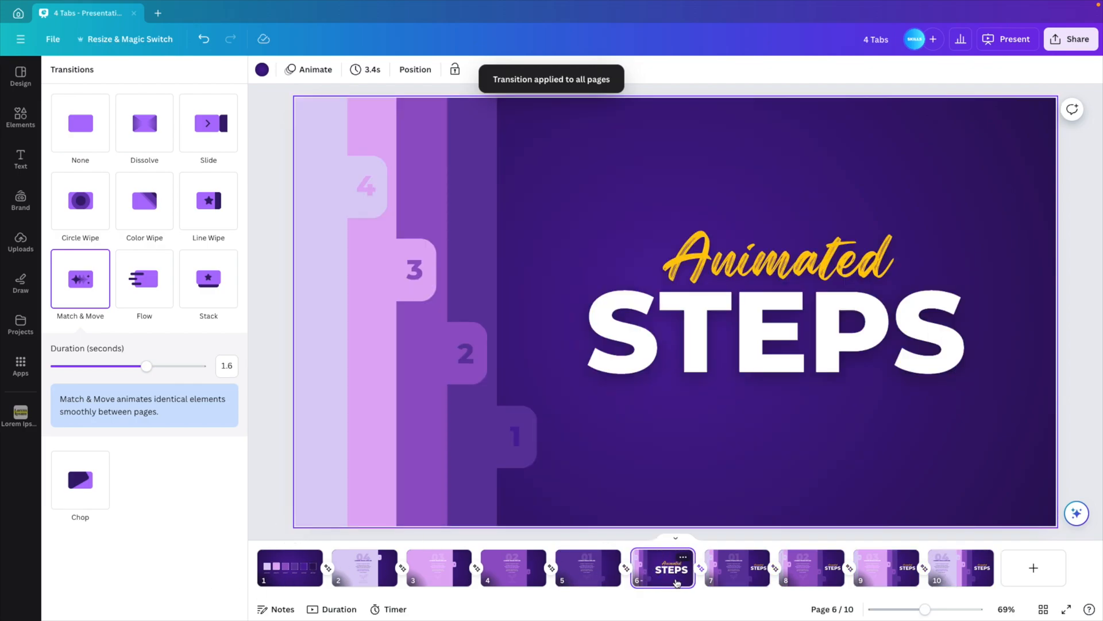